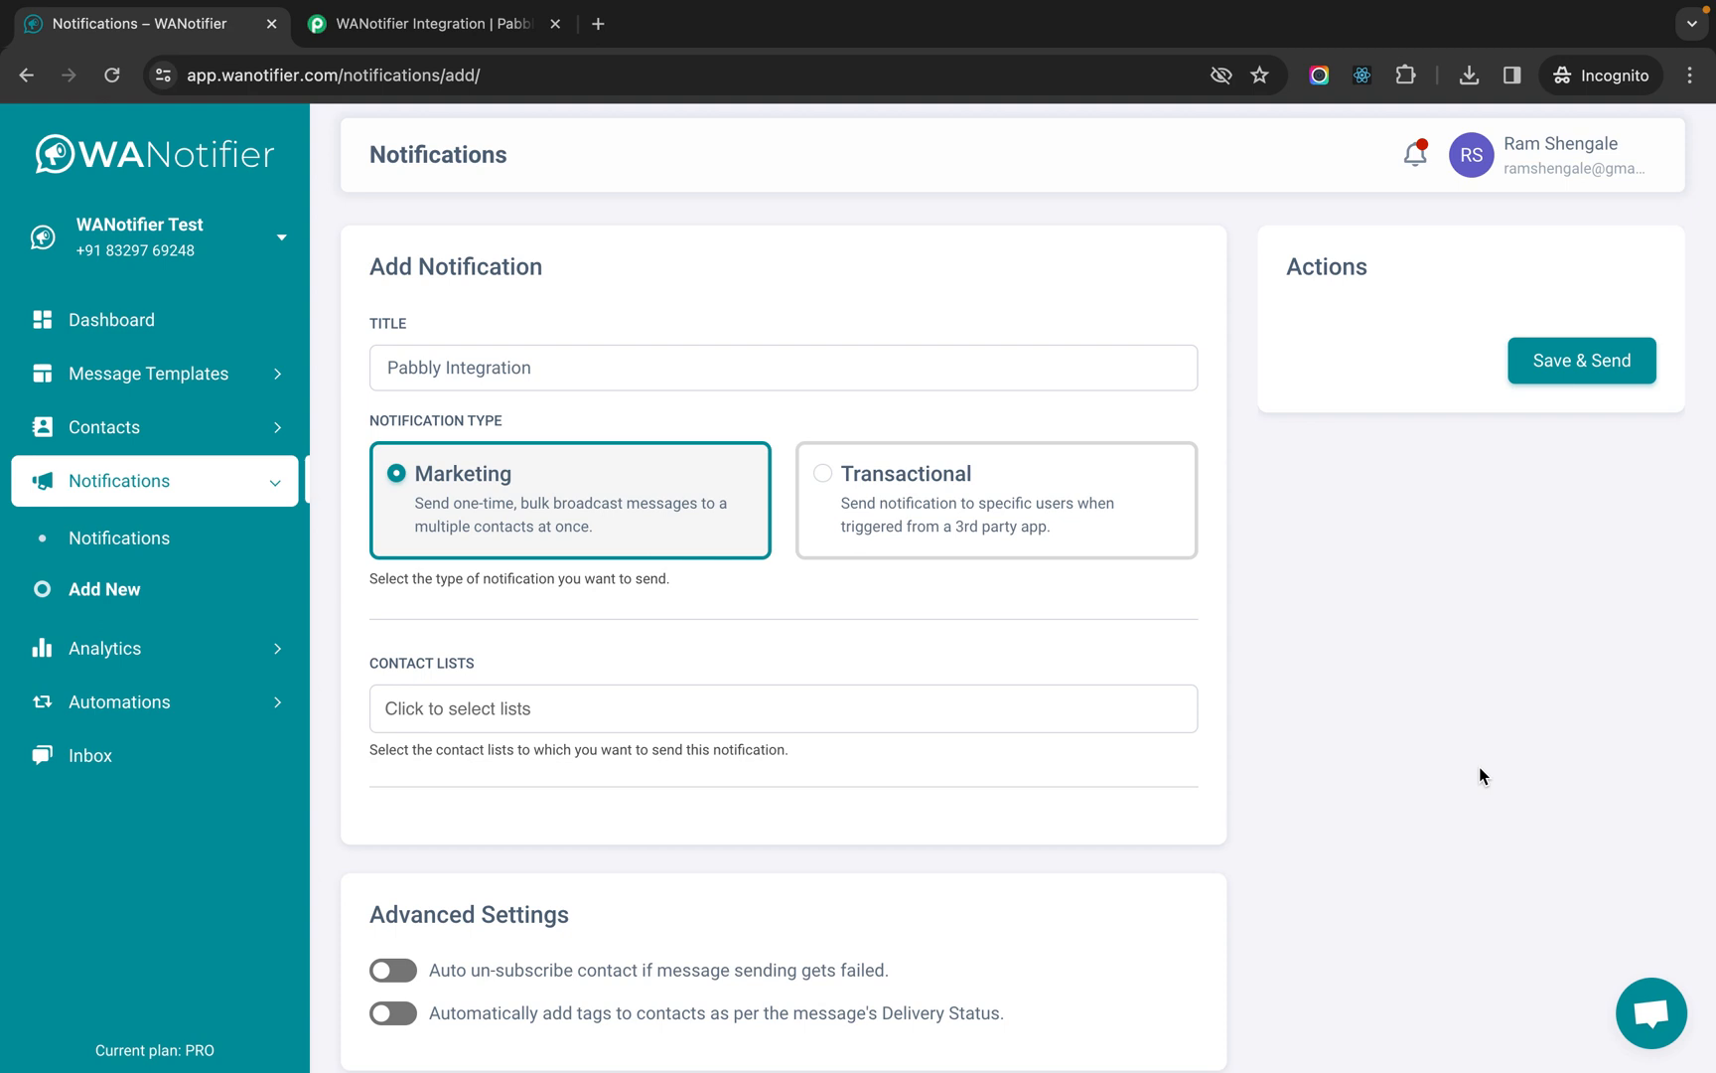
pyautogui.moveTo(103, 598)
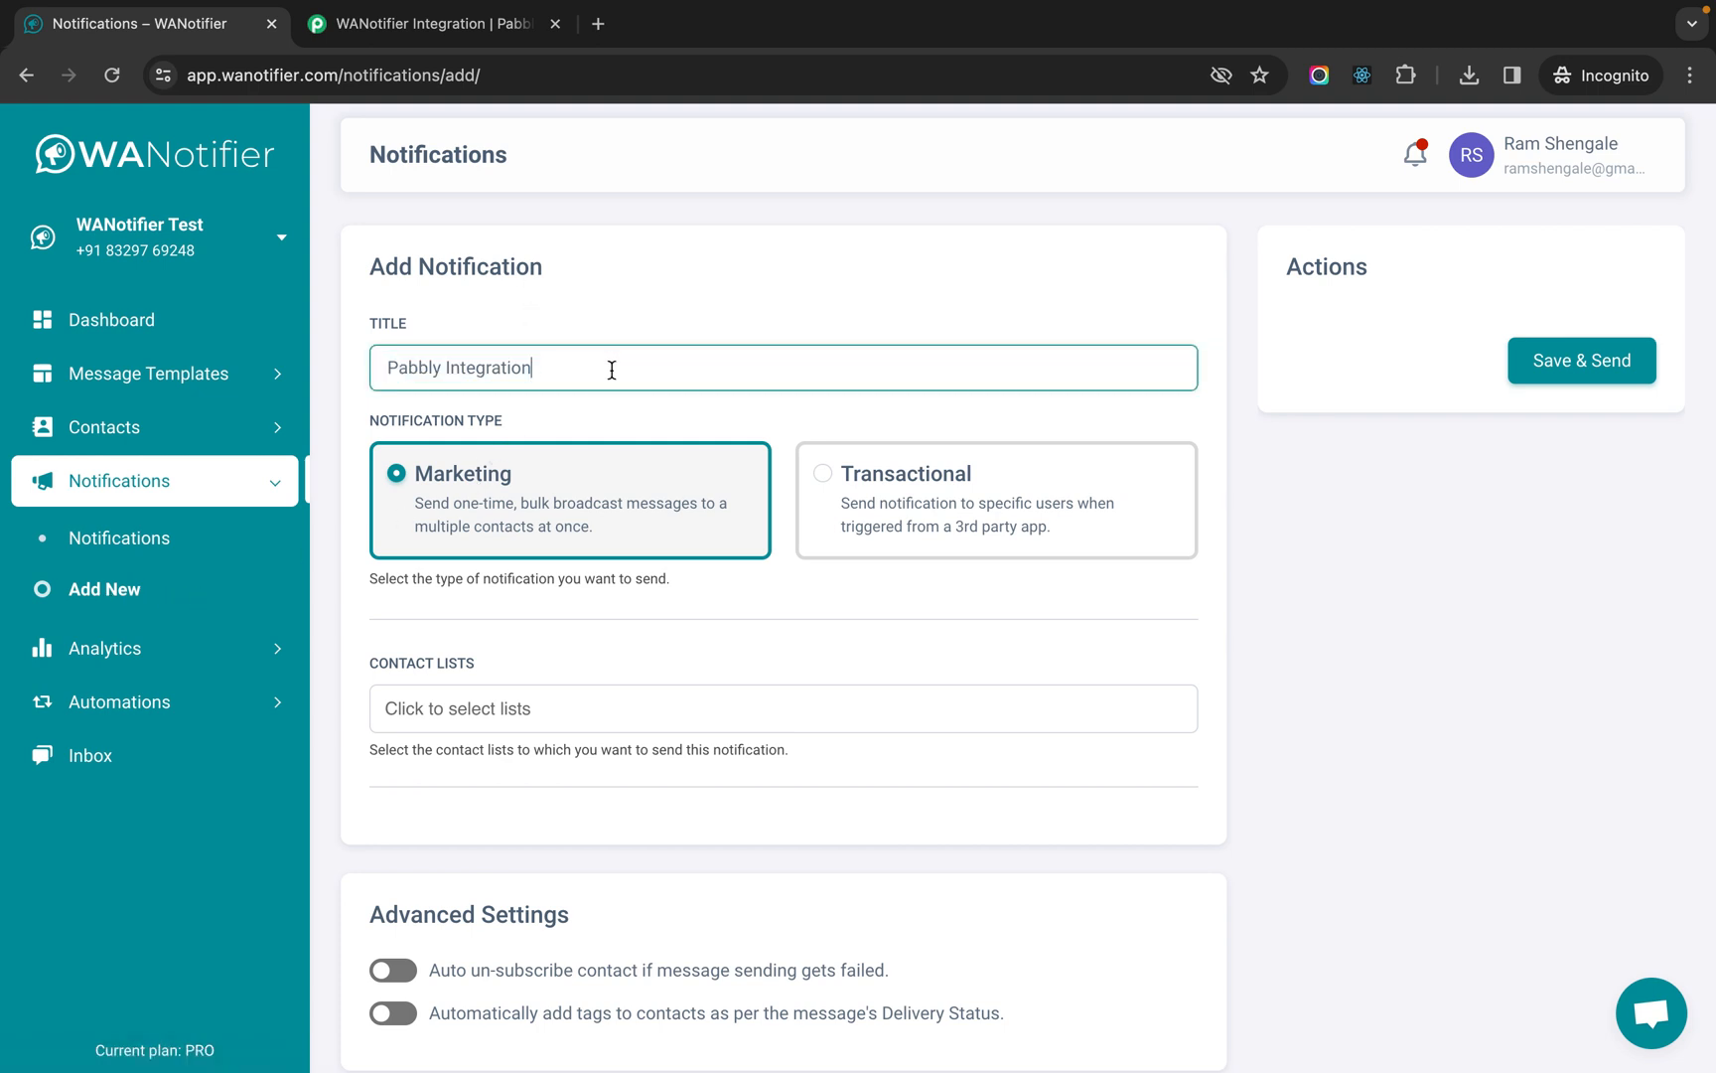
# - Make the notification transactional, triggered by an API webhook request, with the templatetype_buttonstandard02 template
pyautogui.click(904, 473)
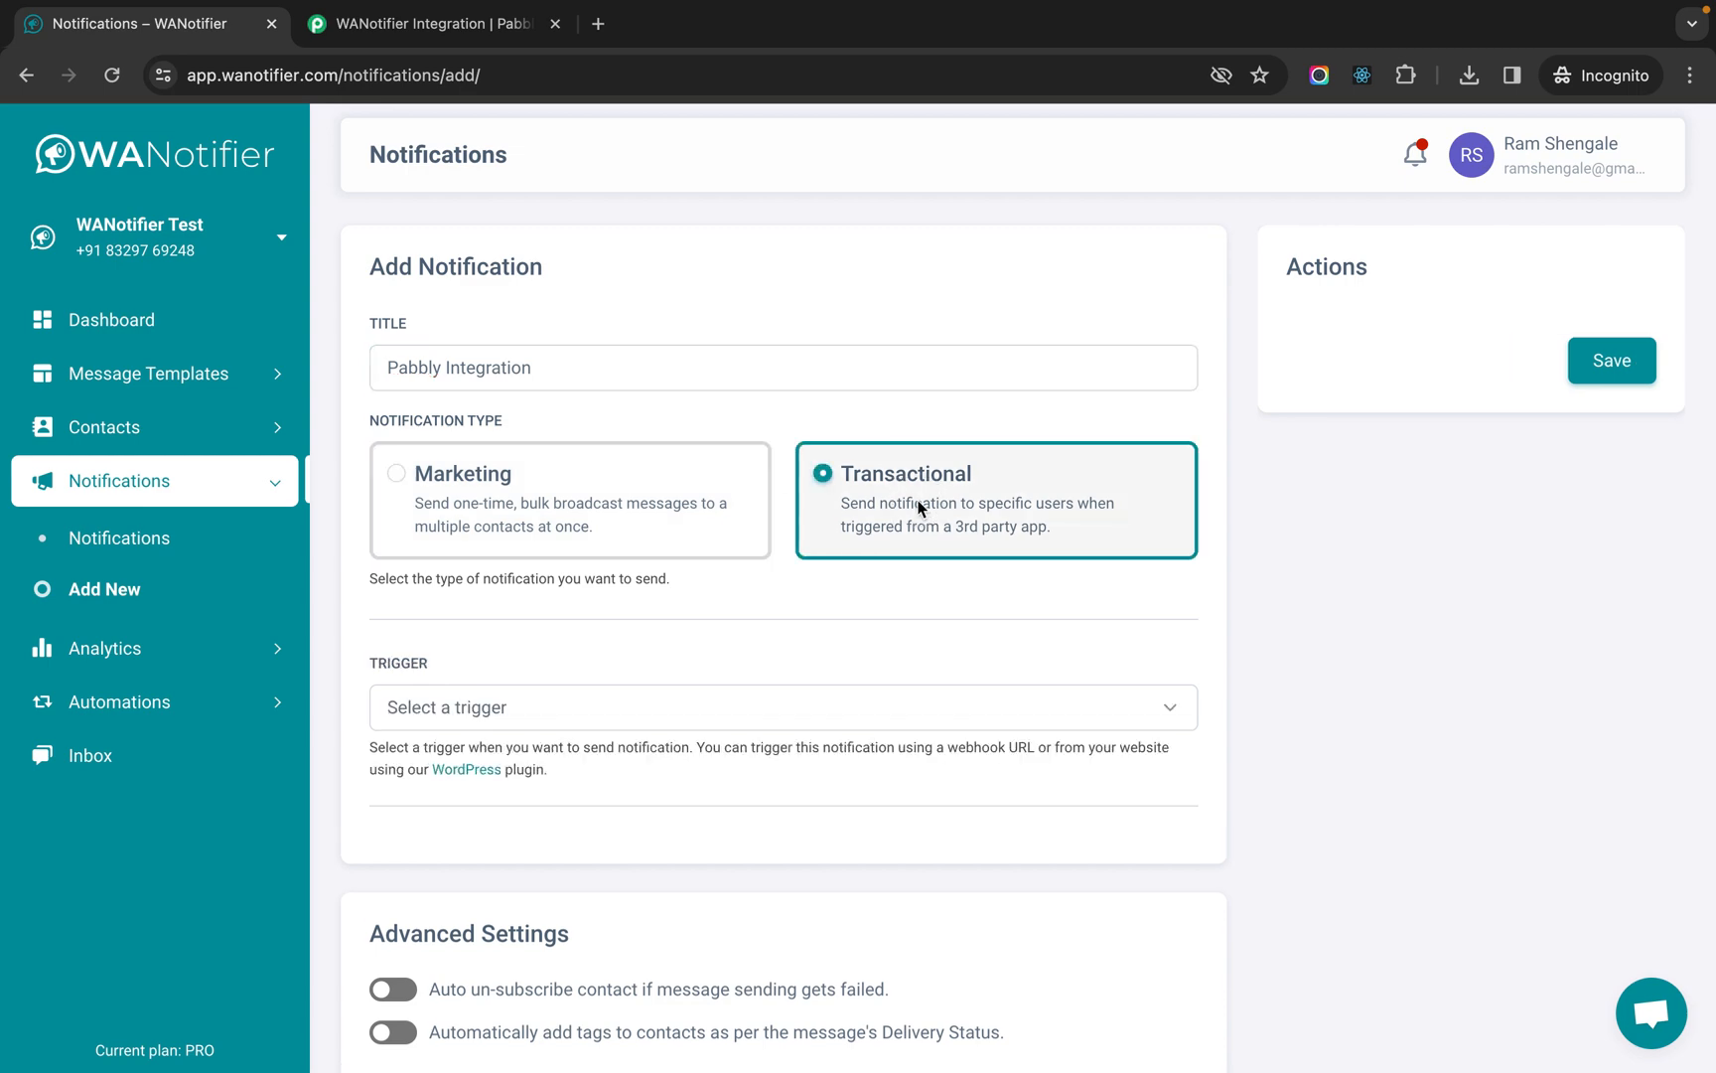
pyautogui.scroll(-3)
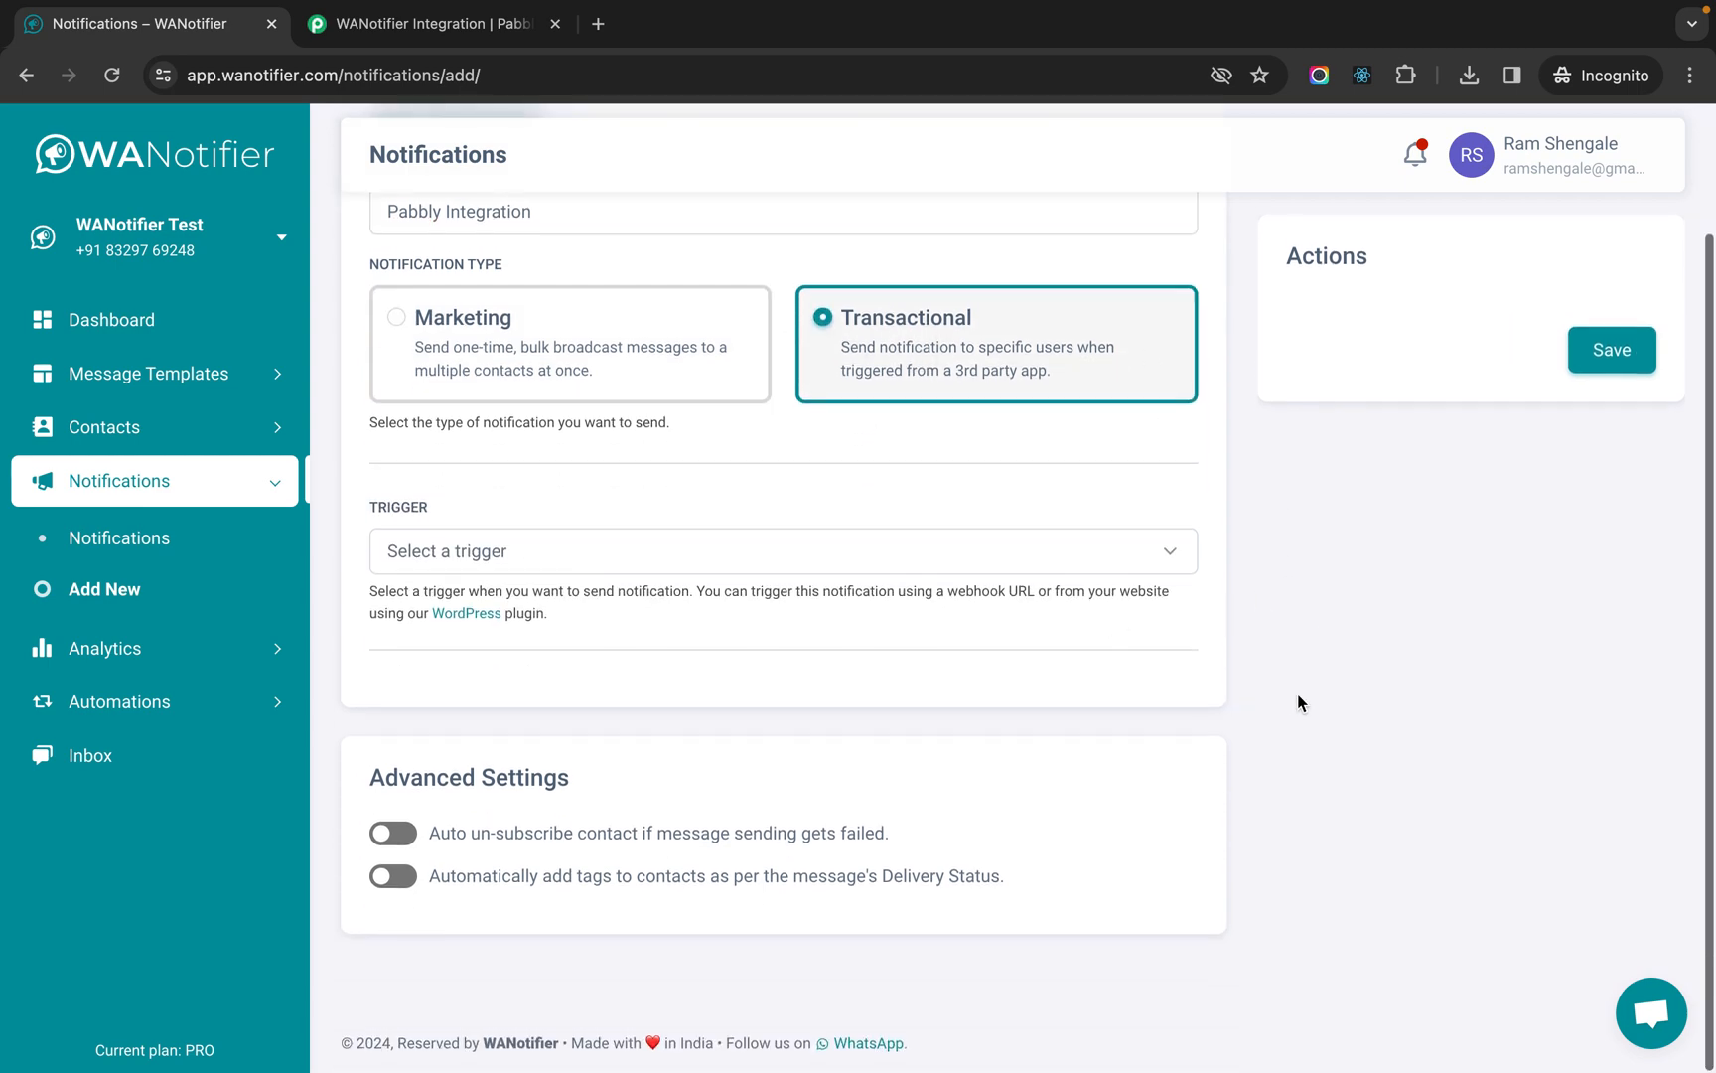
pyautogui.click(780, 550)
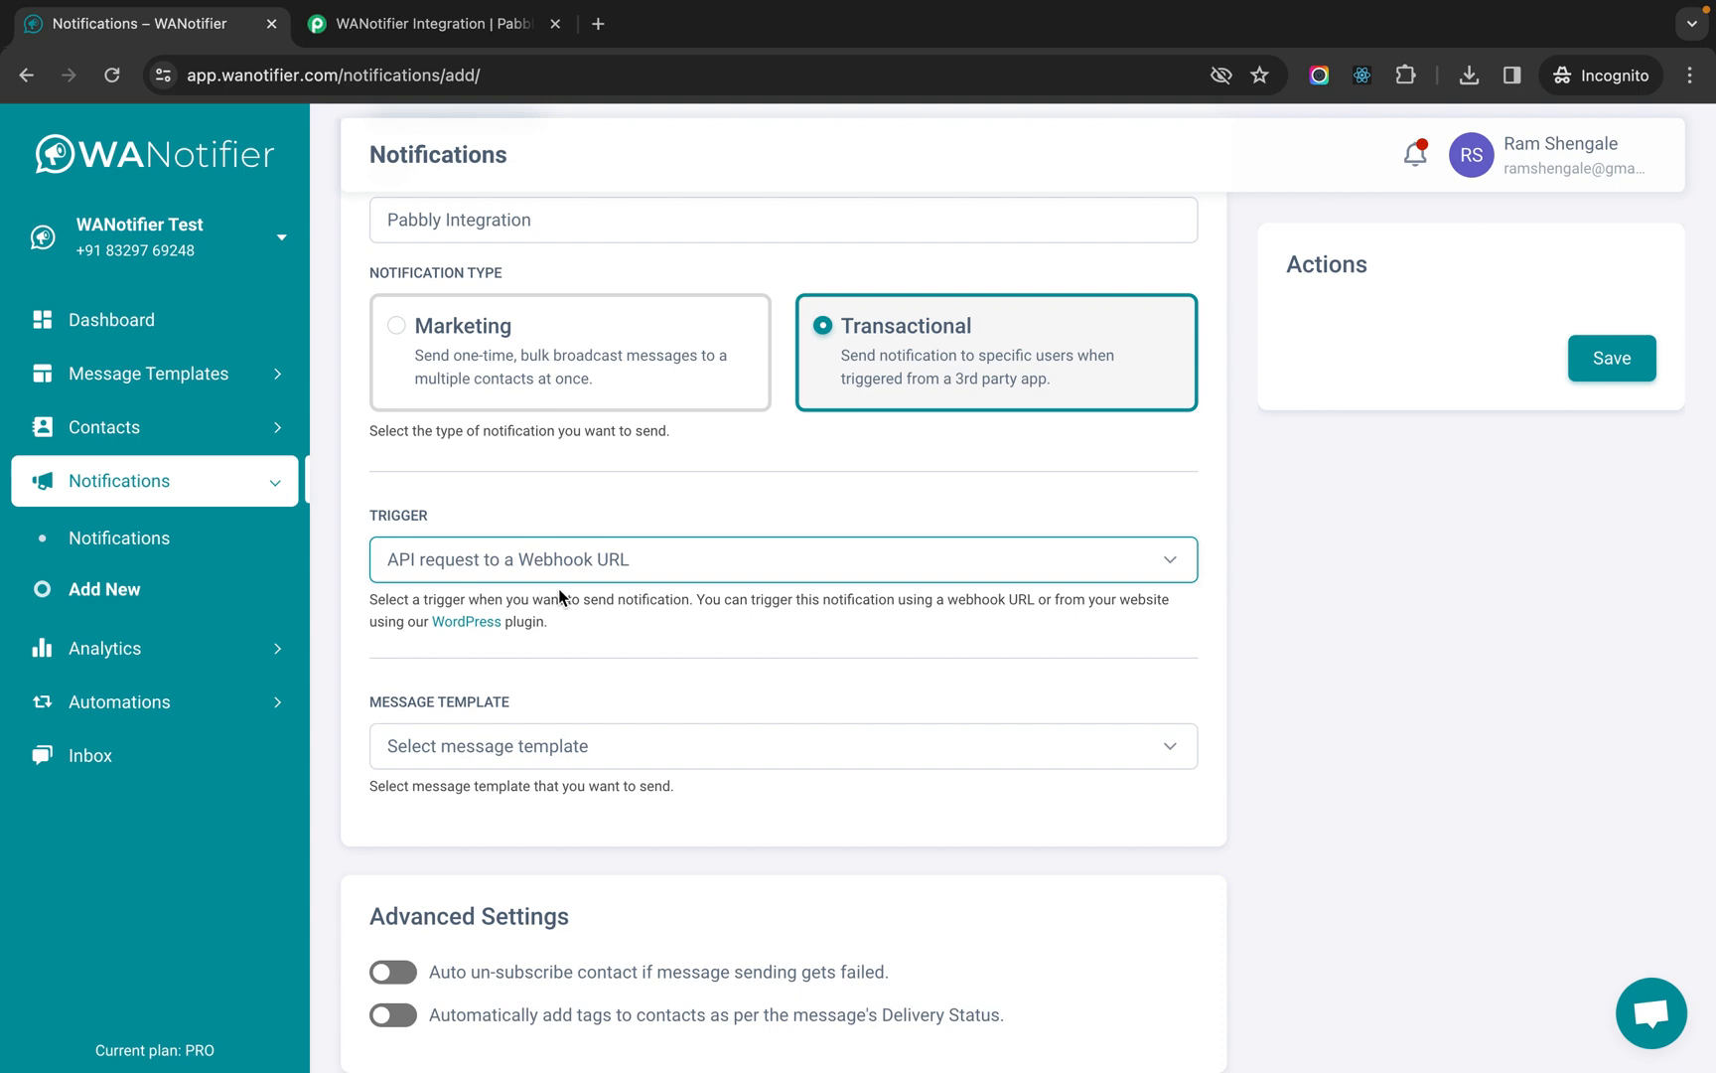
pyautogui.click(780, 745)
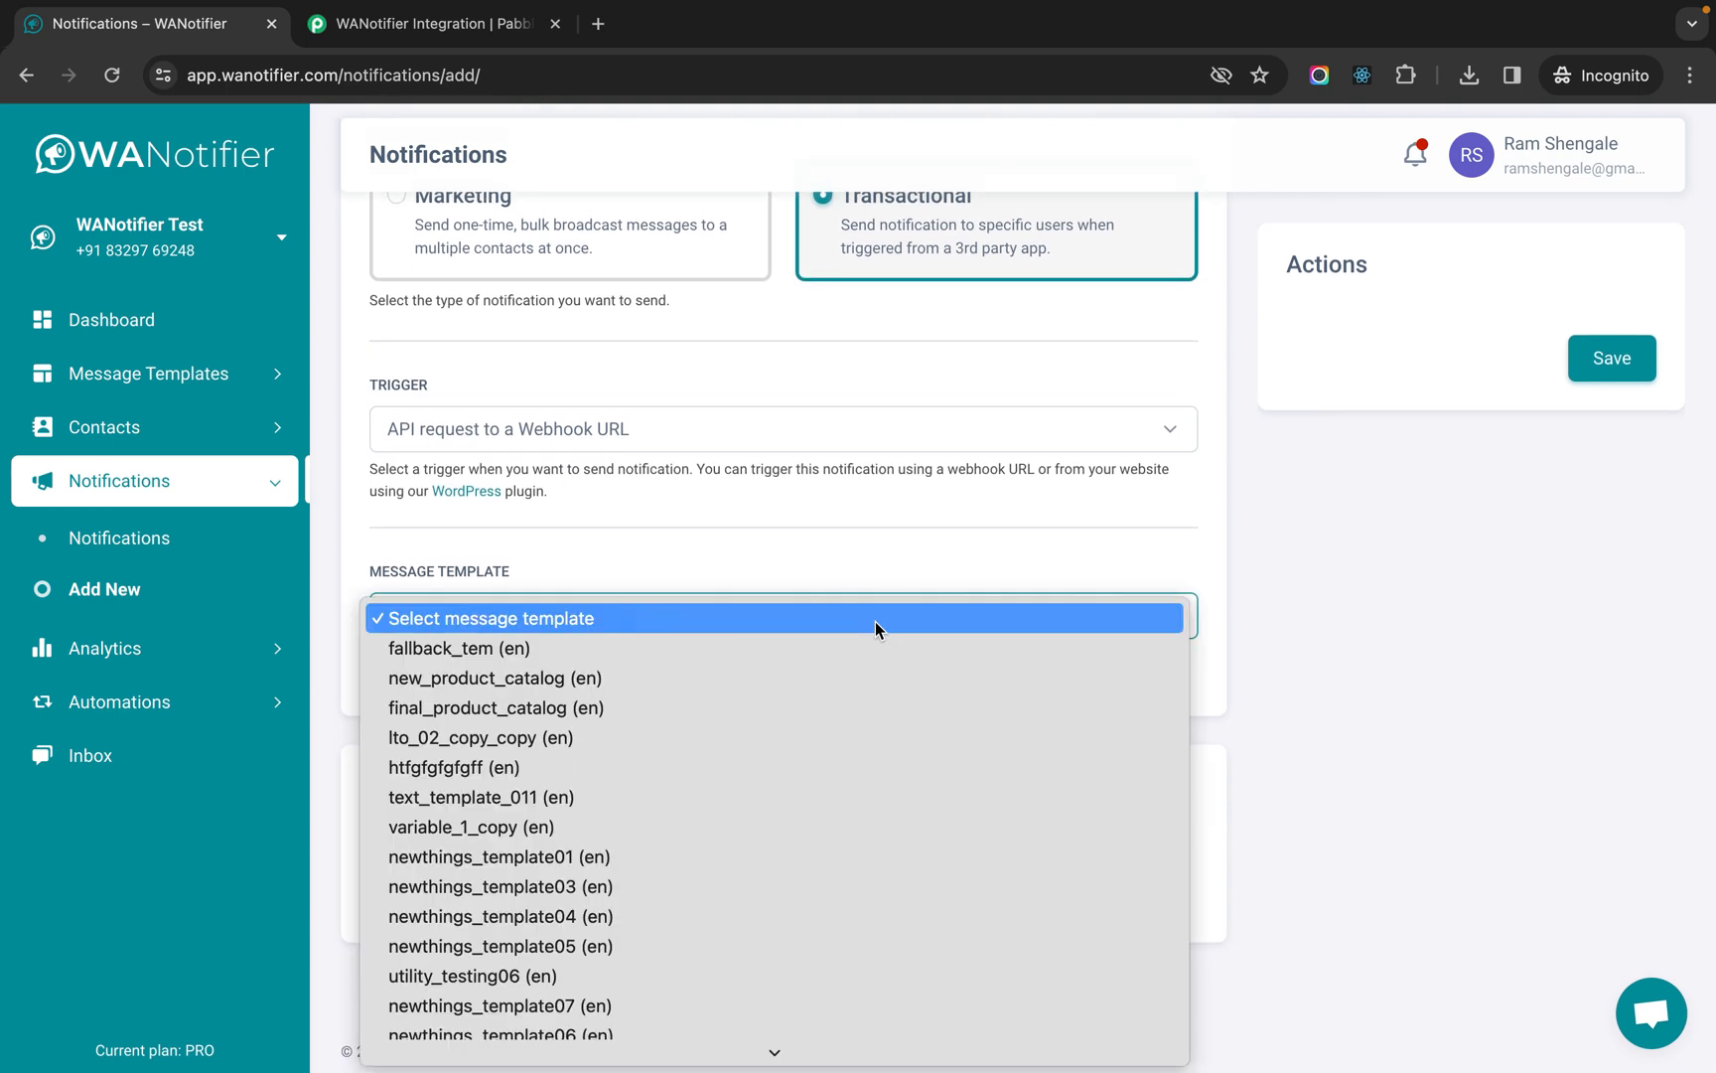
pyautogui.scroll(-3)
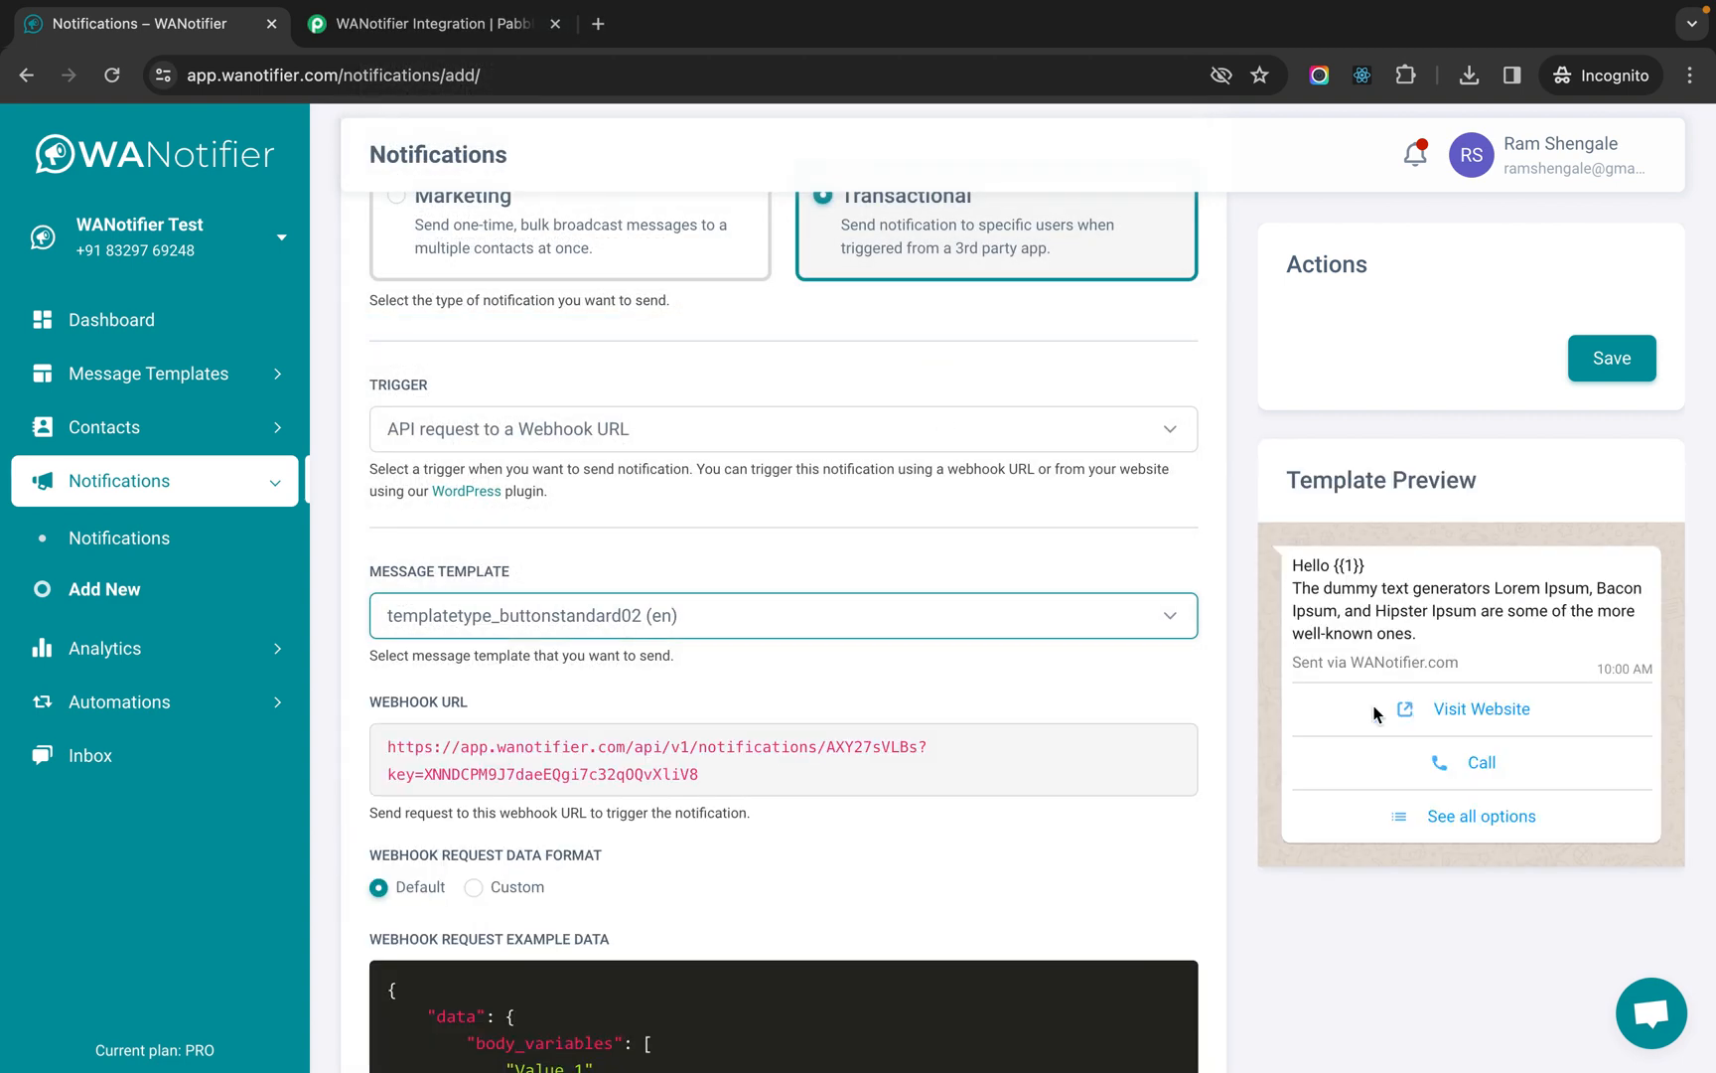
pyautogui.scroll(-3)
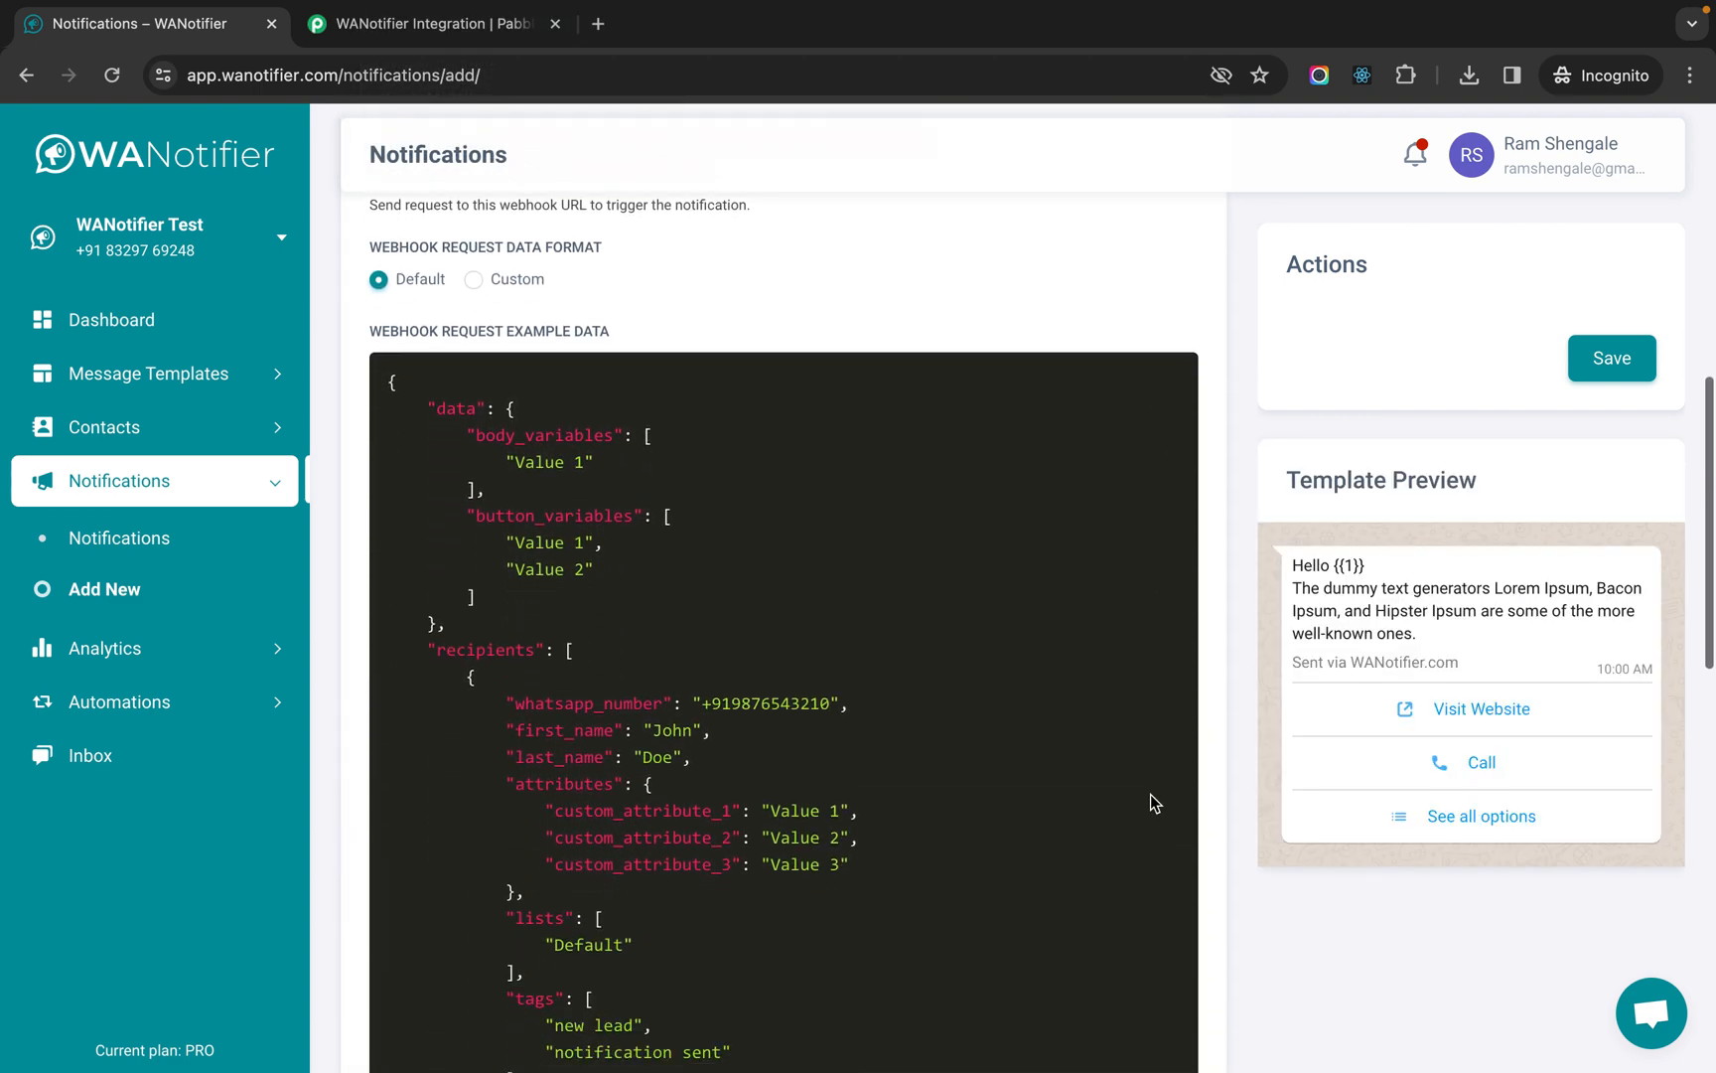
pyautogui.scroll(-3)
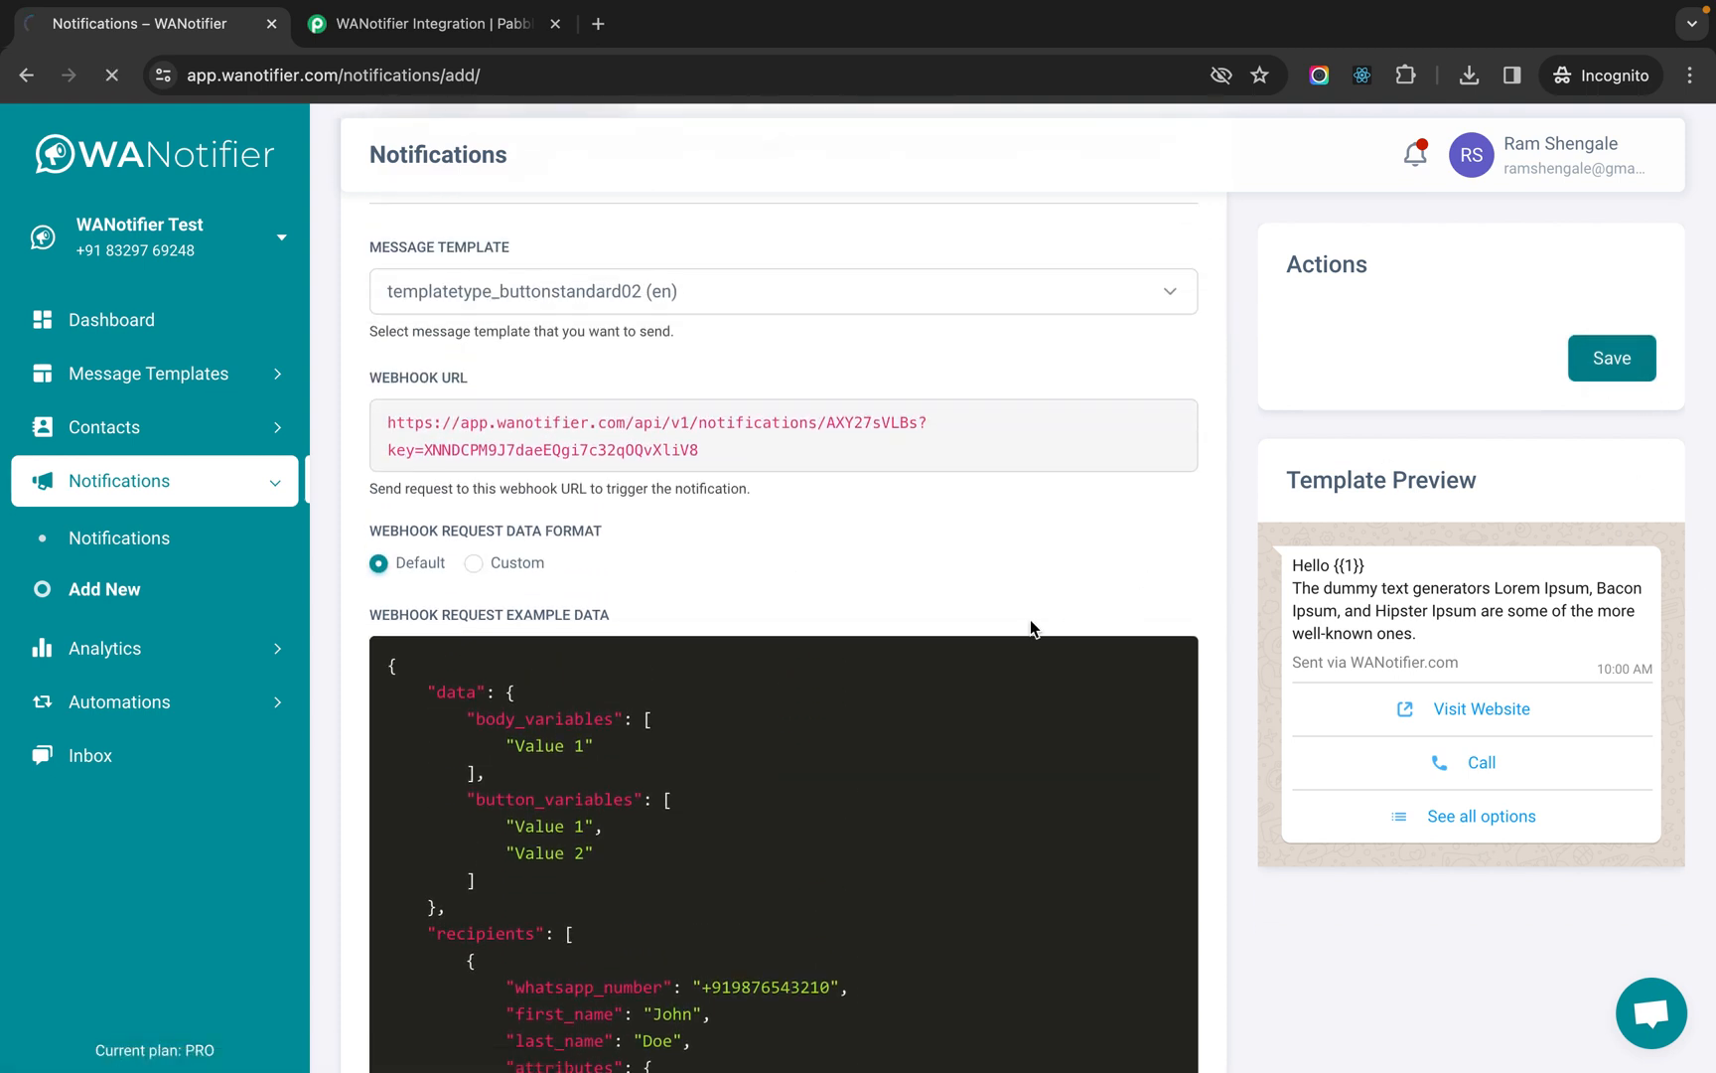
# - Save the Pabbly Integration notification and grab its generated webhook URL
pyautogui.click(1611, 357)
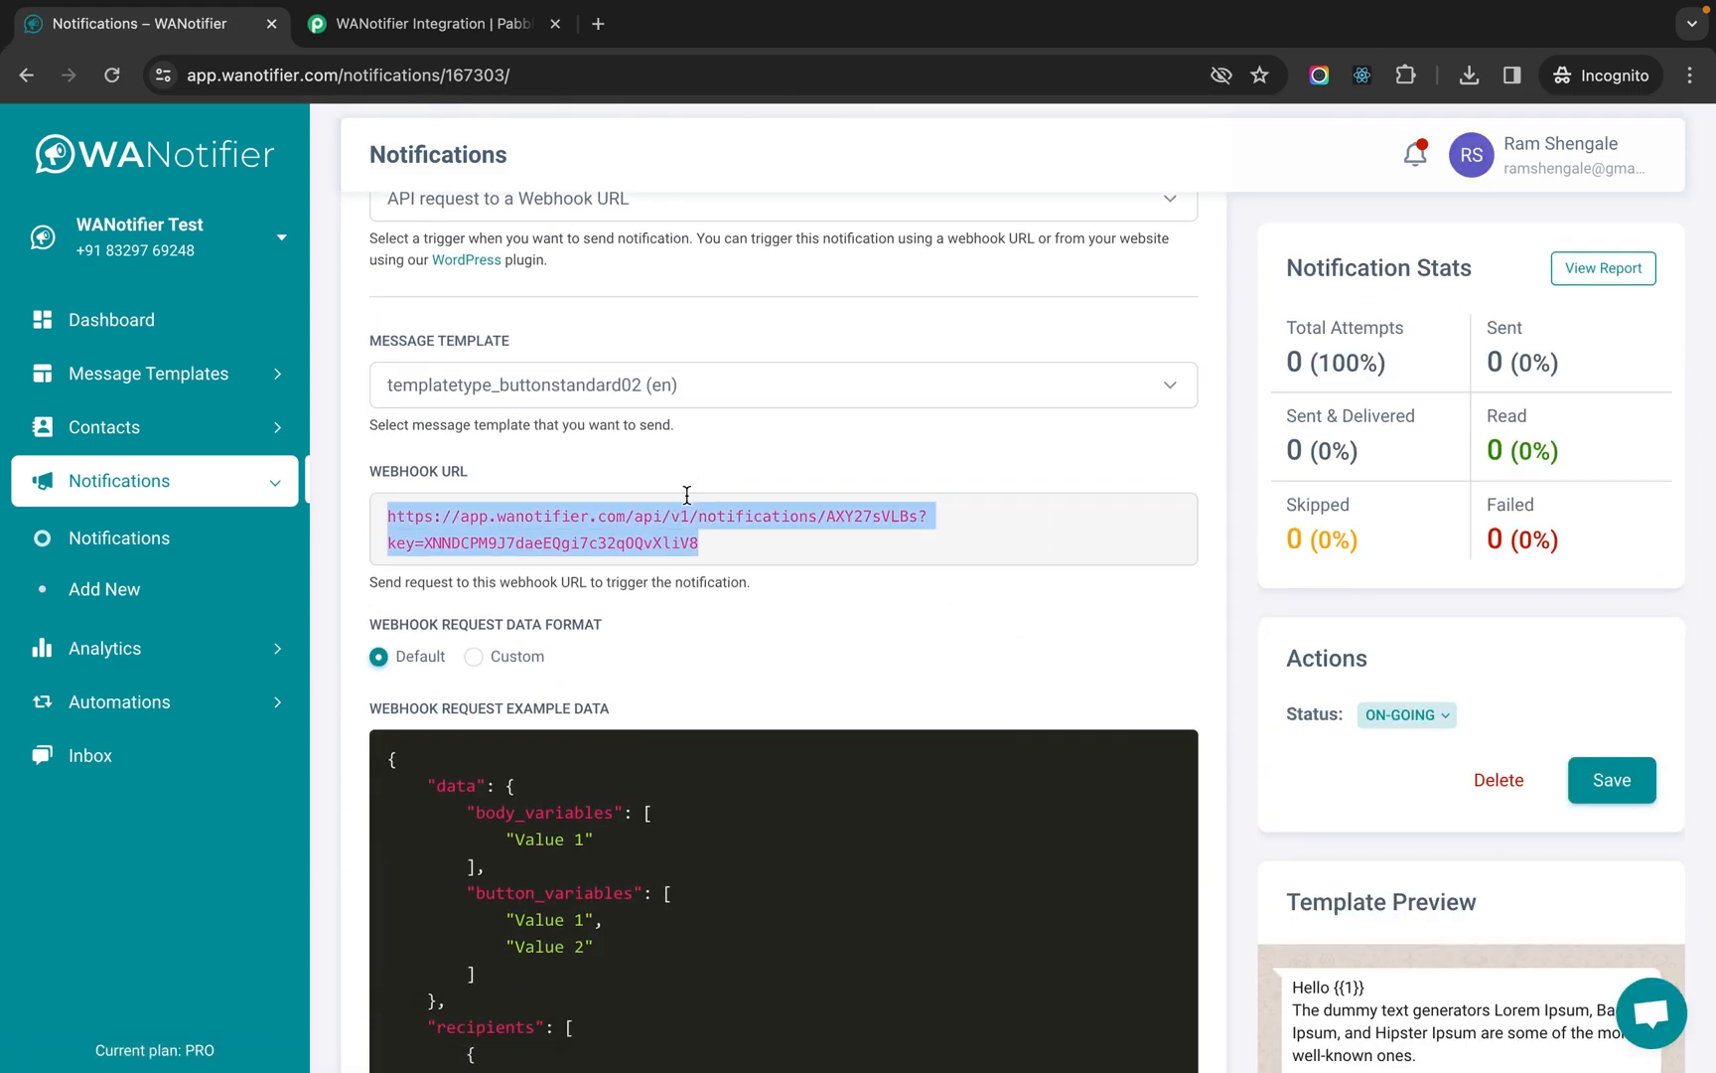
pyautogui.click(427, 24)
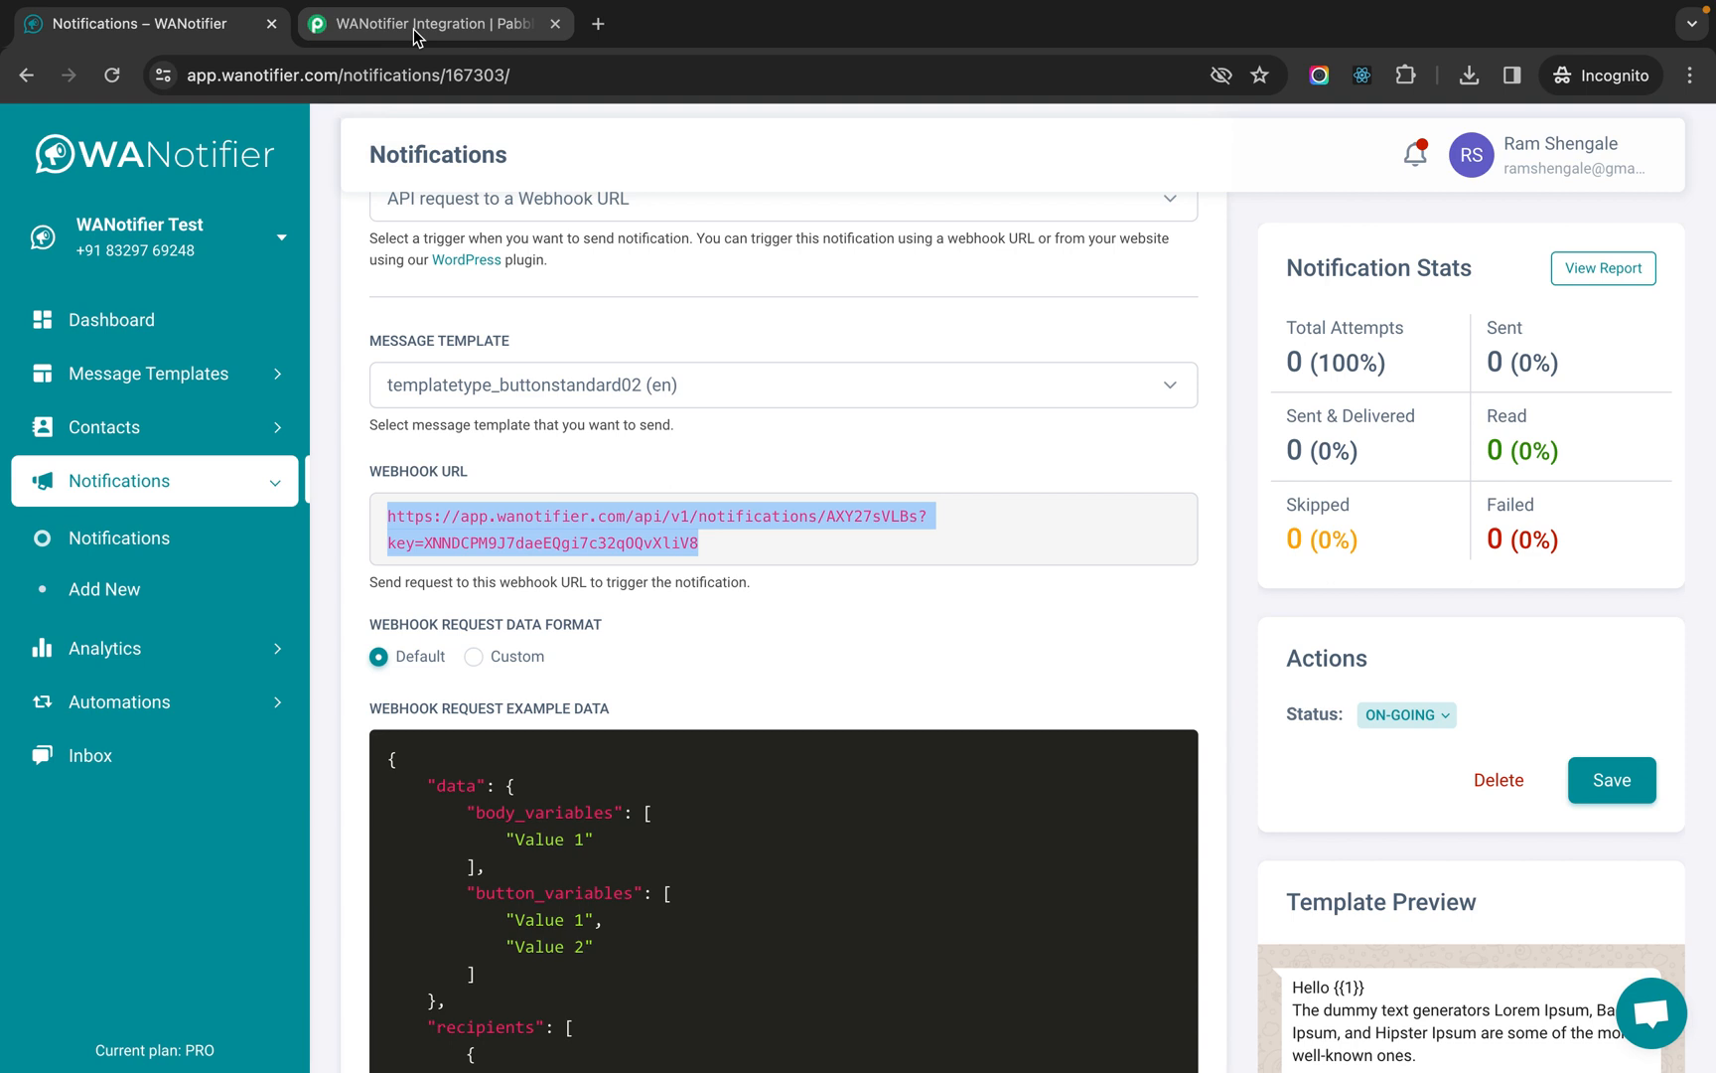
# - Switch to the Pabbly Connect WANotifier Integration workflow with its Capture Webhook trigger
pyautogui.click(429, 24)
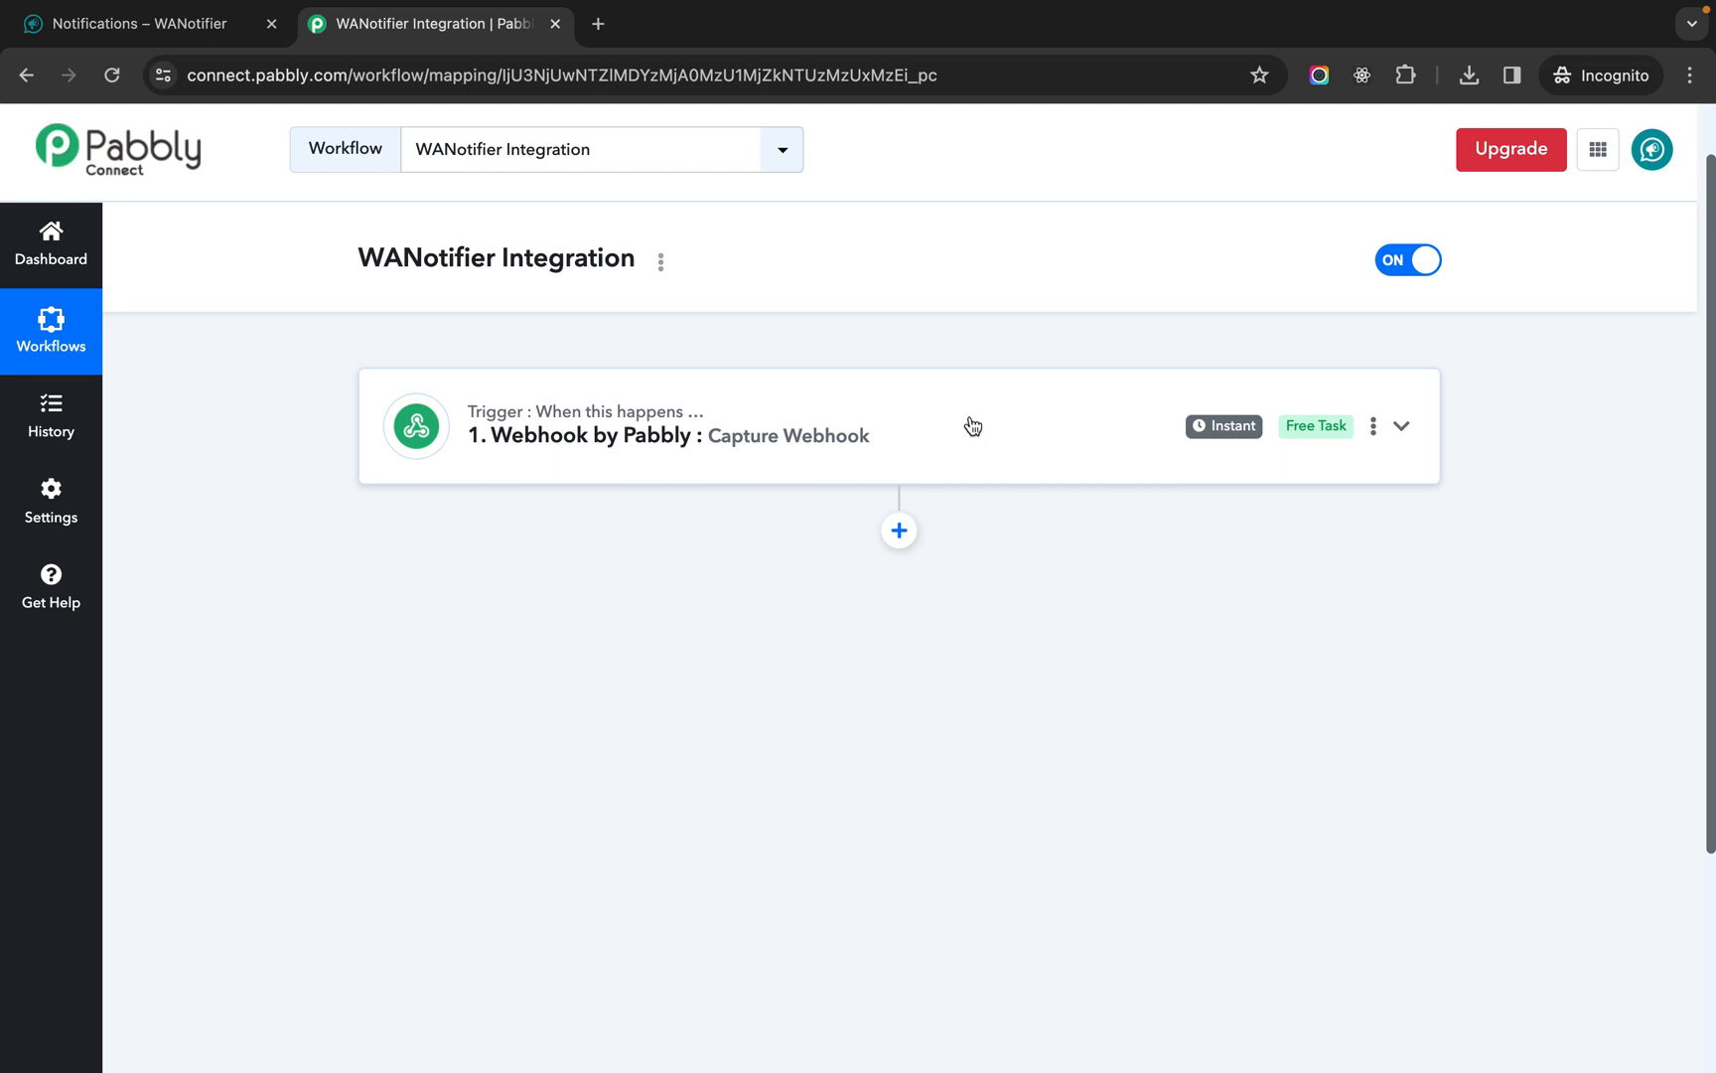
pyautogui.moveTo(923, 449)
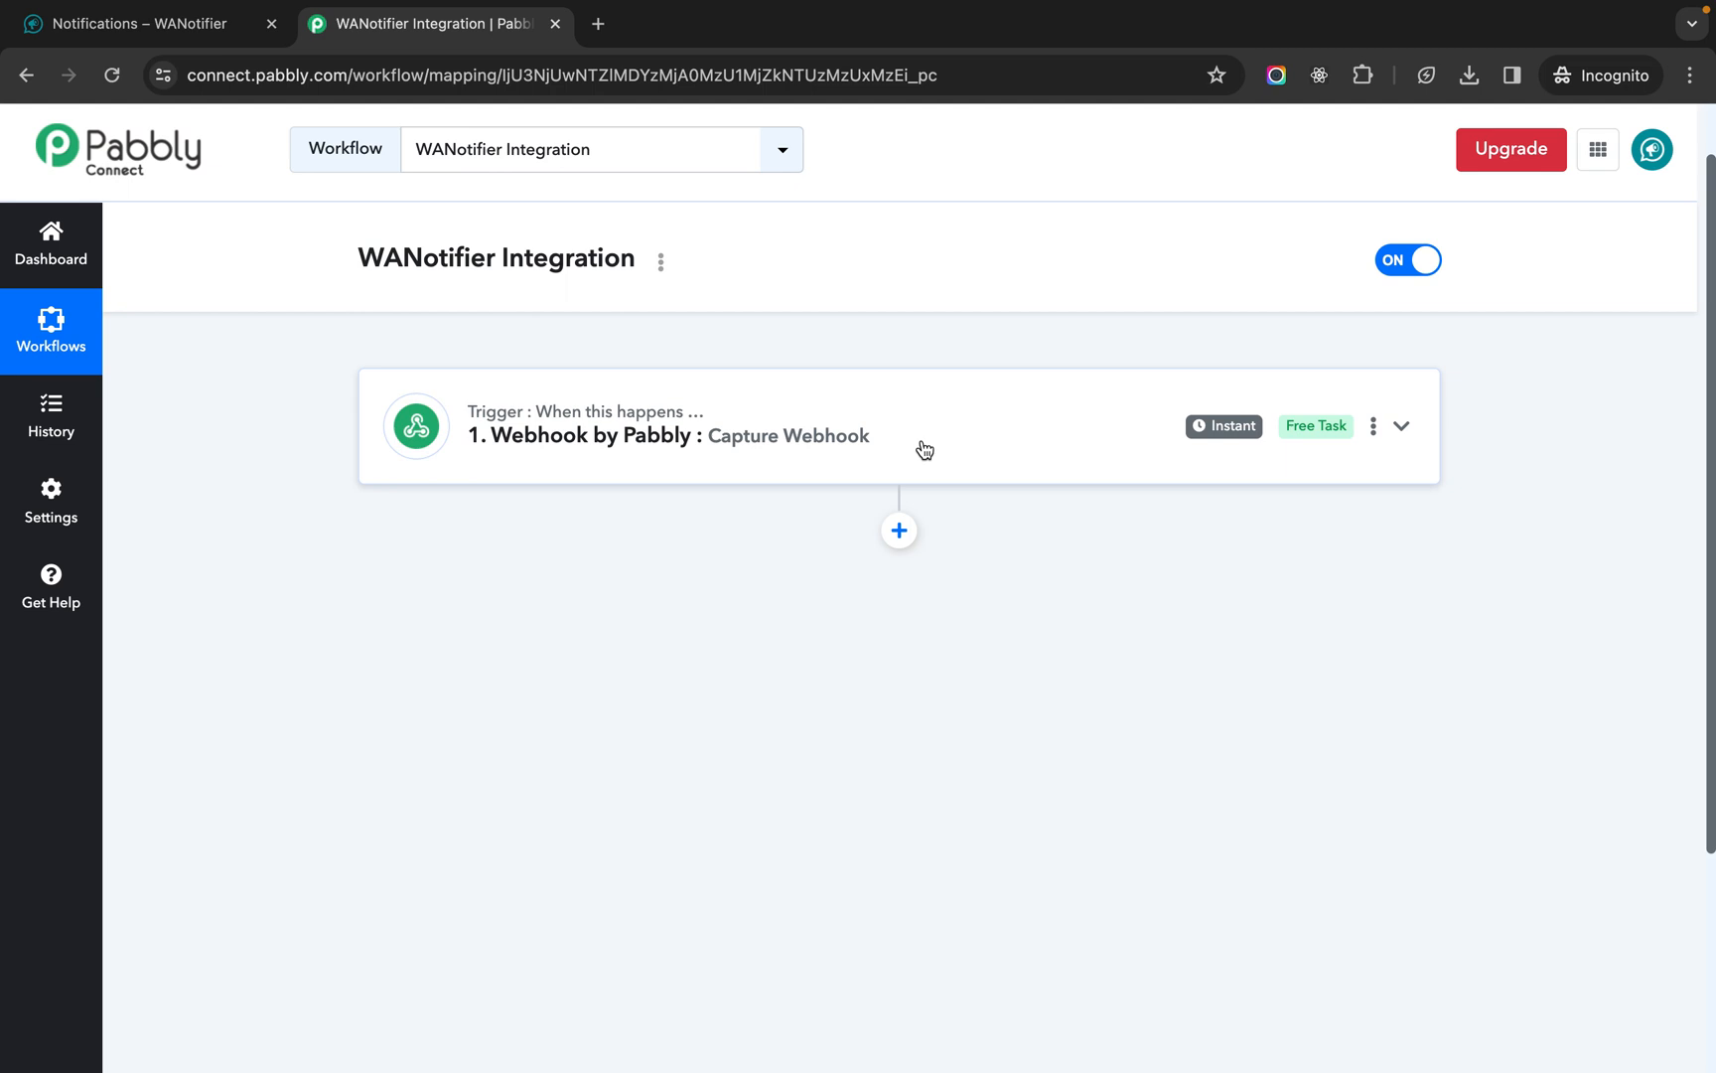
pyautogui.moveTo(838, 443)
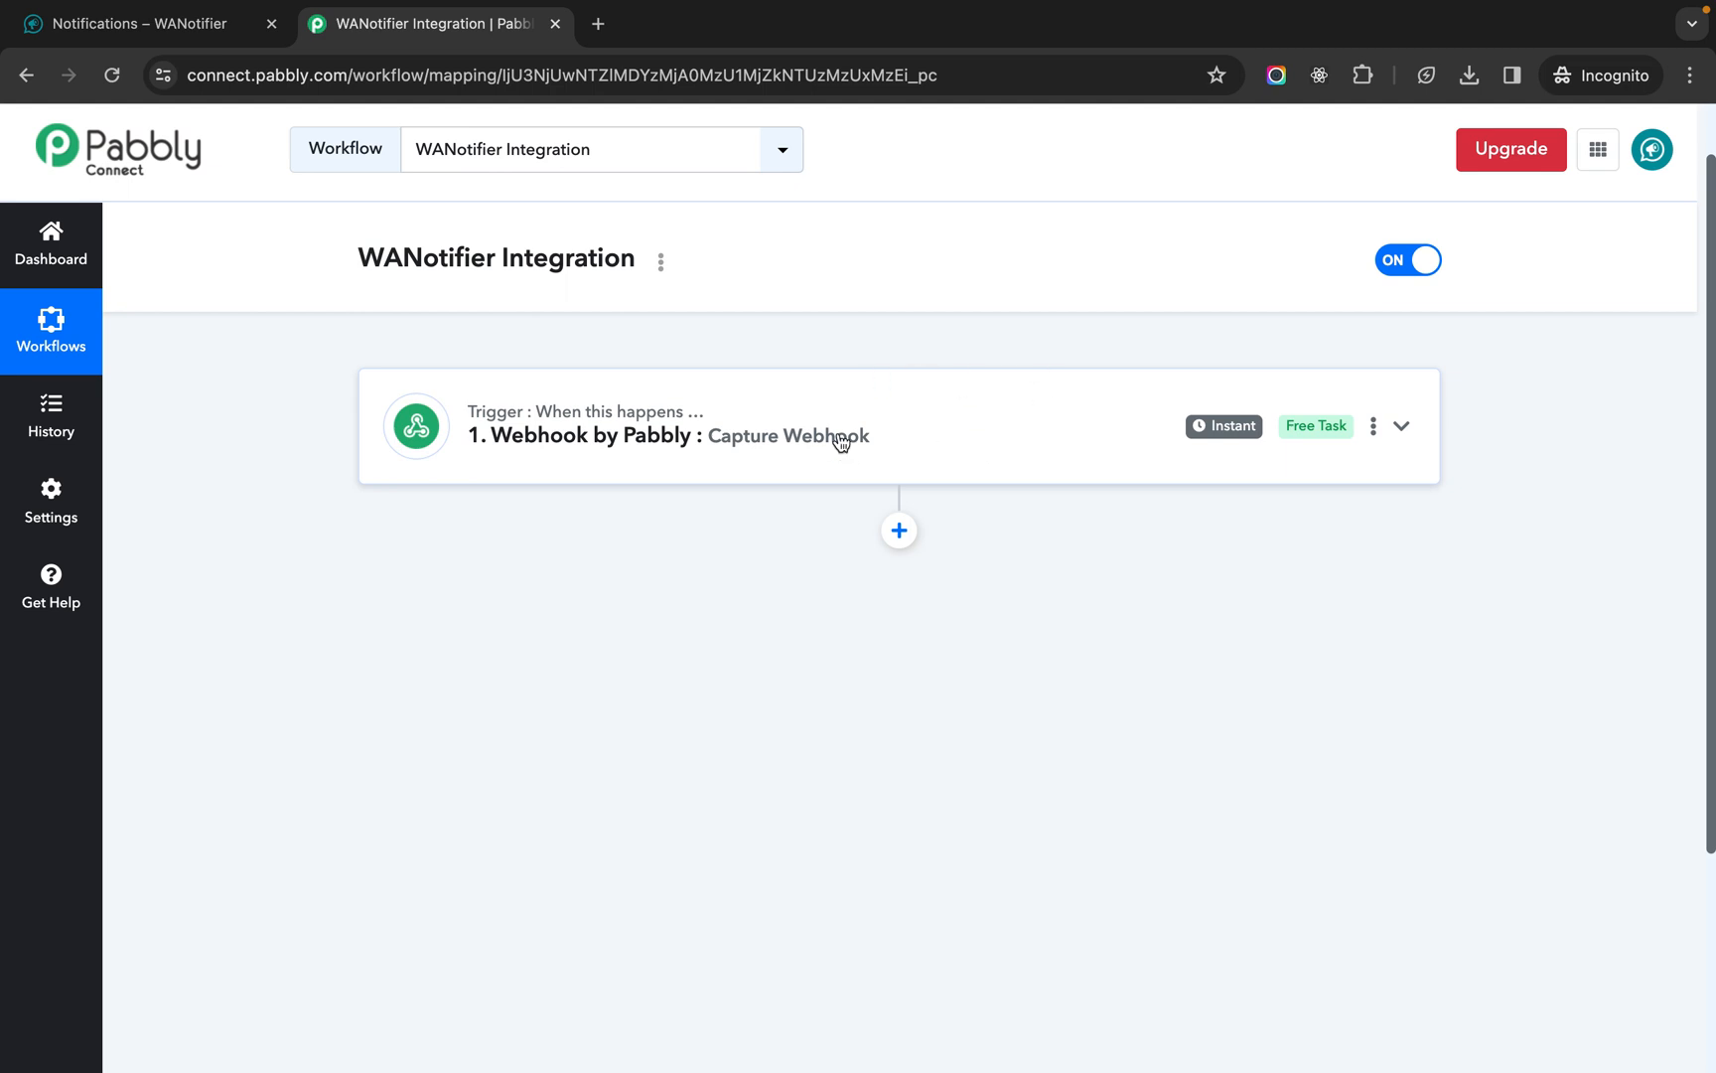
pyautogui.moveTo(1033, 537)
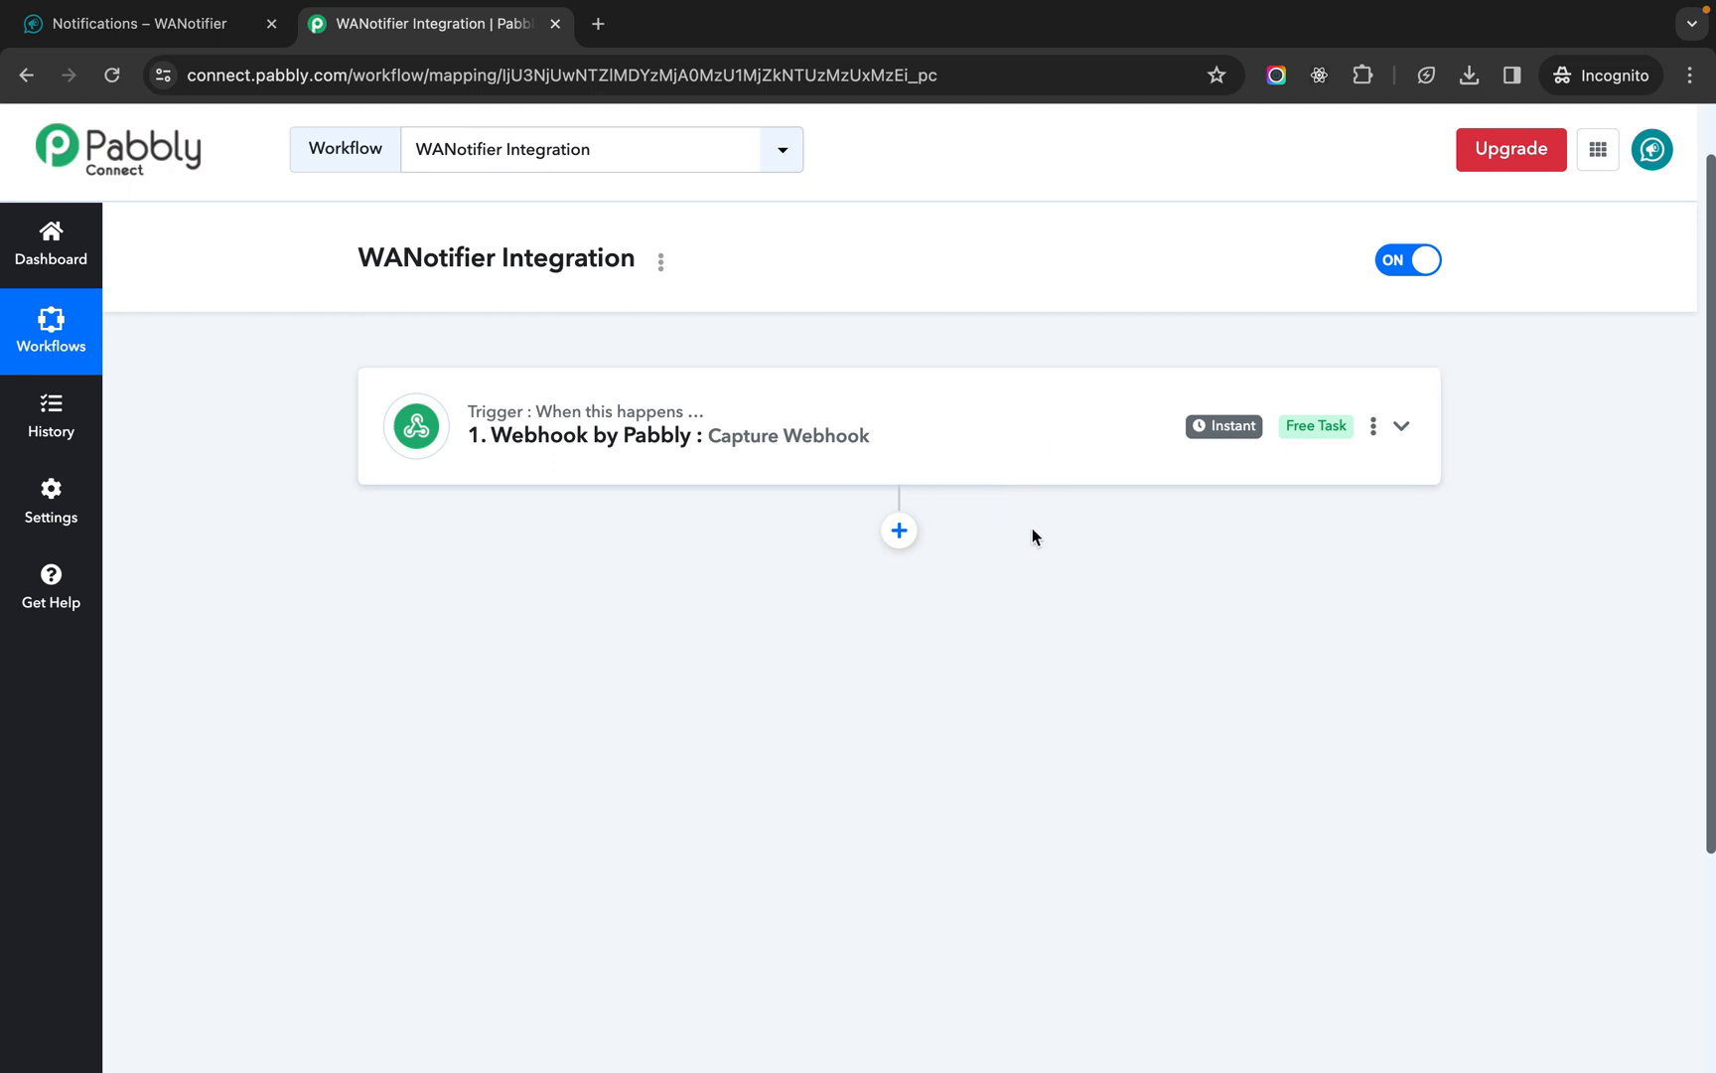
# - Add an API by Pabbly action with the Execute API Request event and connect it
pyautogui.click(898, 531)
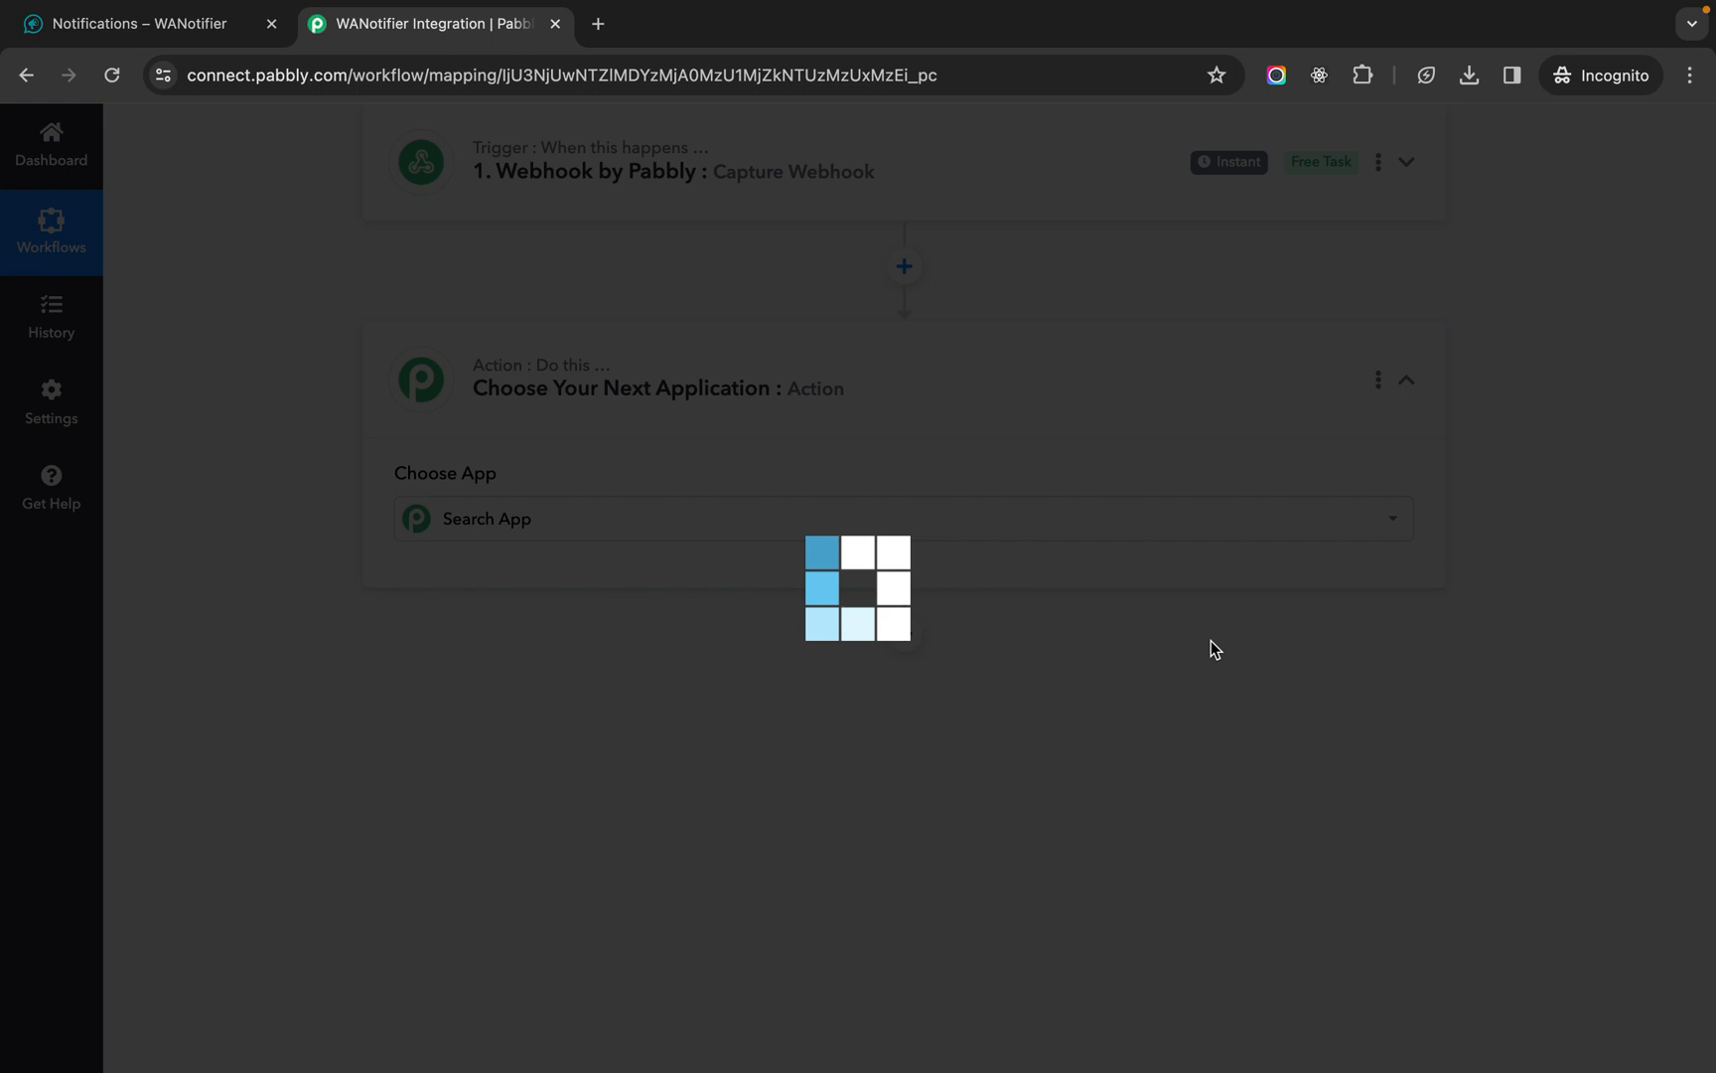
pyautogui.click(903, 518)
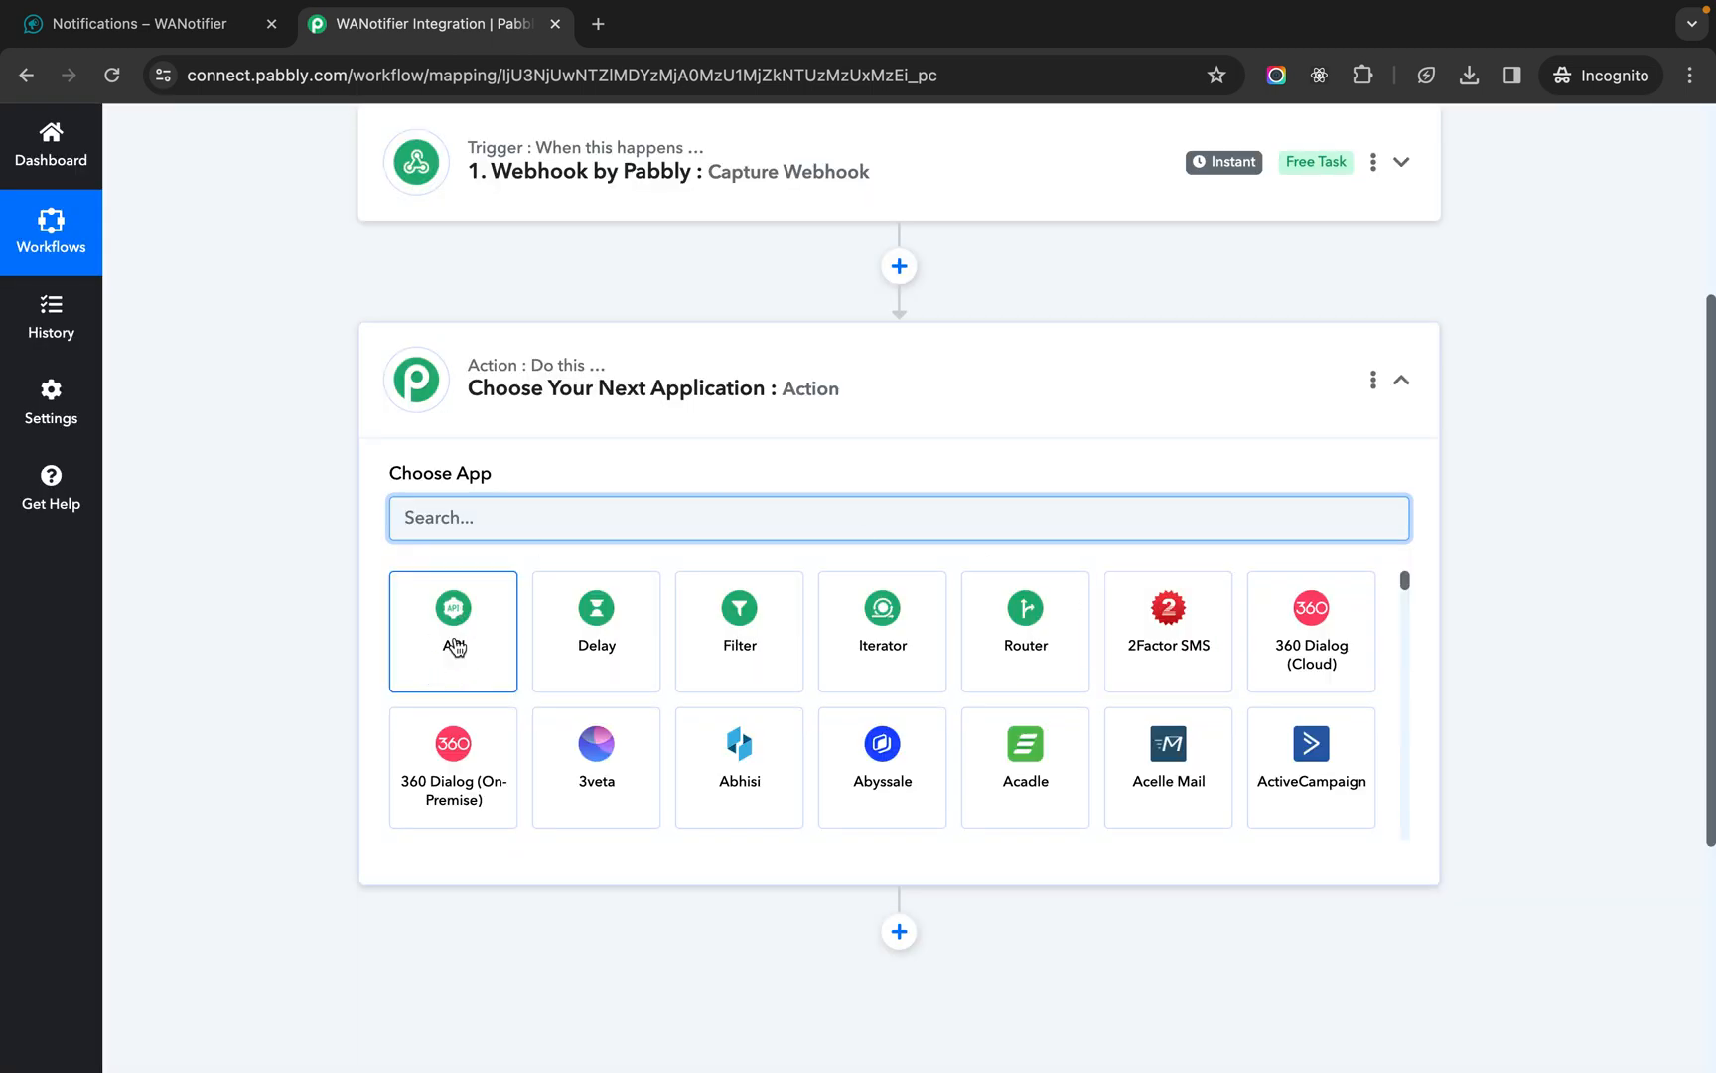
pyautogui.moveTo(453, 645)
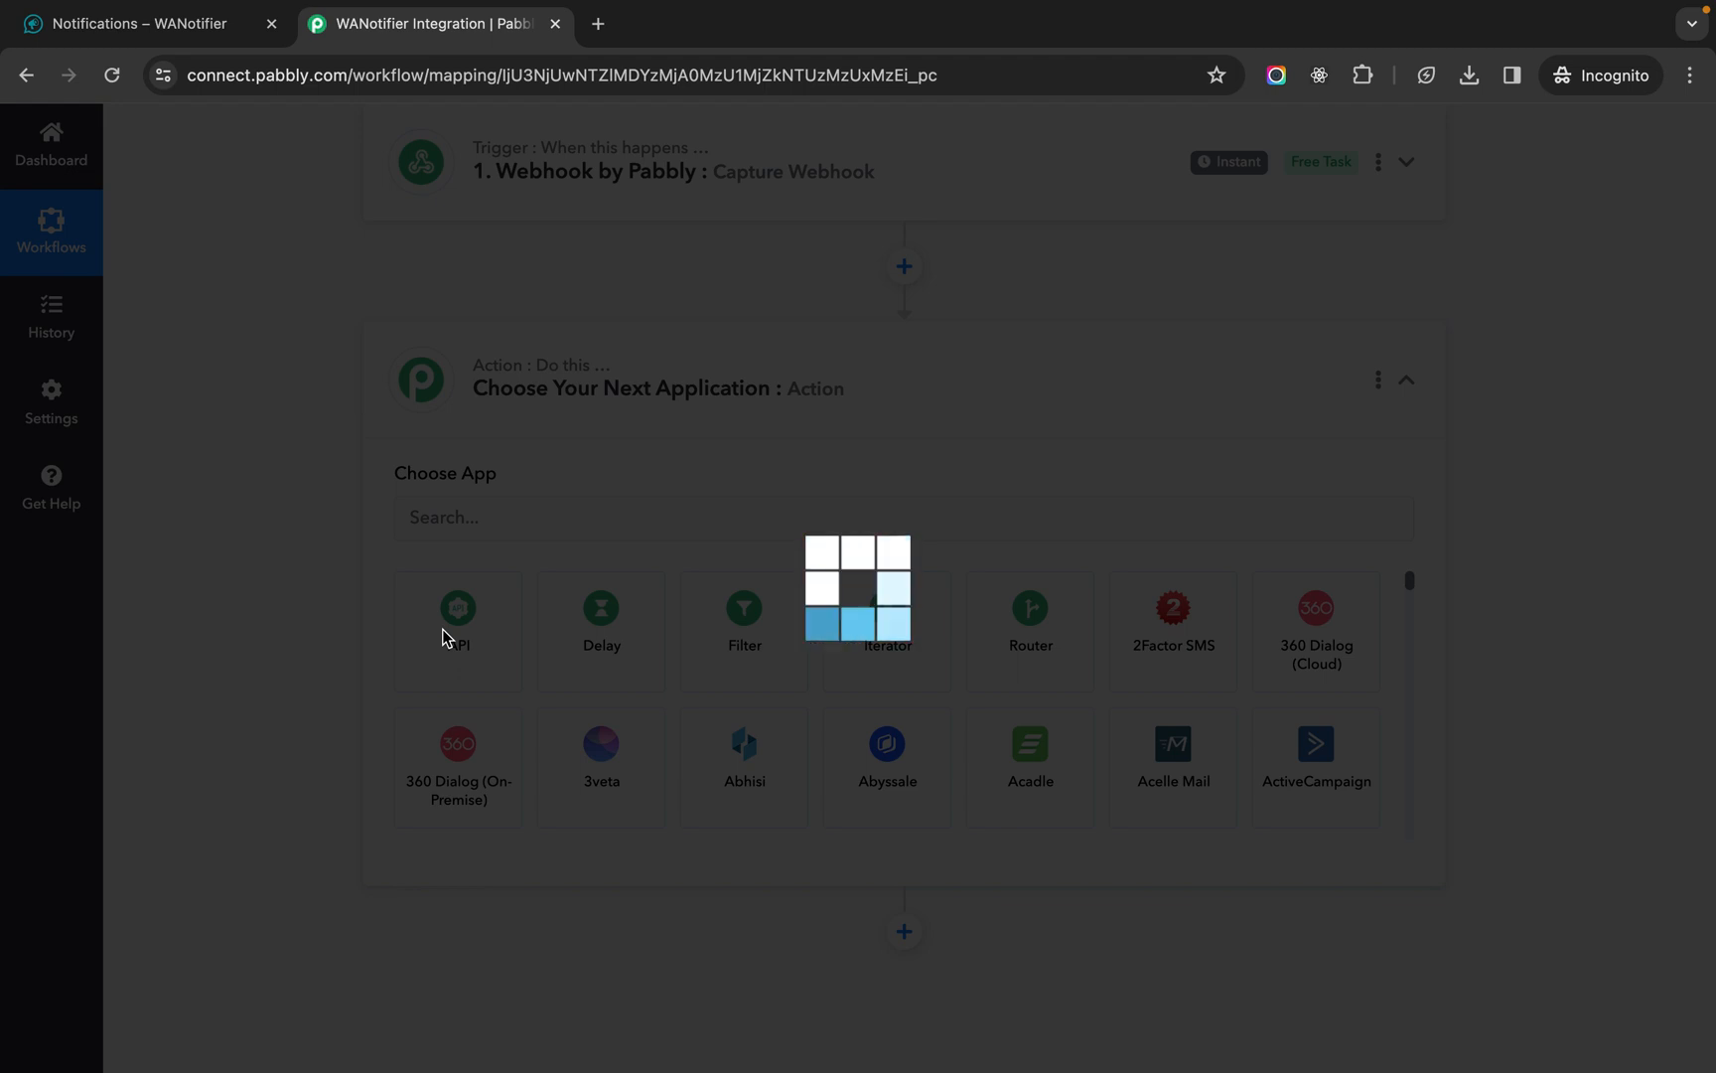
pyautogui.click(457, 632)
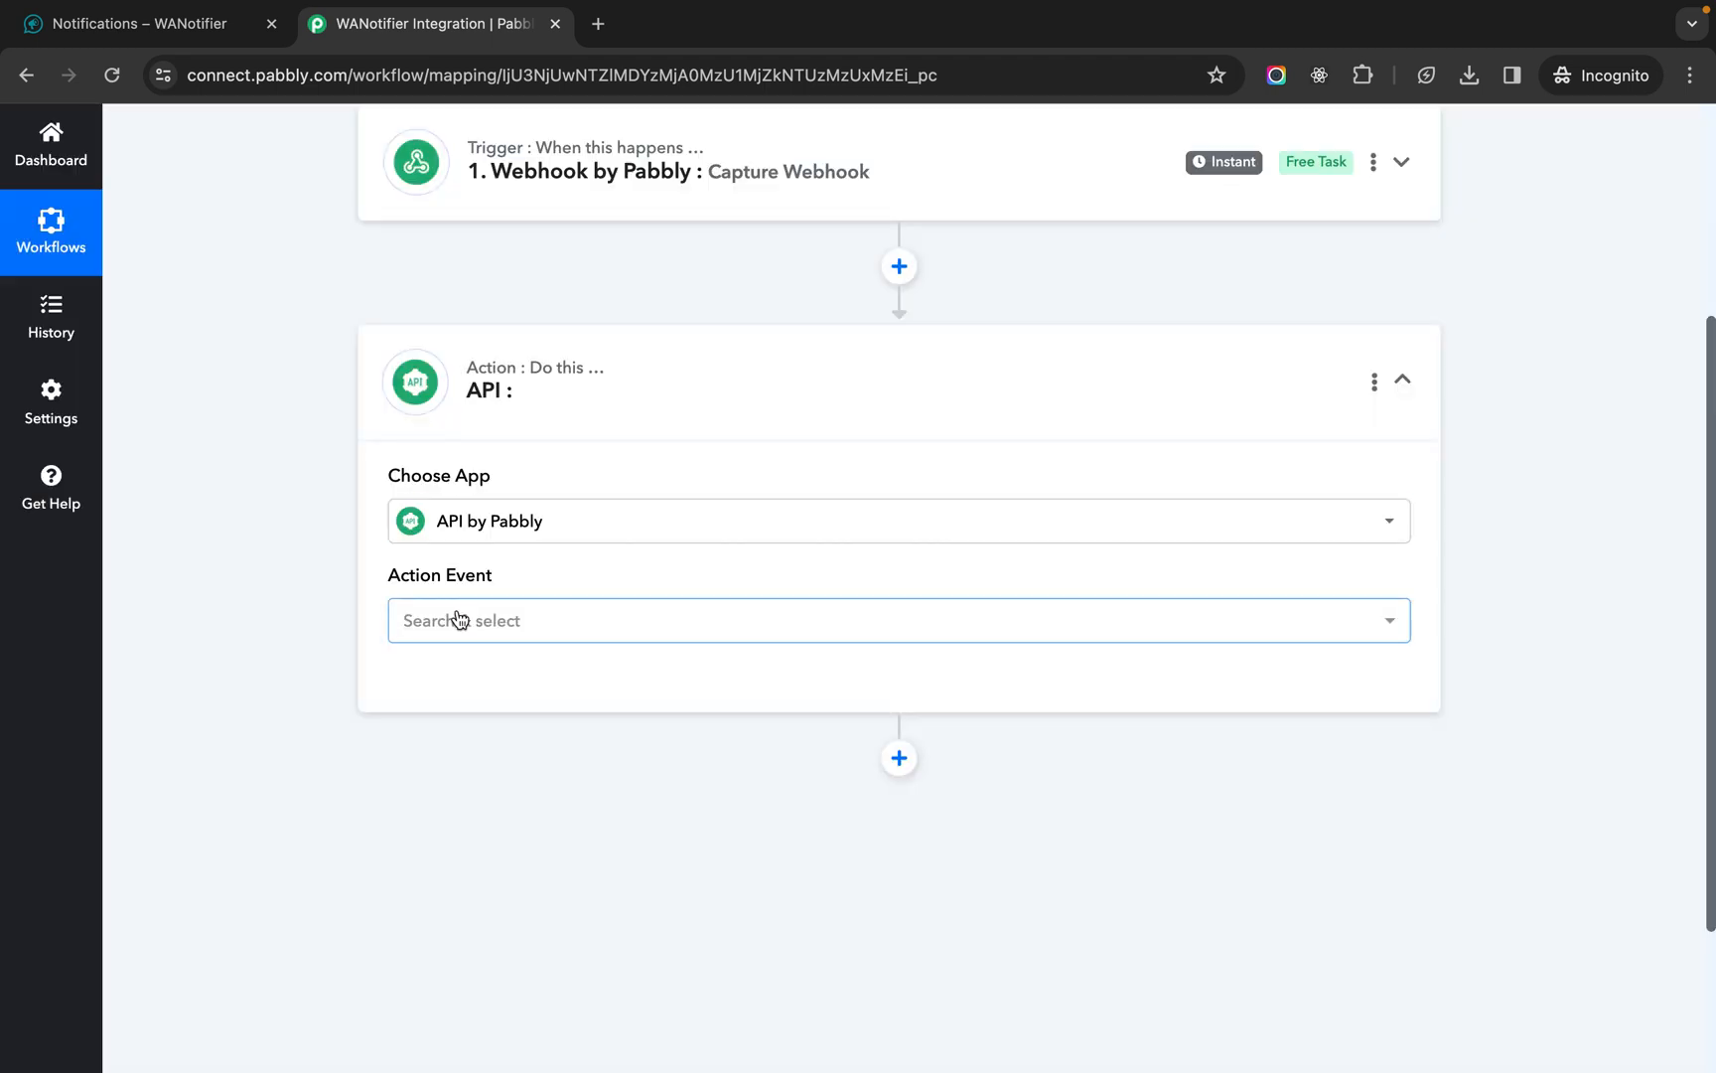
pyautogui.click(898, 620)
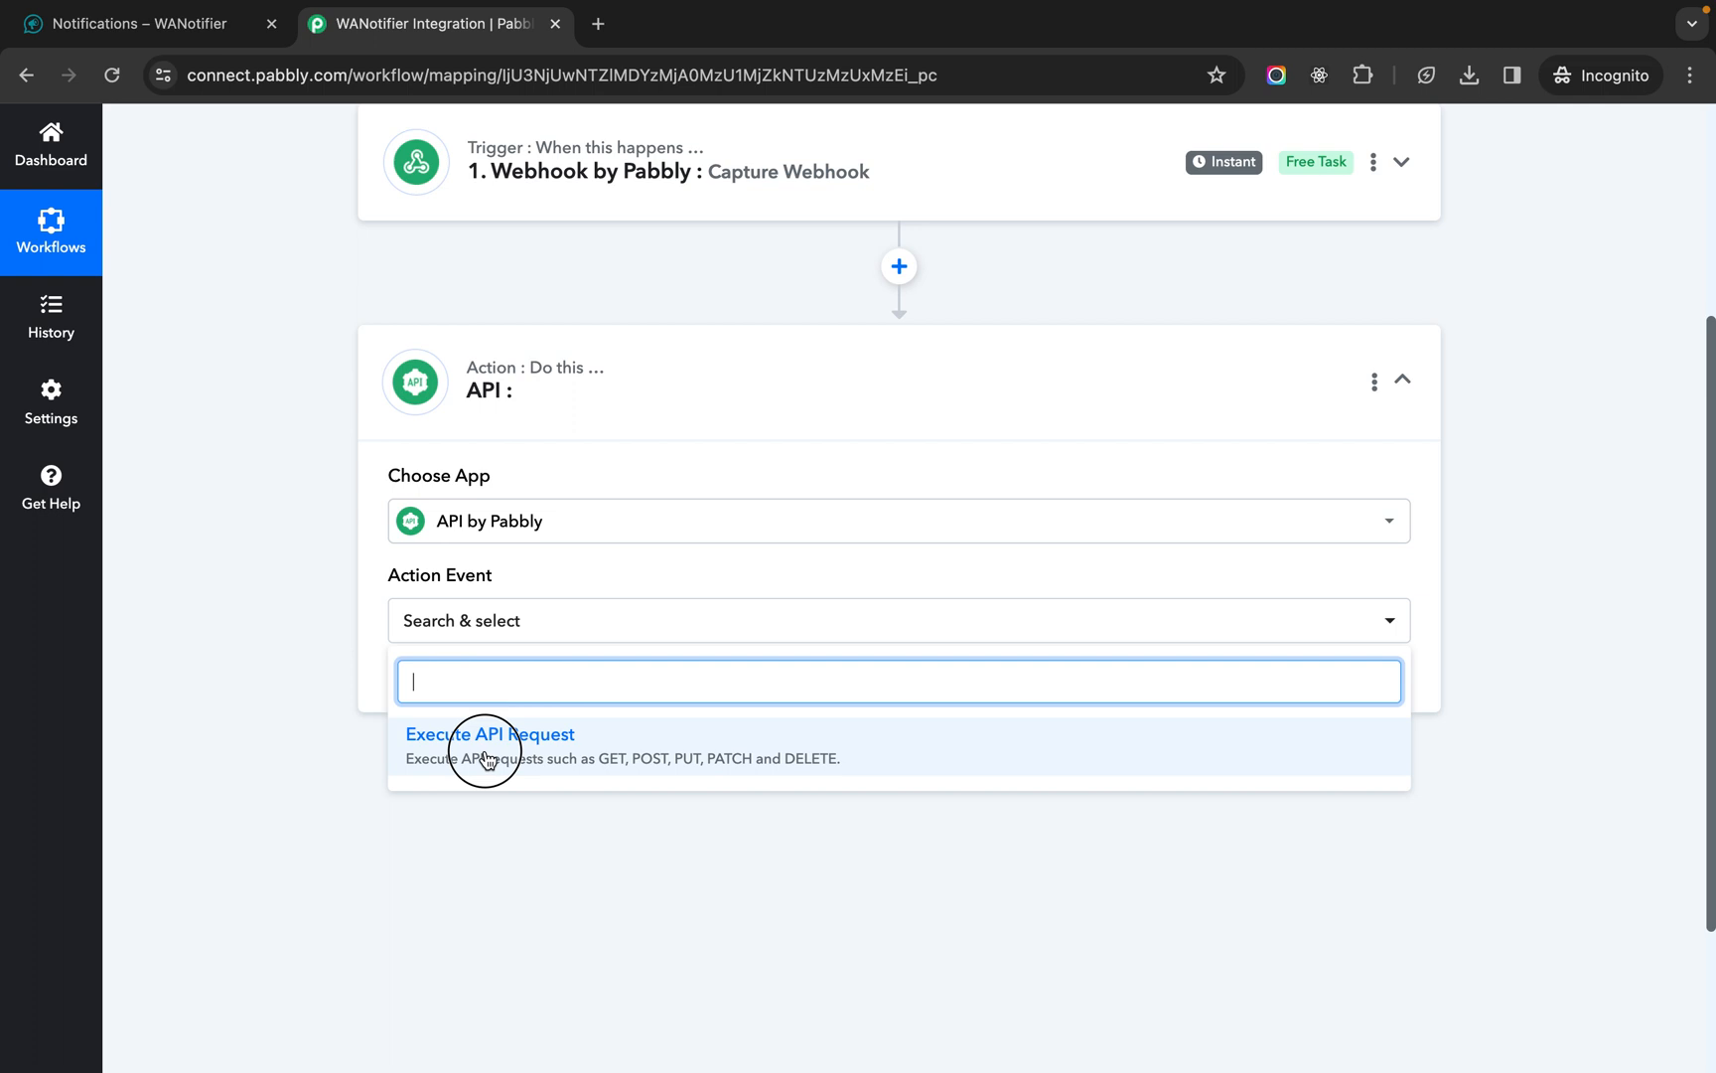
pyautogui.click(489, 733)
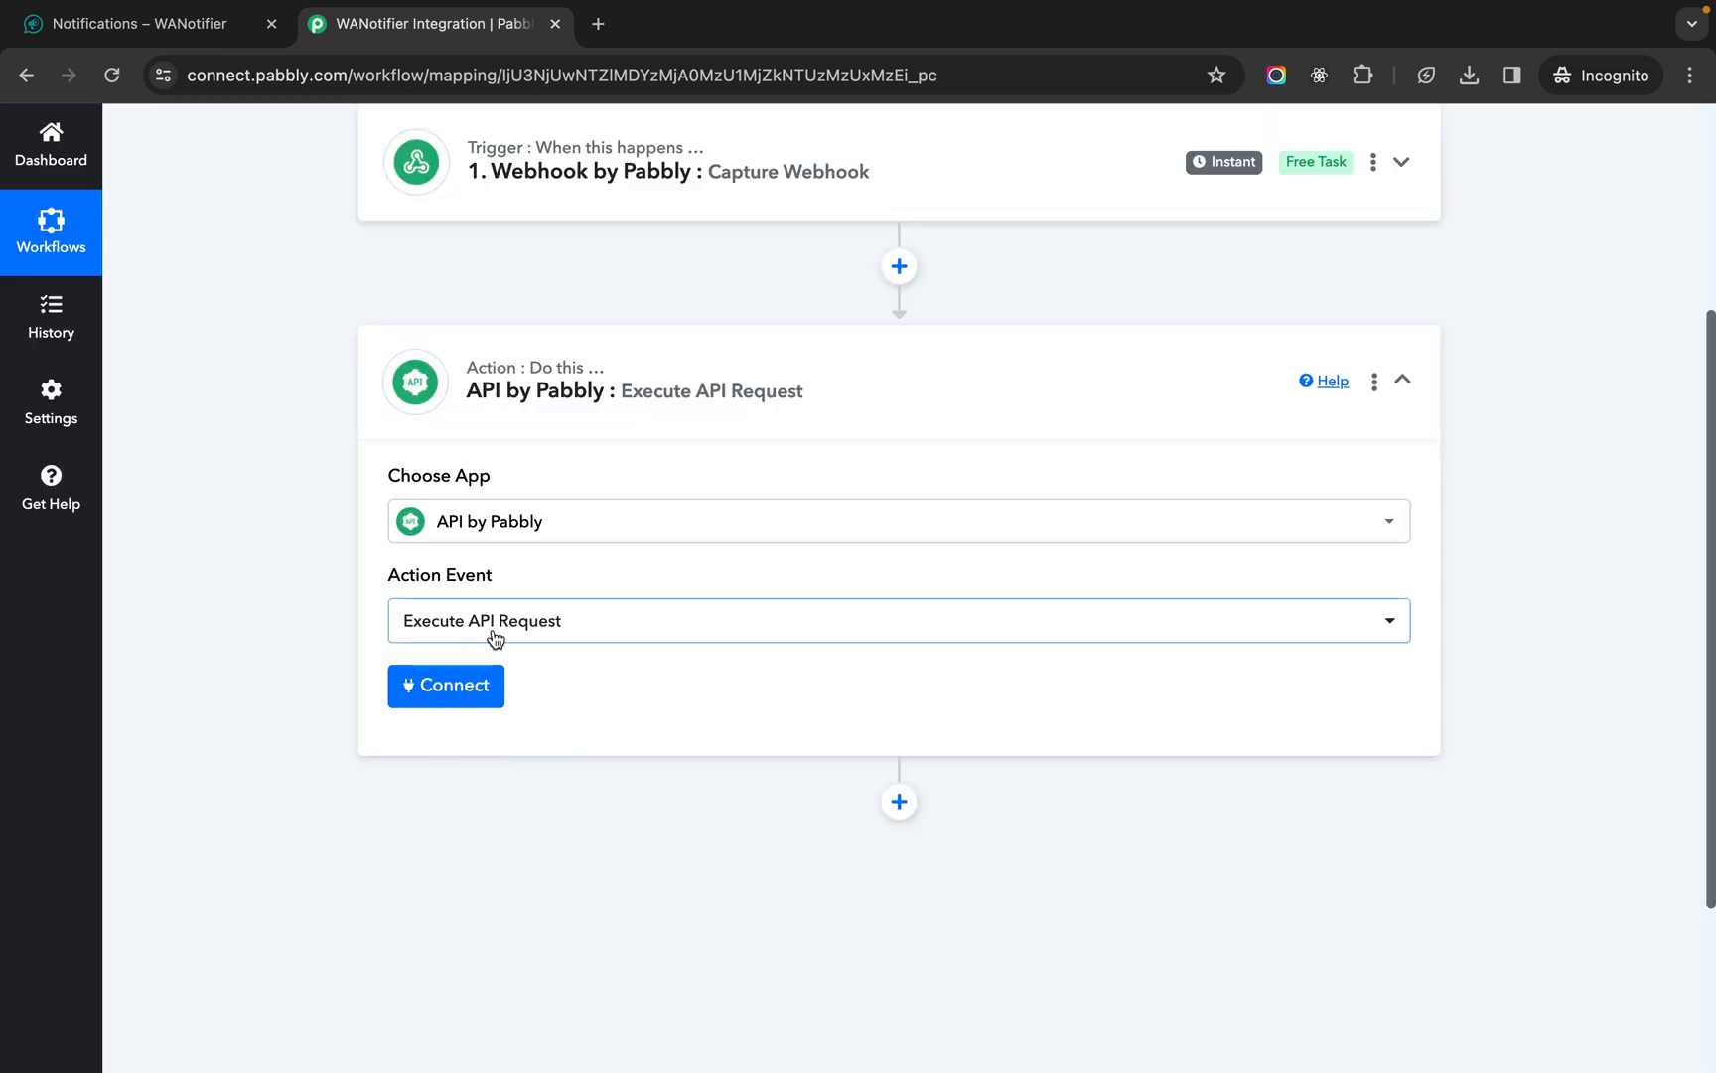
pyautogui.click(445, 686)
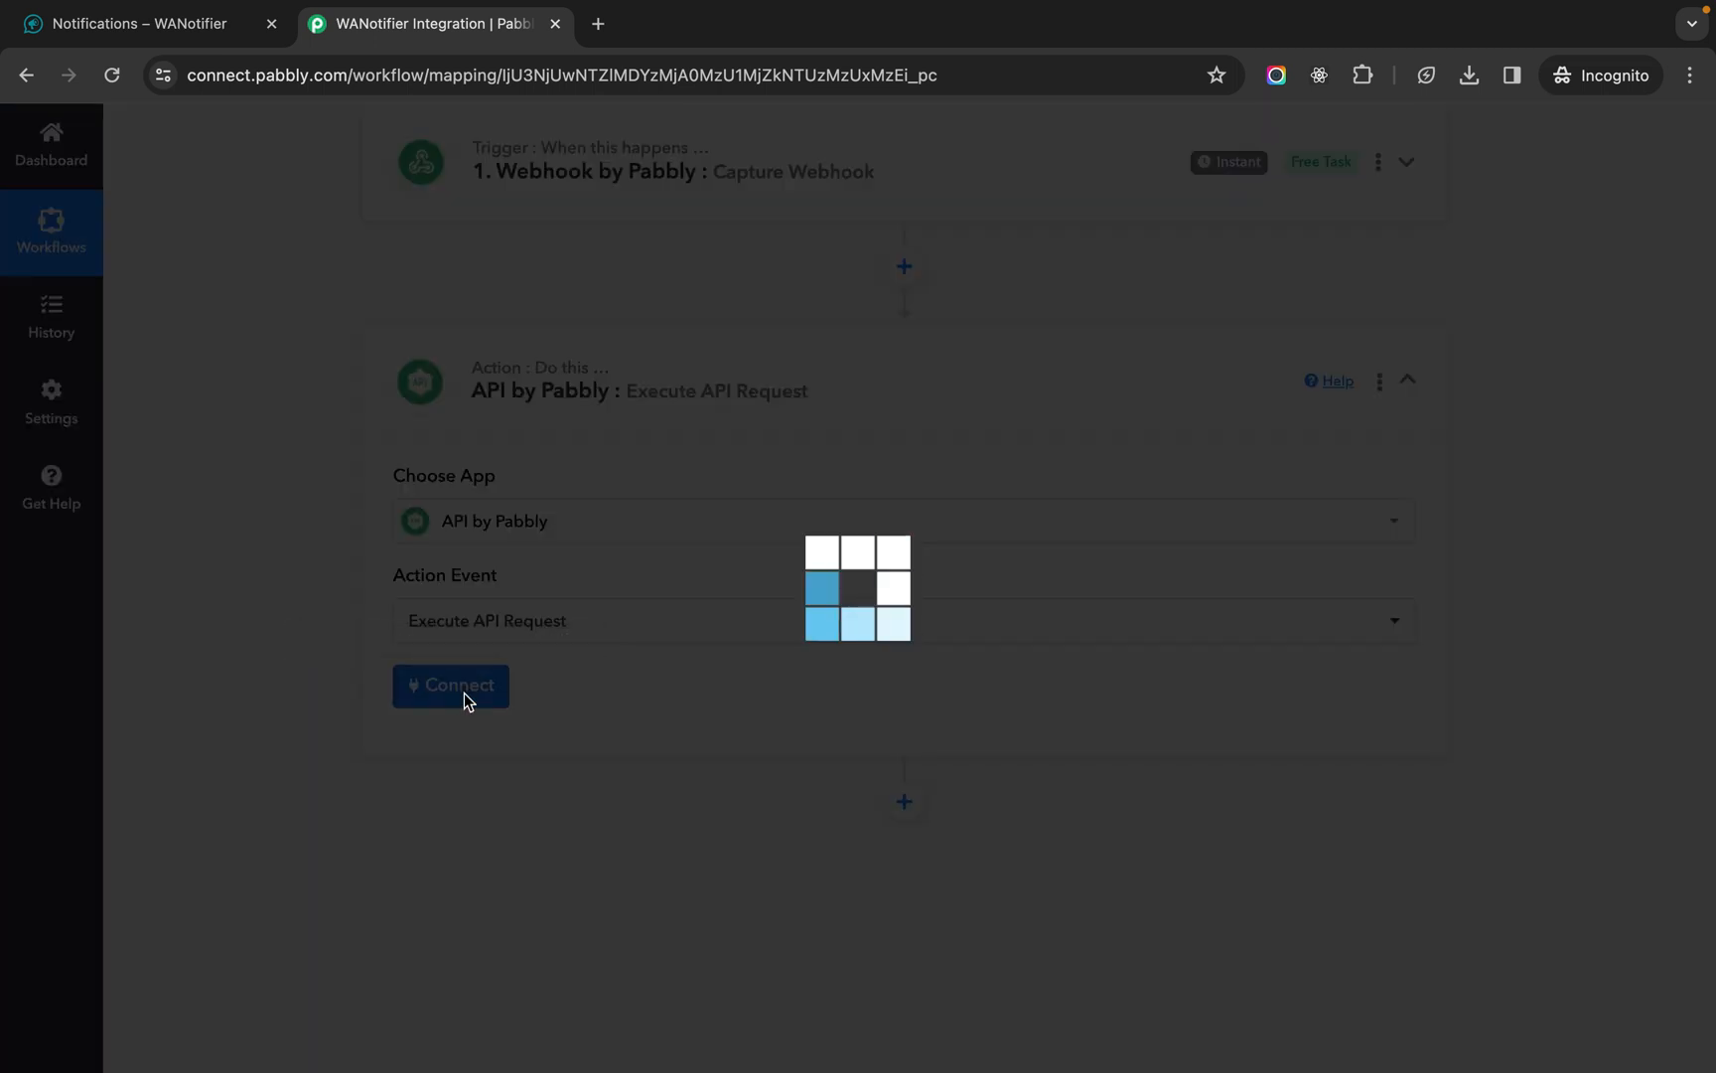
# - Make the step a custom POST request to the WANotifier notifications webhook endpoint URL
pyautogui.click(449, 685)
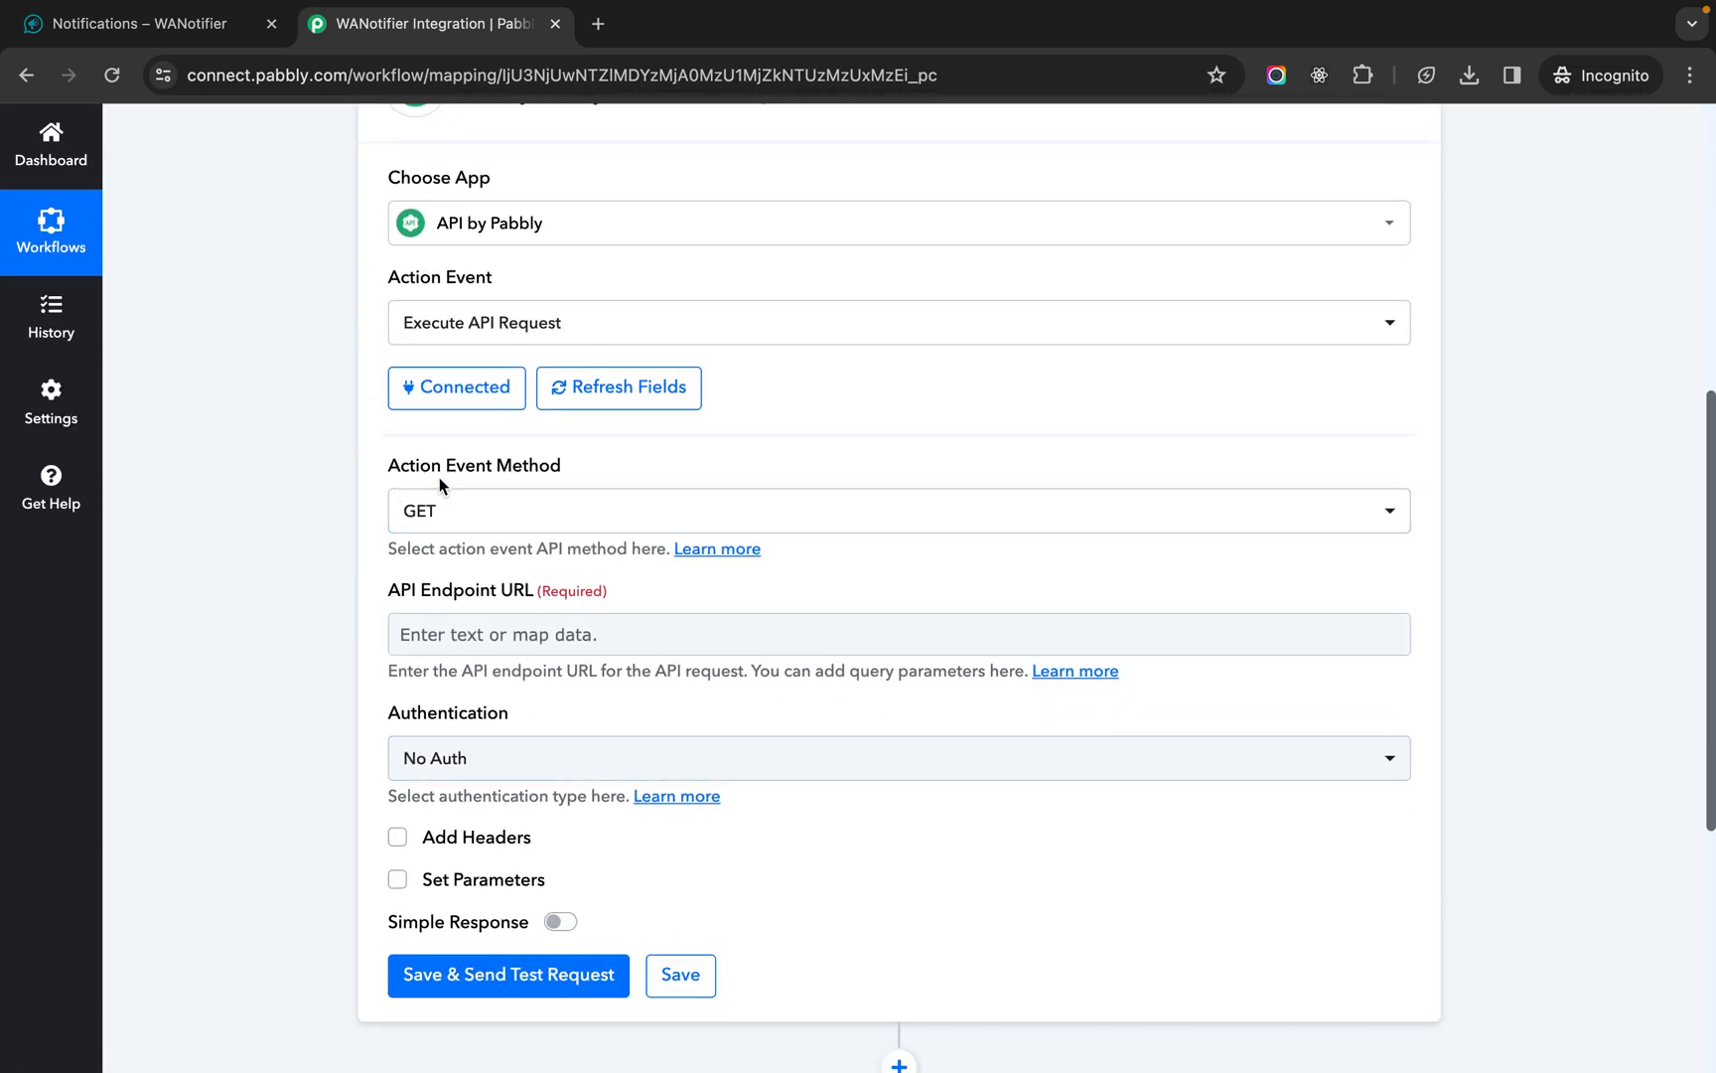
pyautogui.click(896, 510)
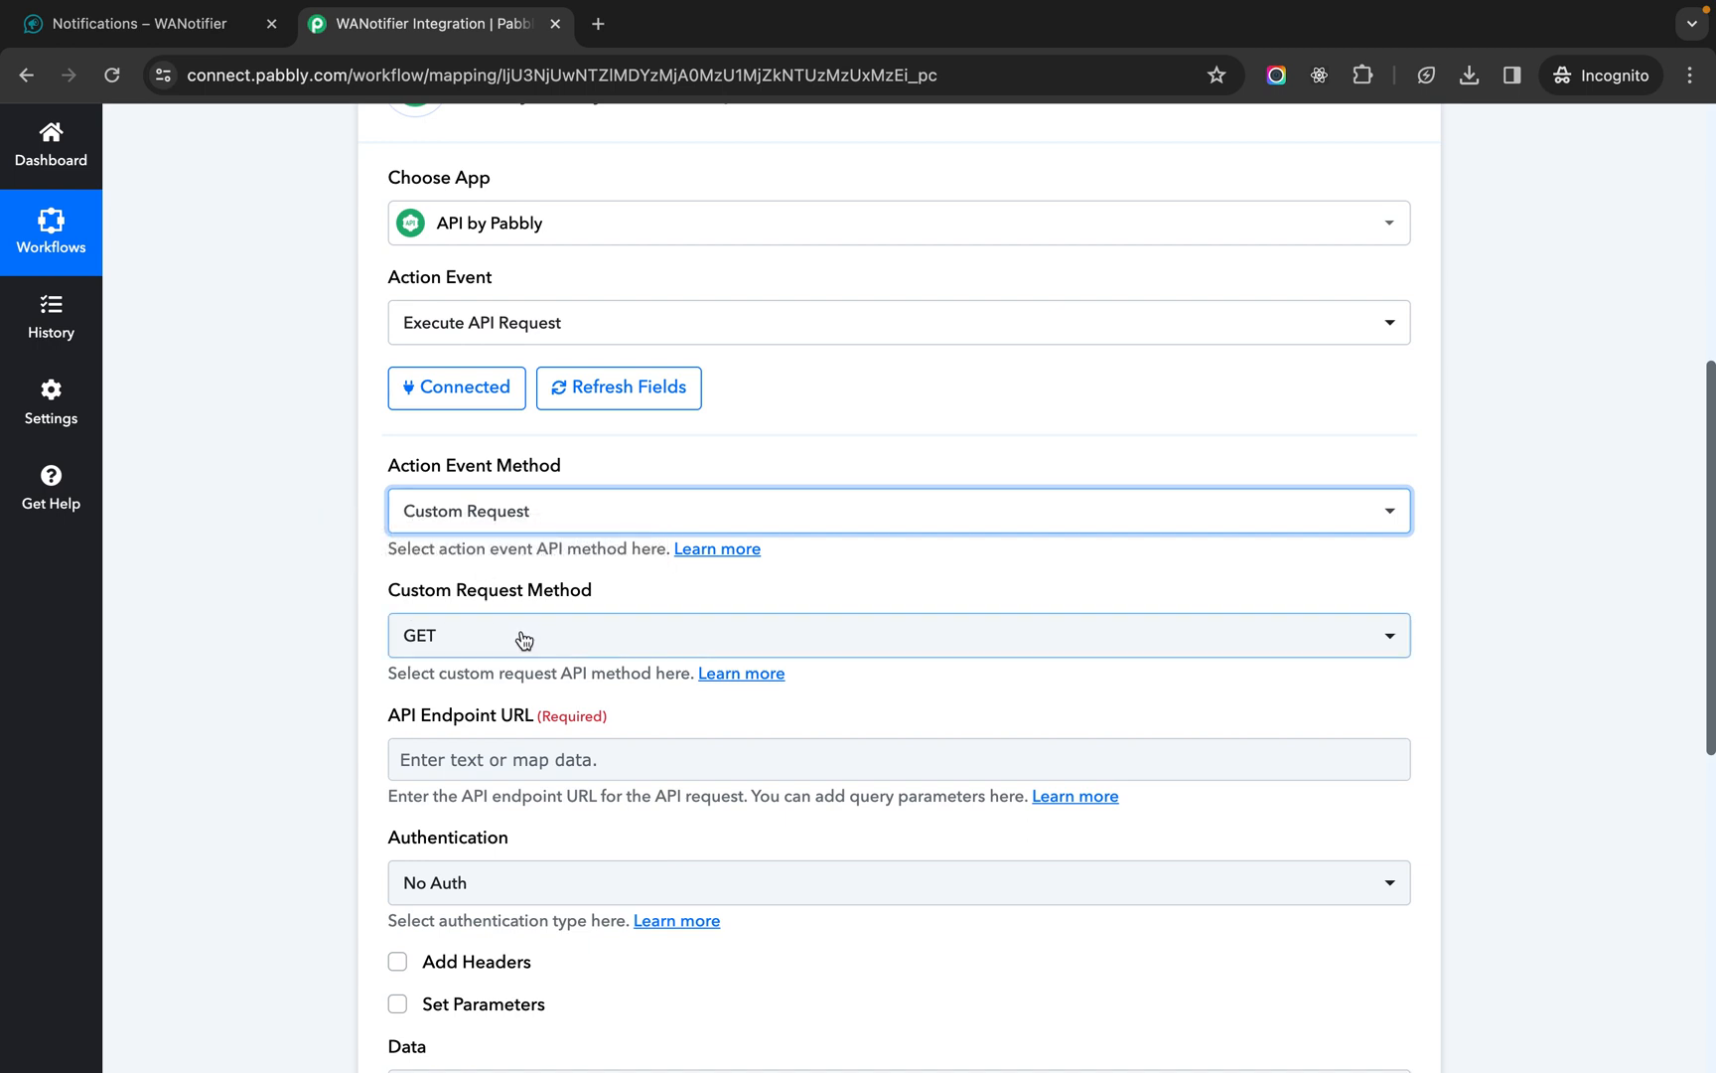
pyautogui.click(898, 636)
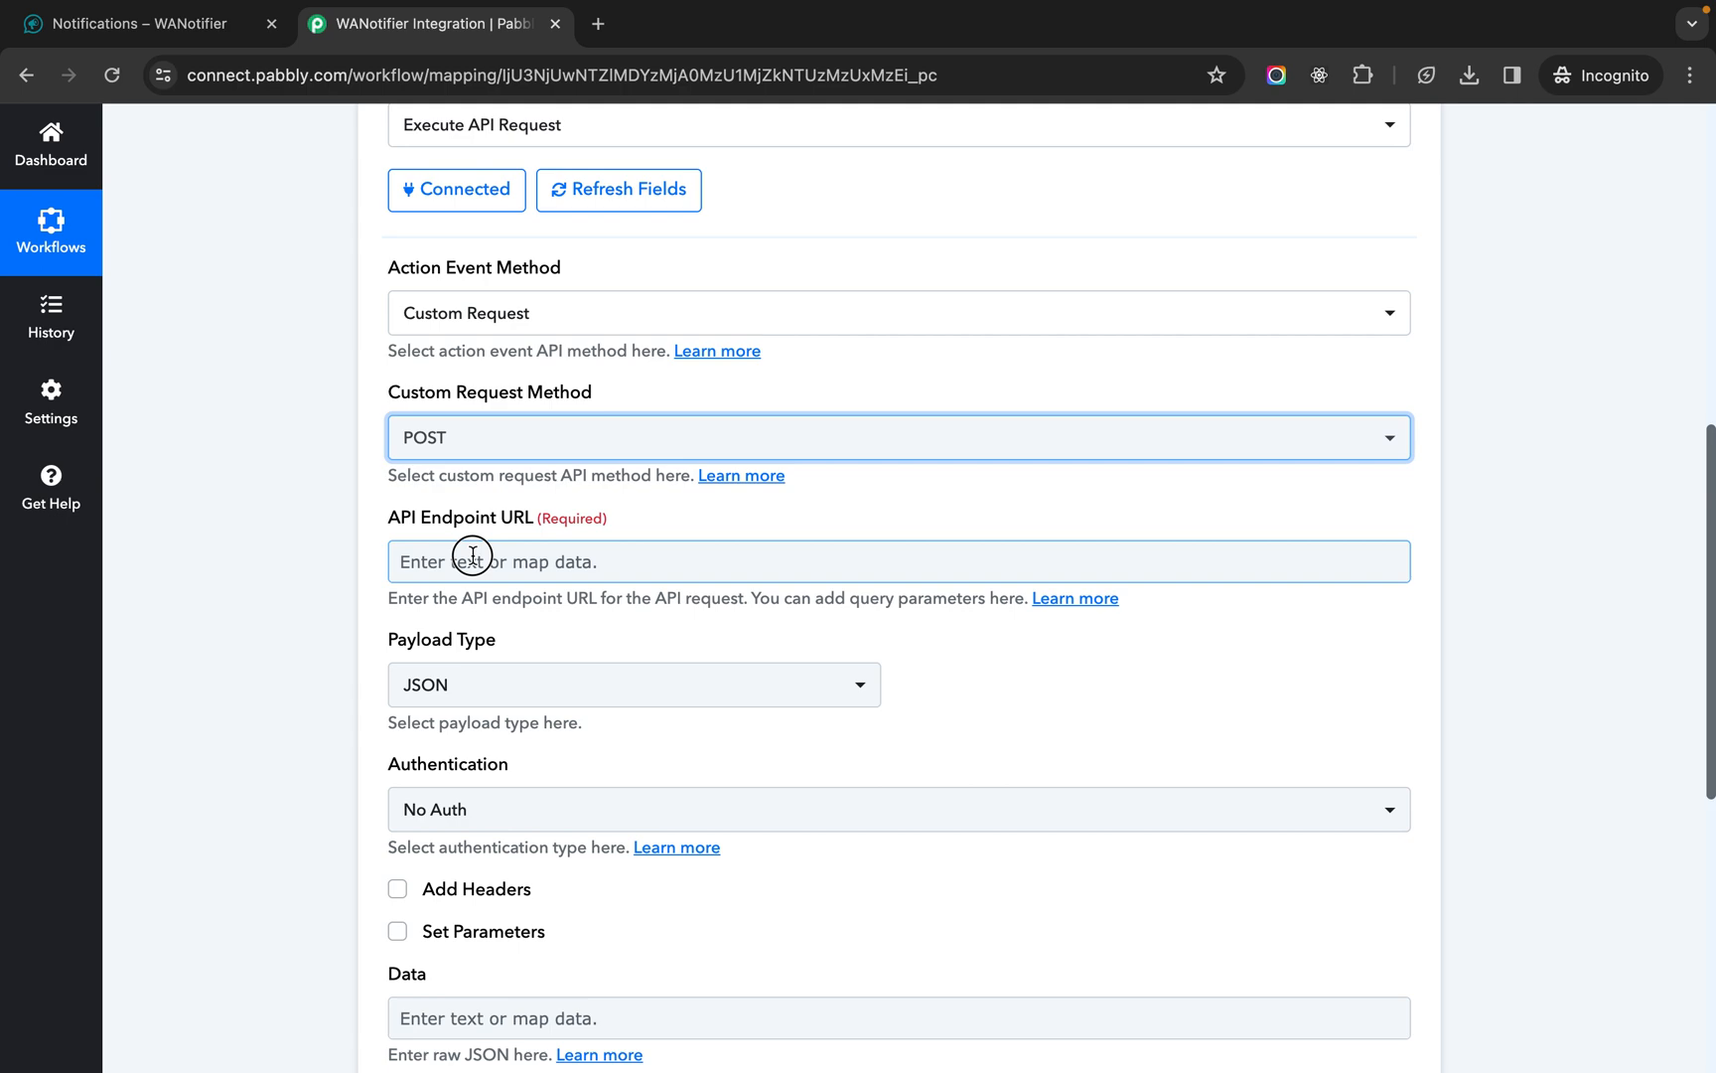
pyautogui.write('https://app.wanotifier.com/api/v1/notifications/AXY27sVLBs?key=XNNDCPM9J7daeEQgi7c32qOQvXliV8')
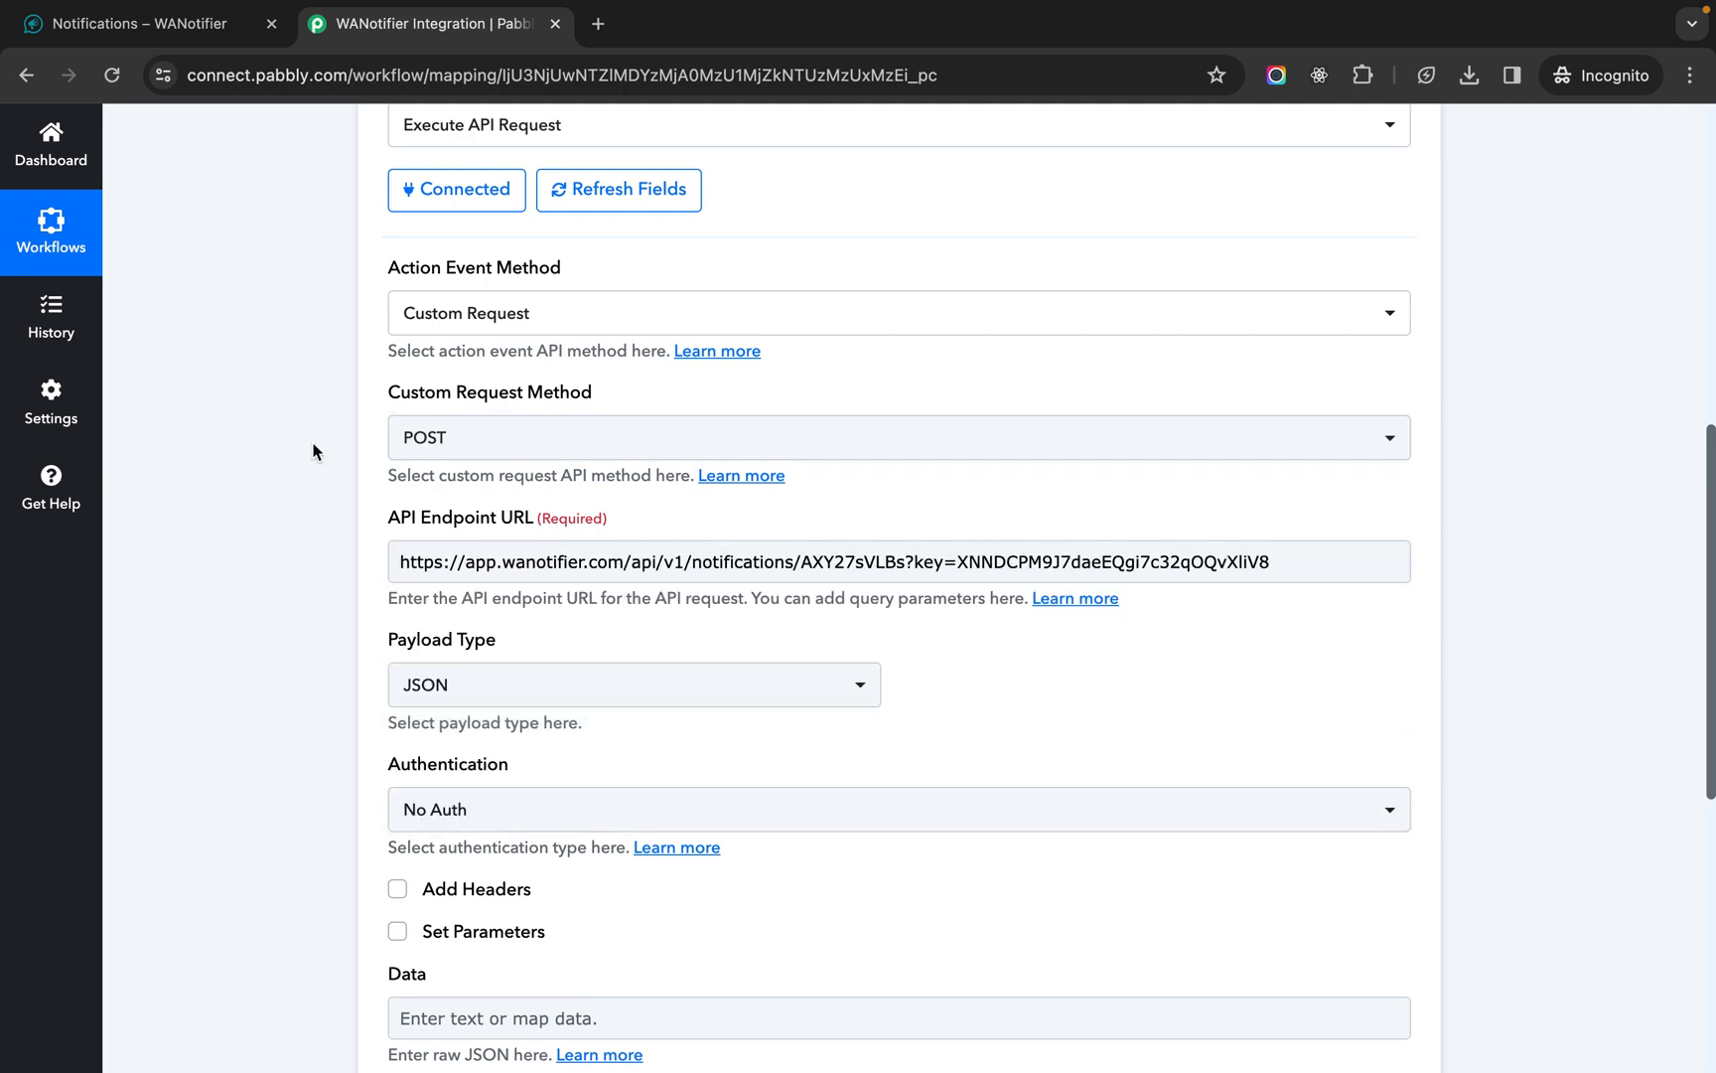
pyautogui.click(131, 24)
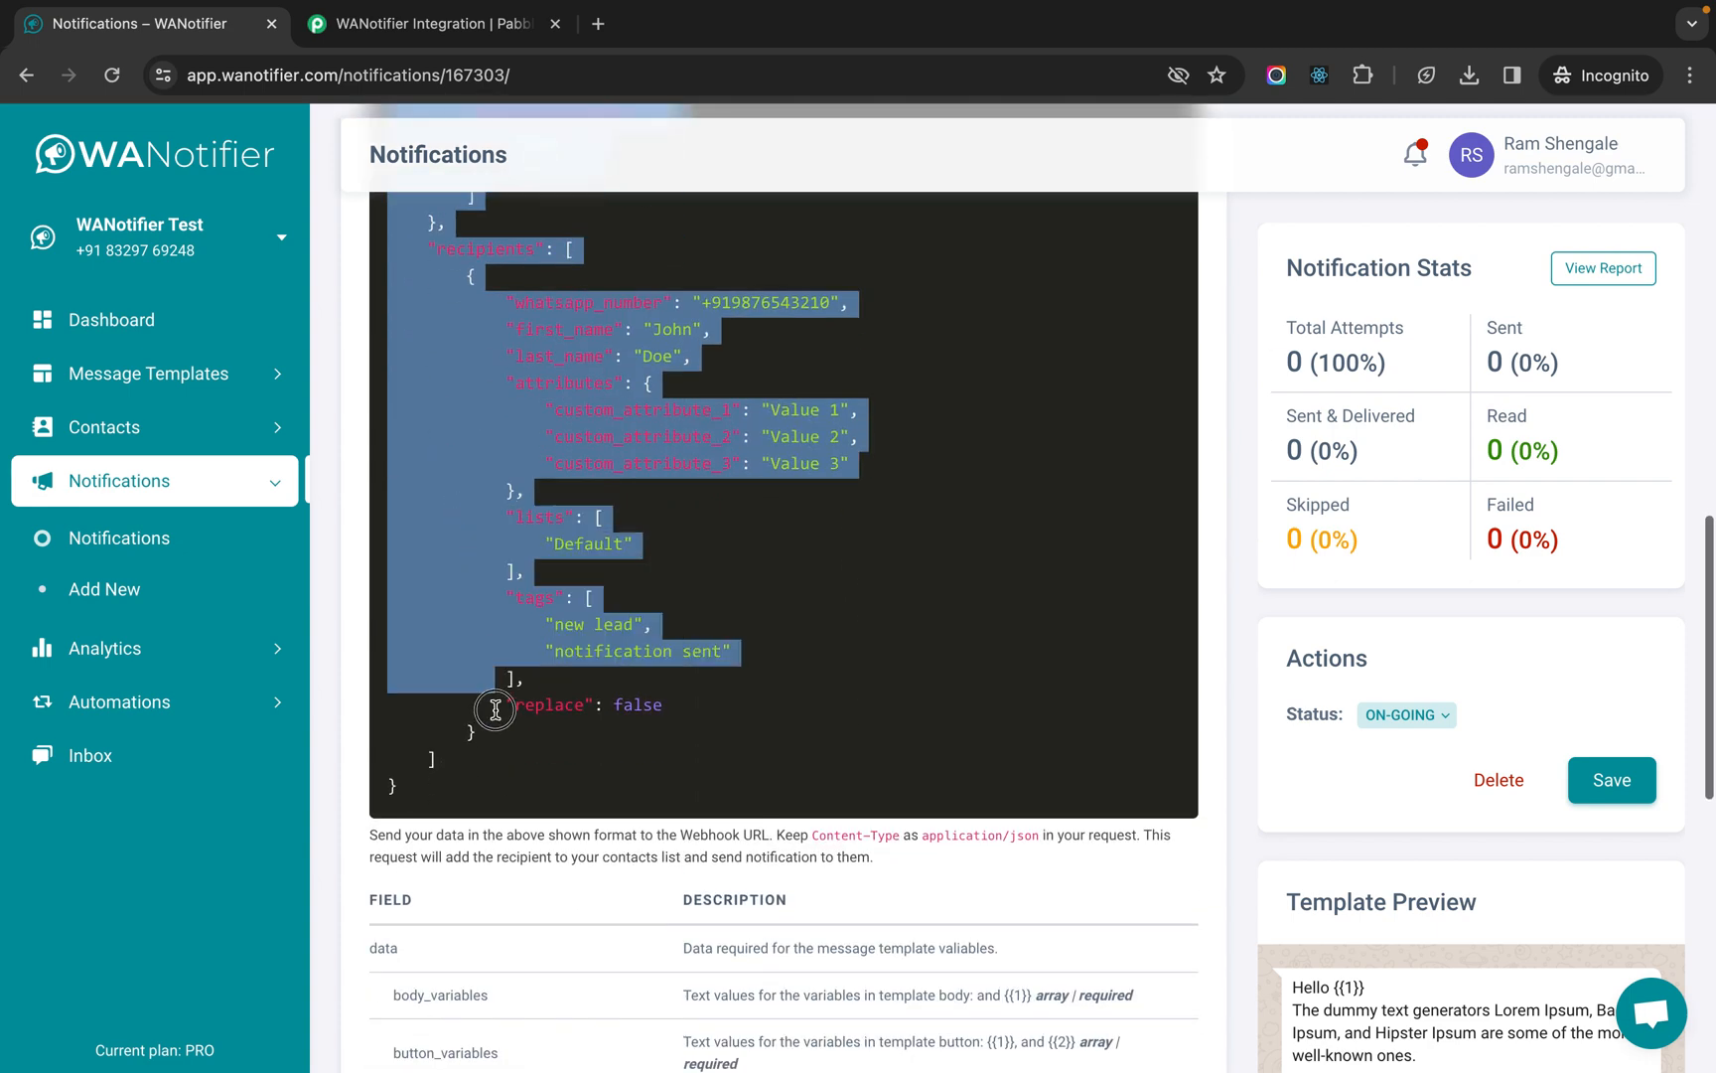
# - Replace the Value 1 placeholder in body_variables with the webhook's mapped Header Value
pyautogui.click(427, 24)
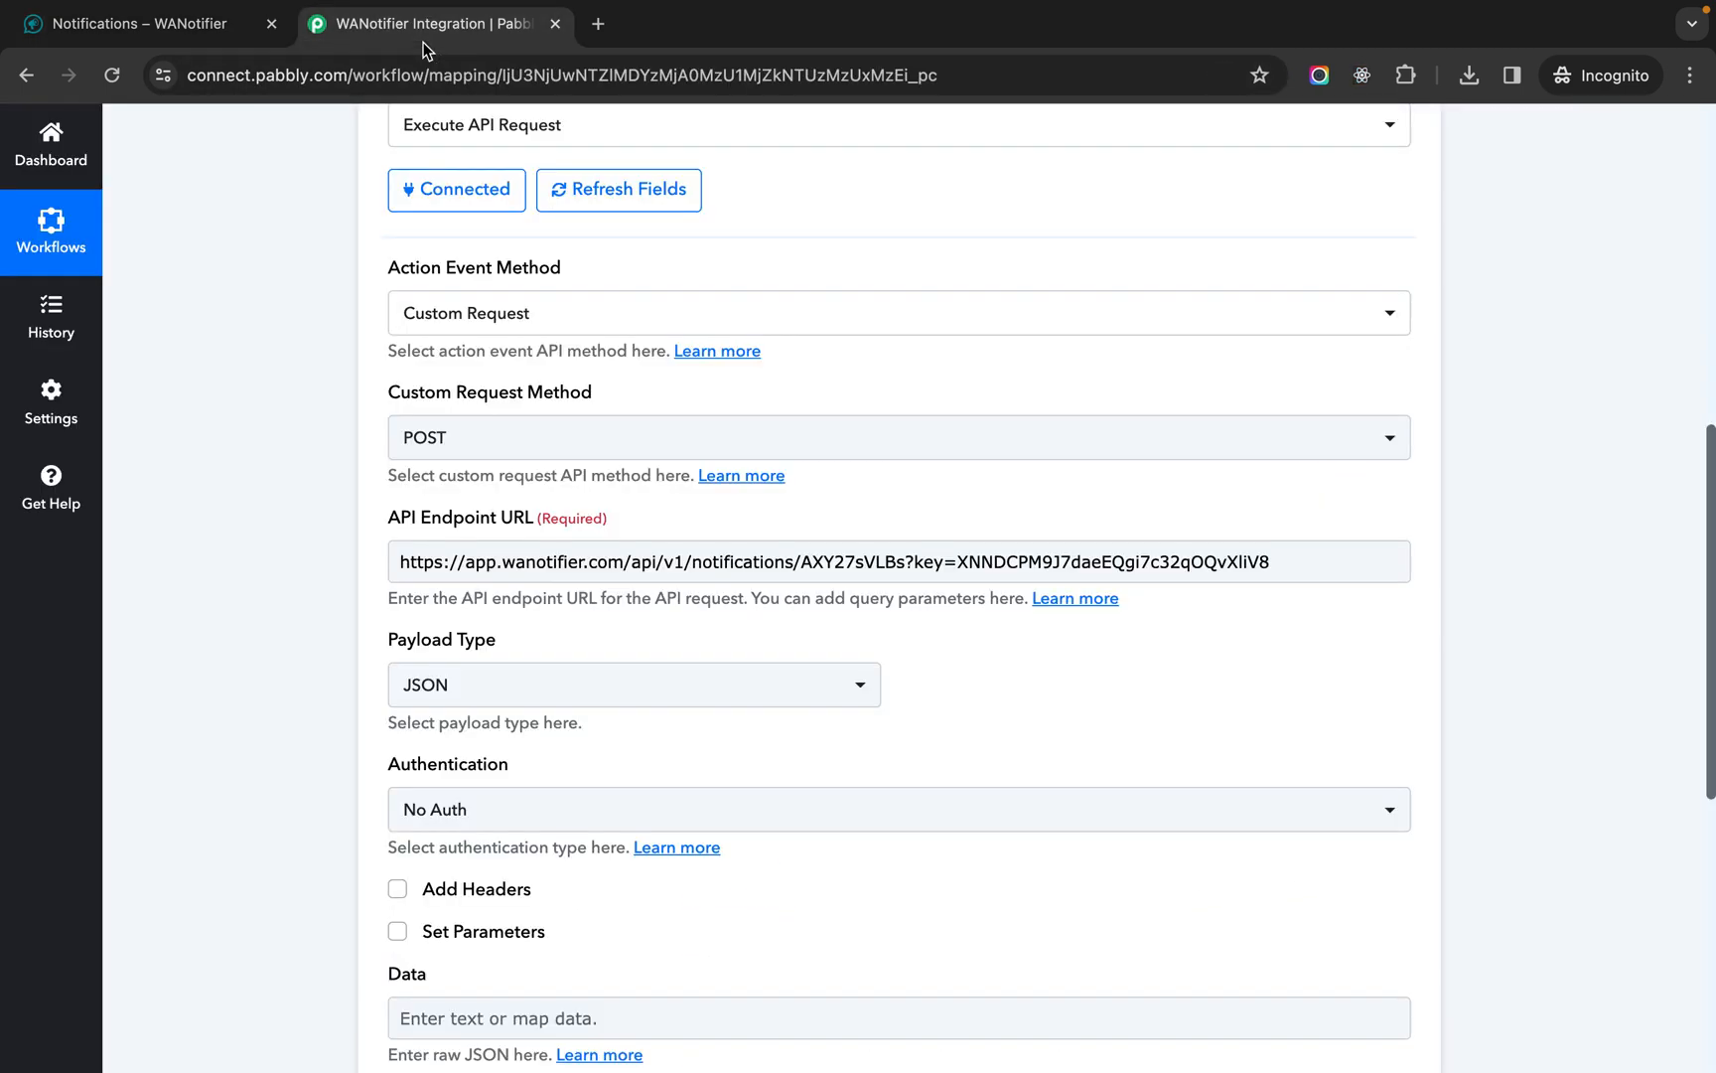
pyautogui.scroll(-3)
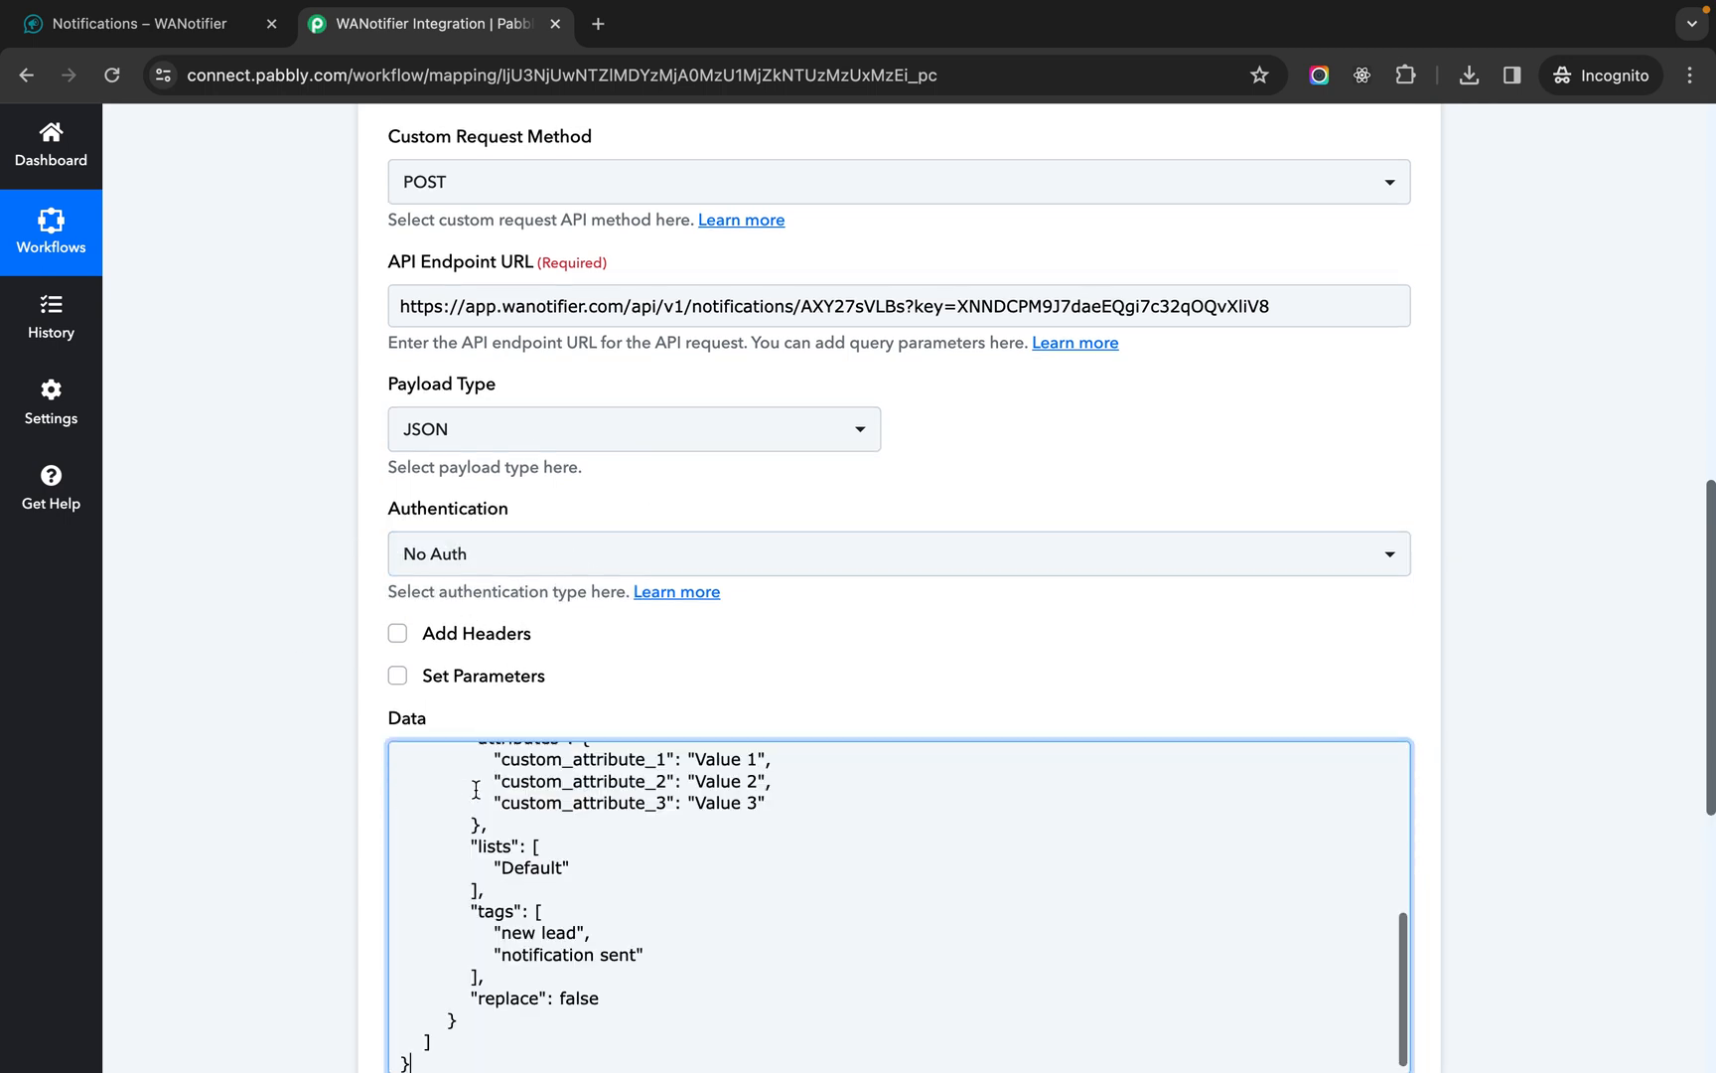
pyautogui.scroll(-3)
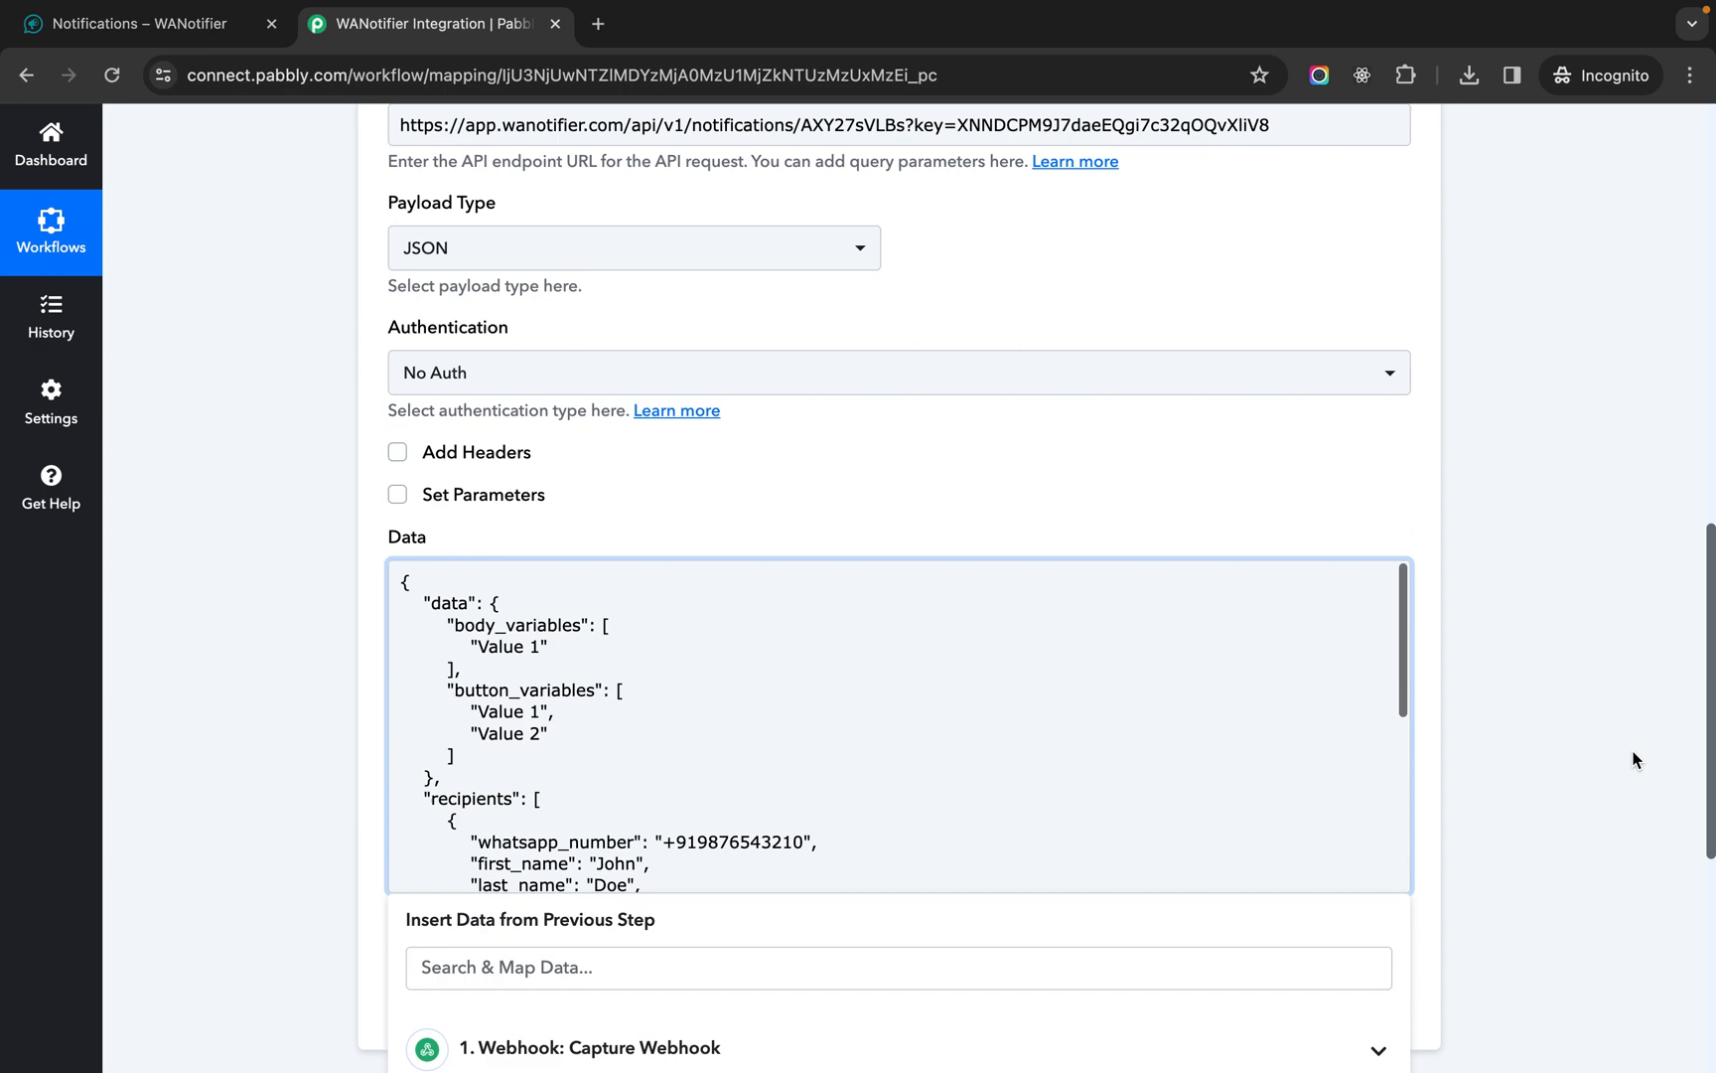
pyautogui.click(143, 23)
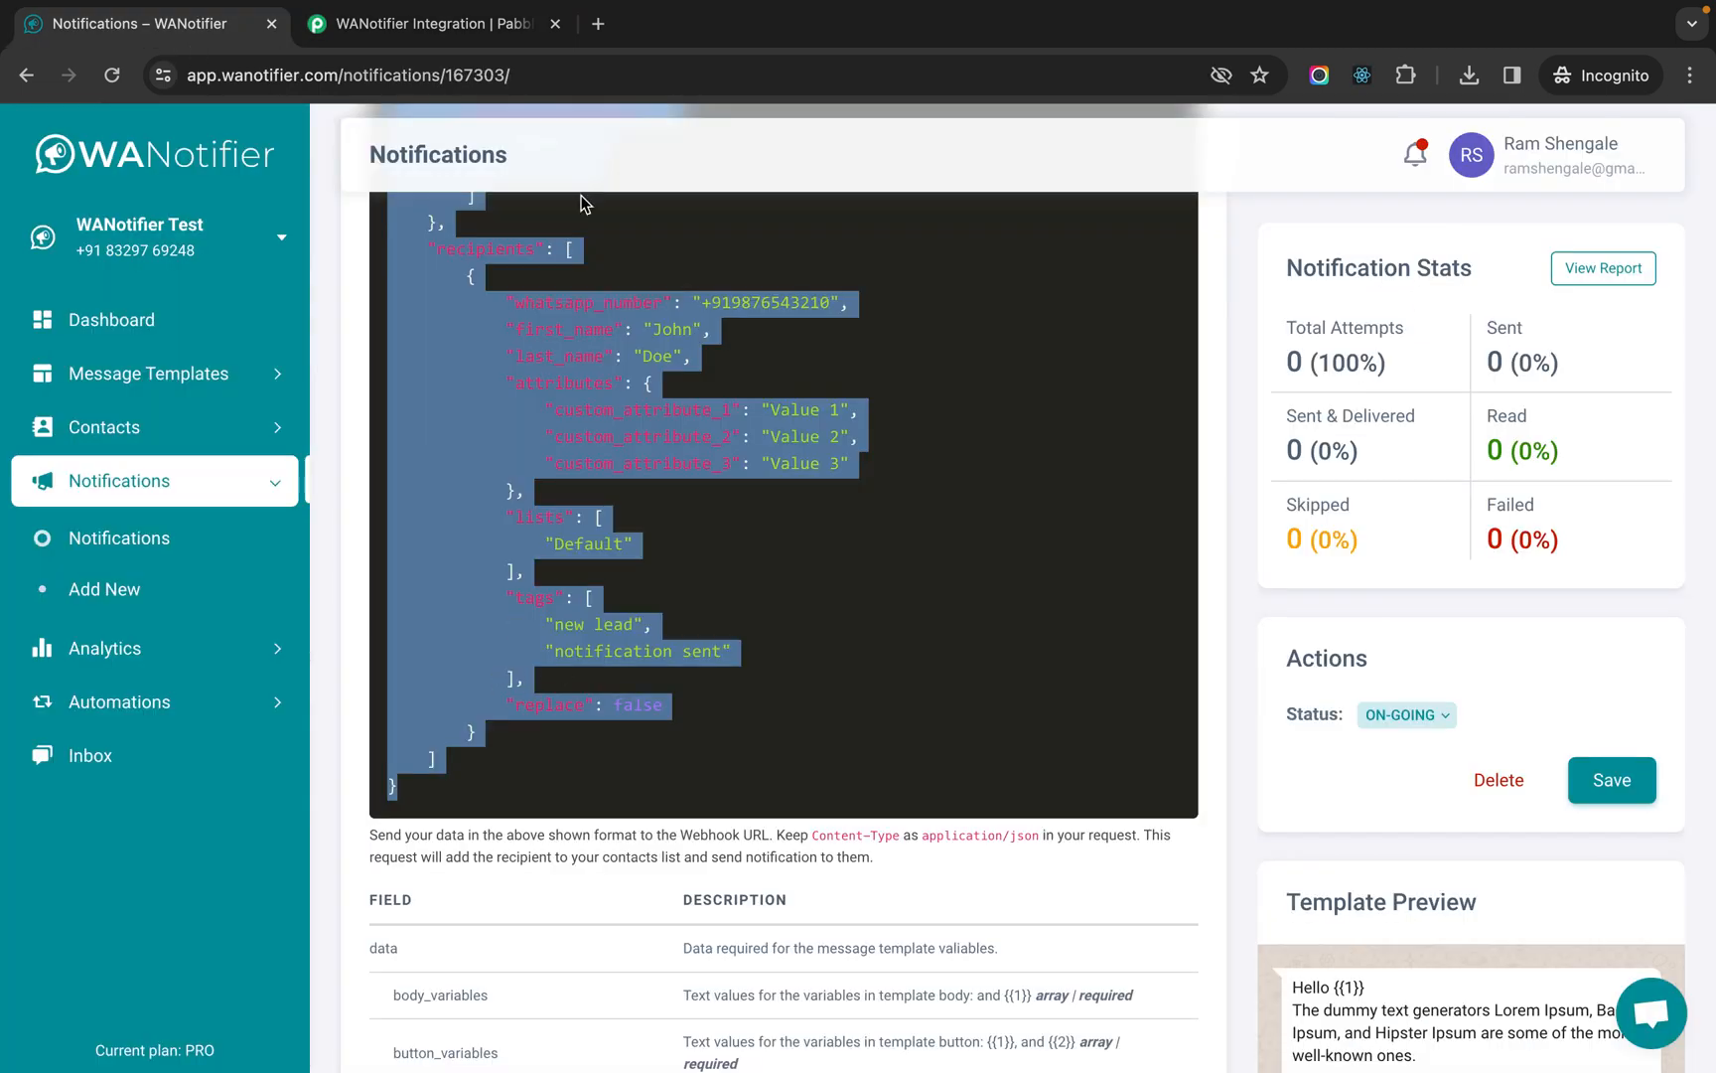
pyautogui.click(427, 24)
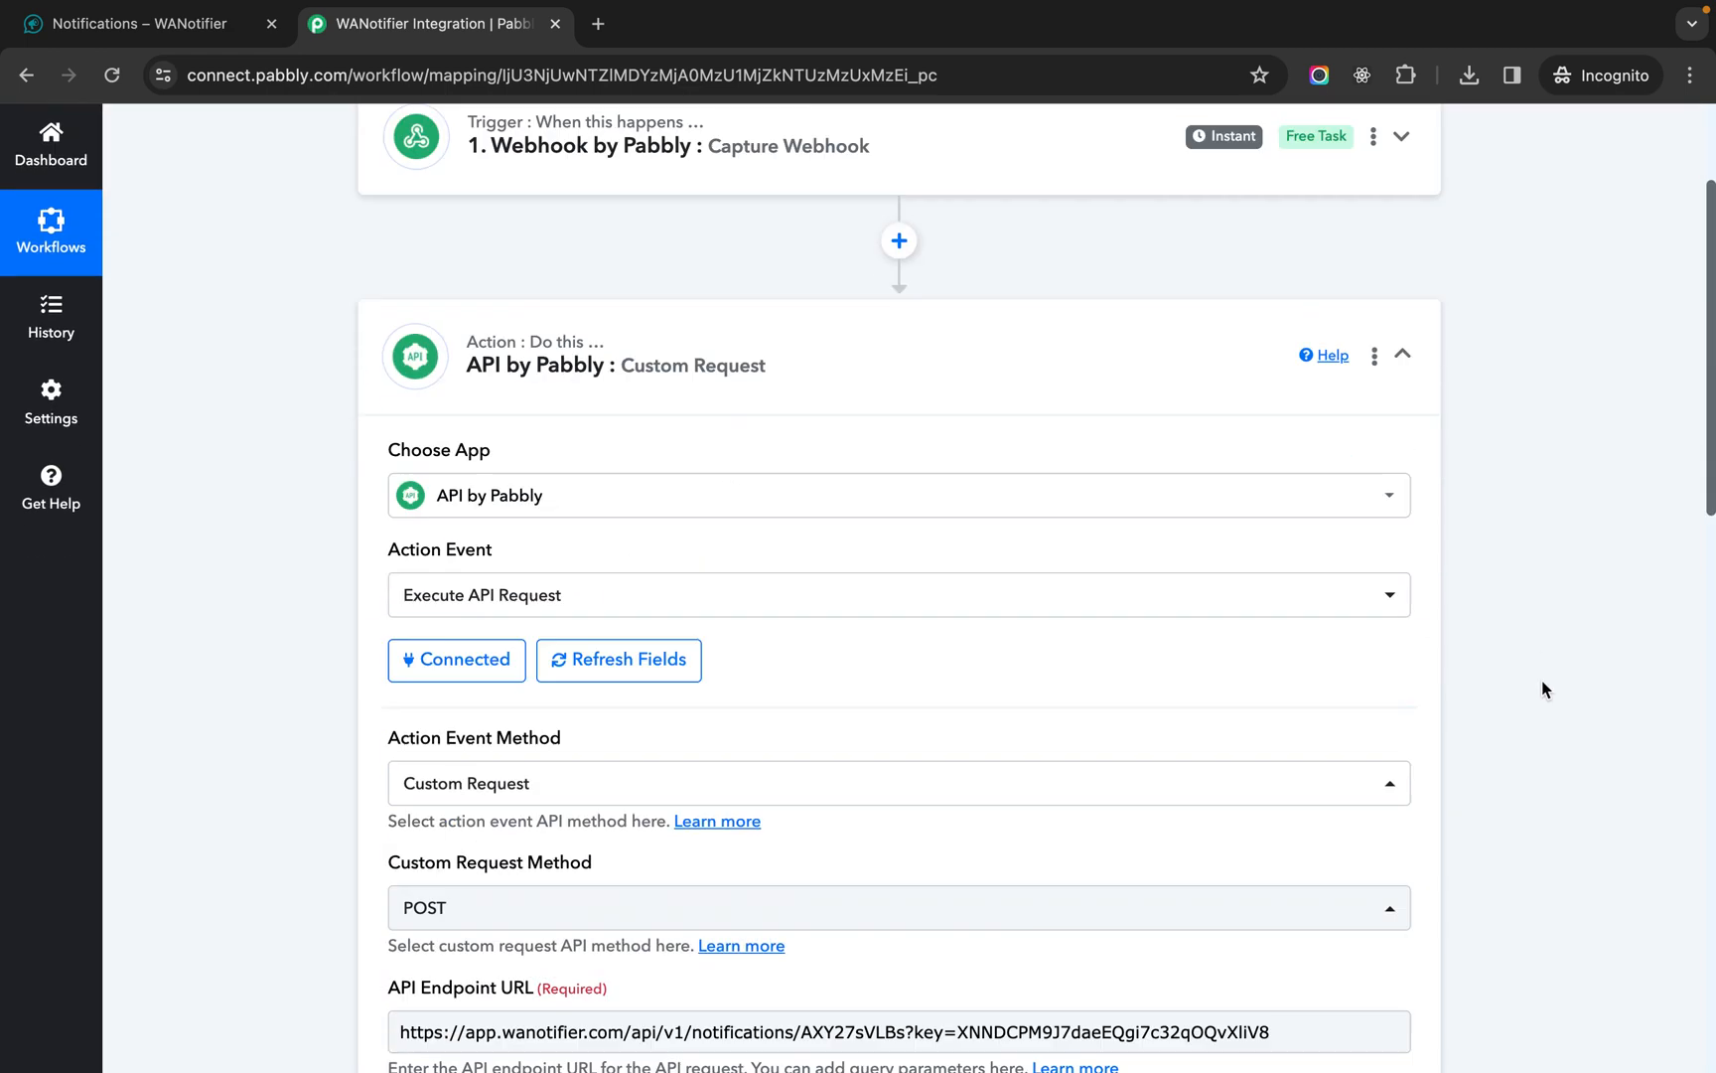
pyautogui.scroll(-3)
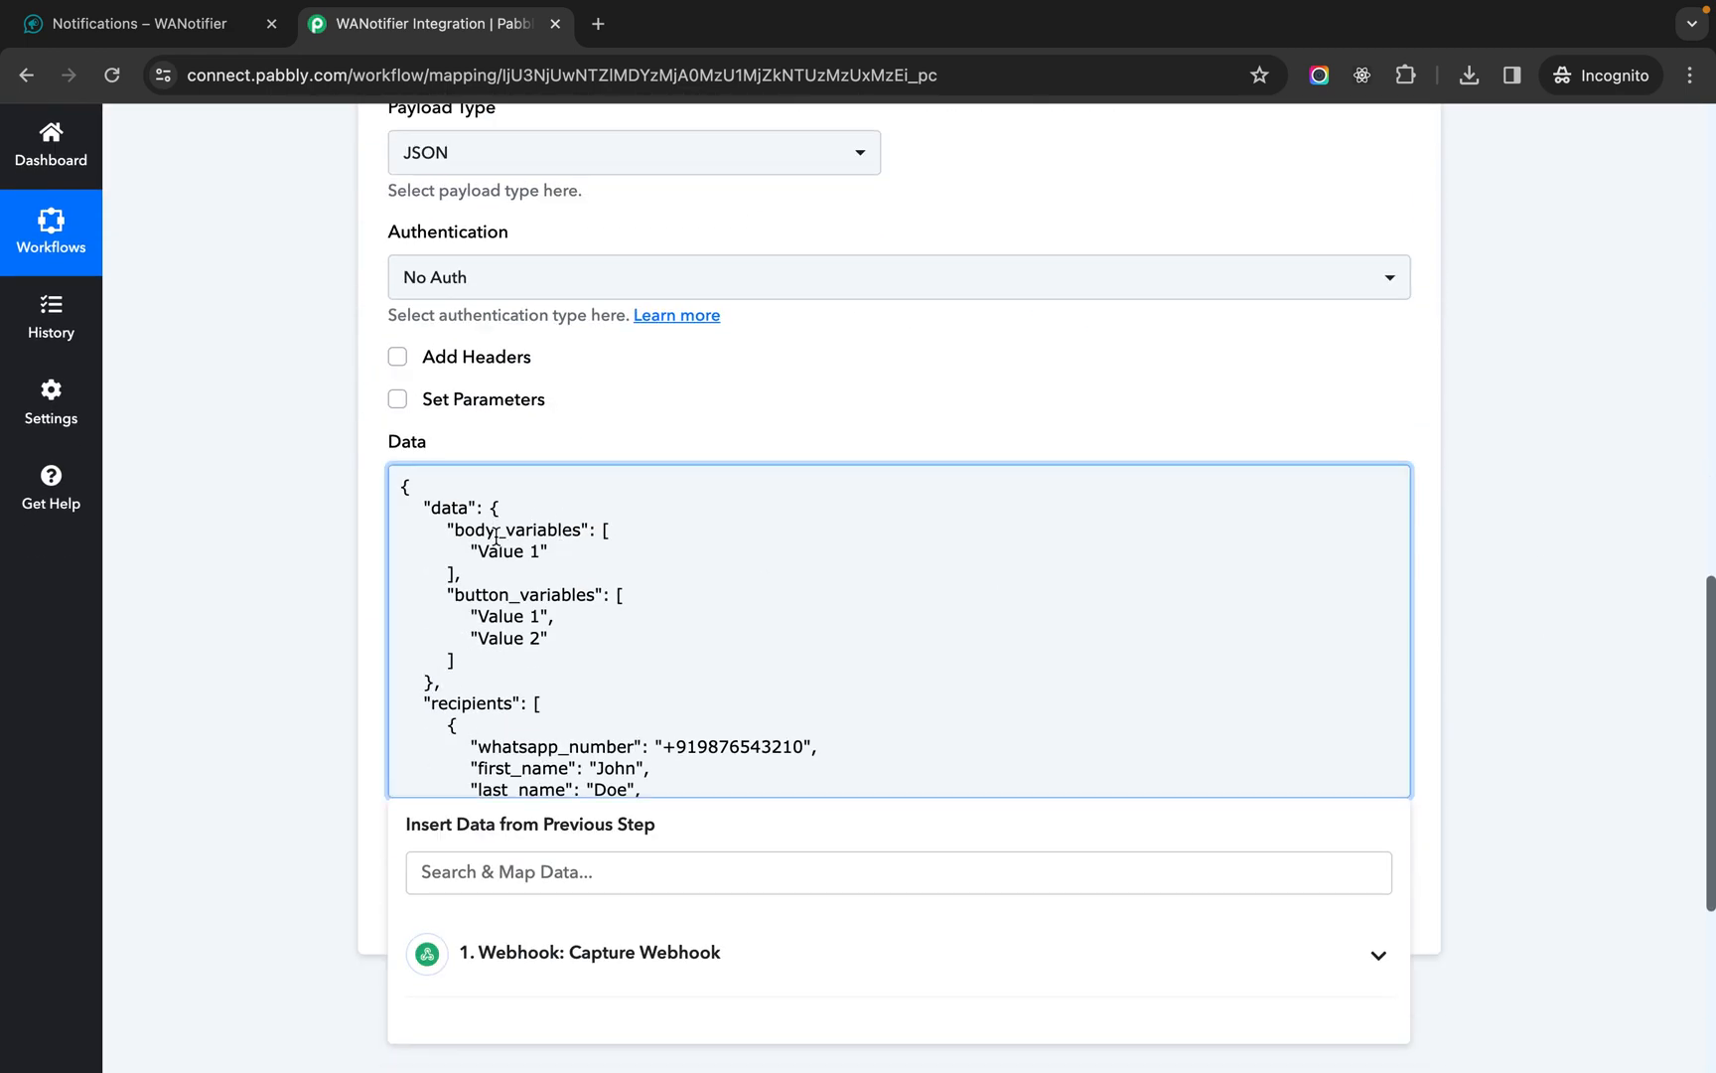
pyautogui.doubleClick(508, 550)
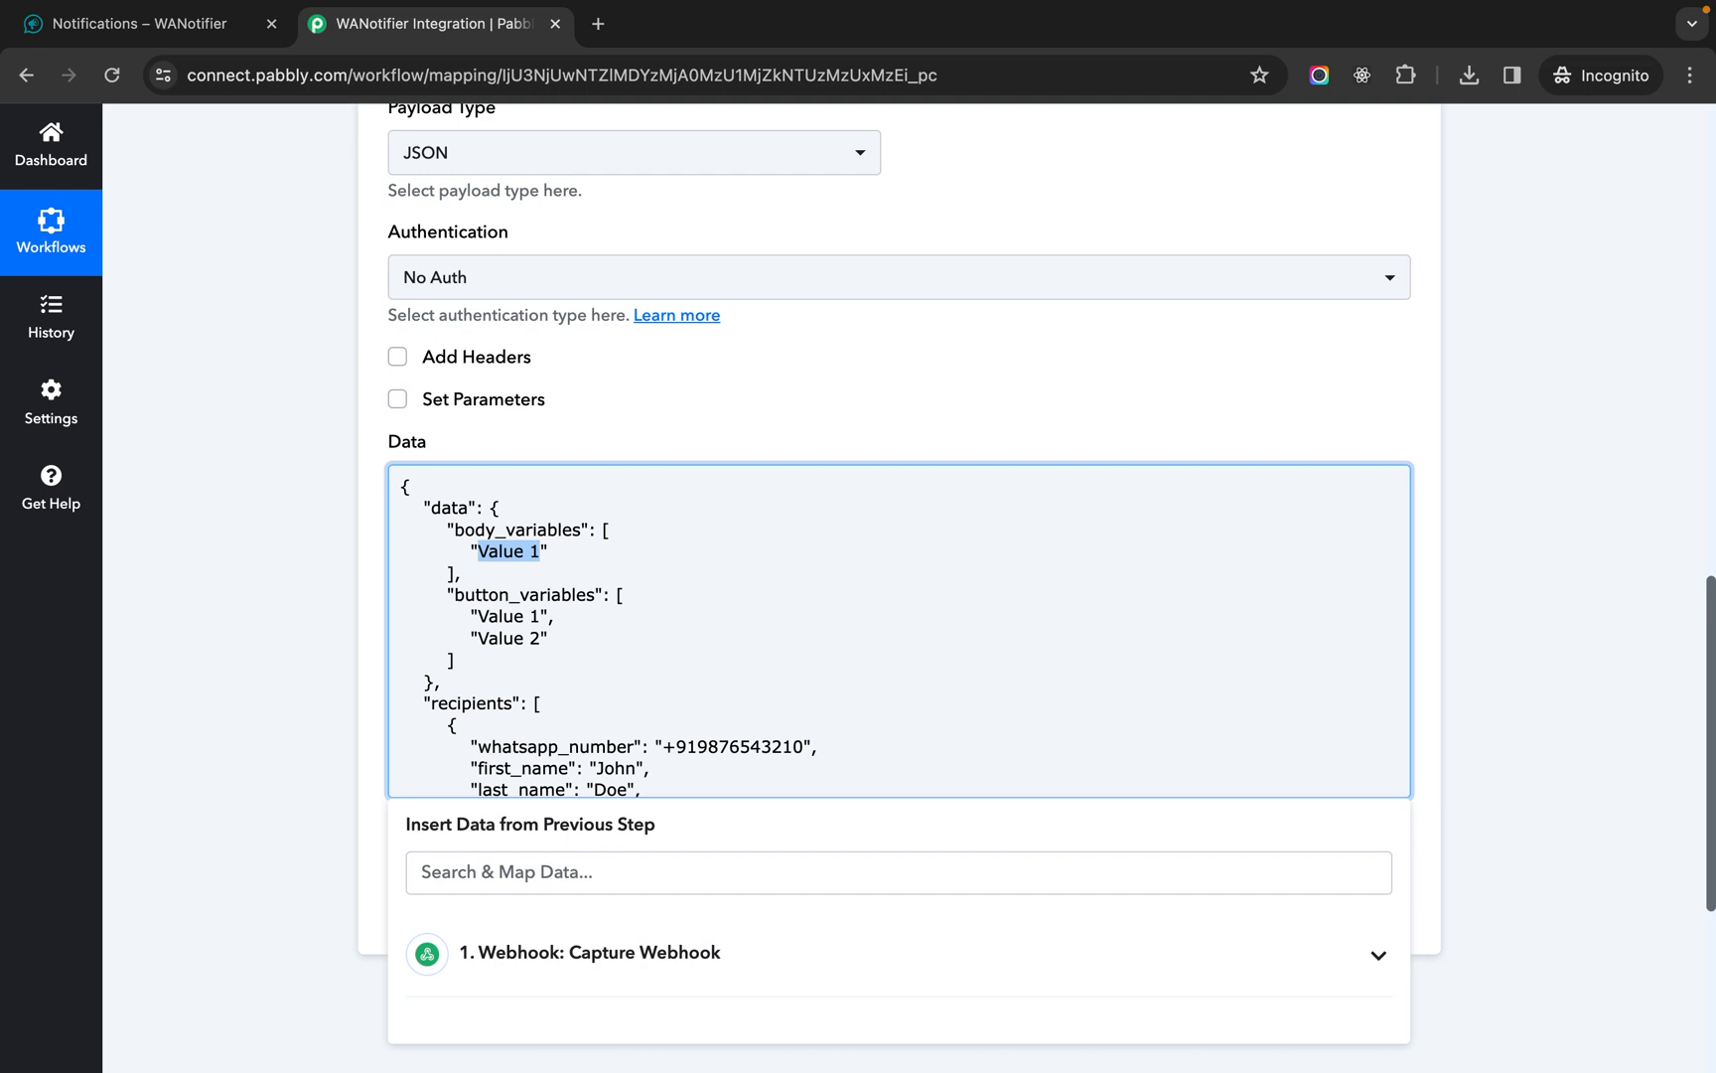
pyautogui.click(588, 952)
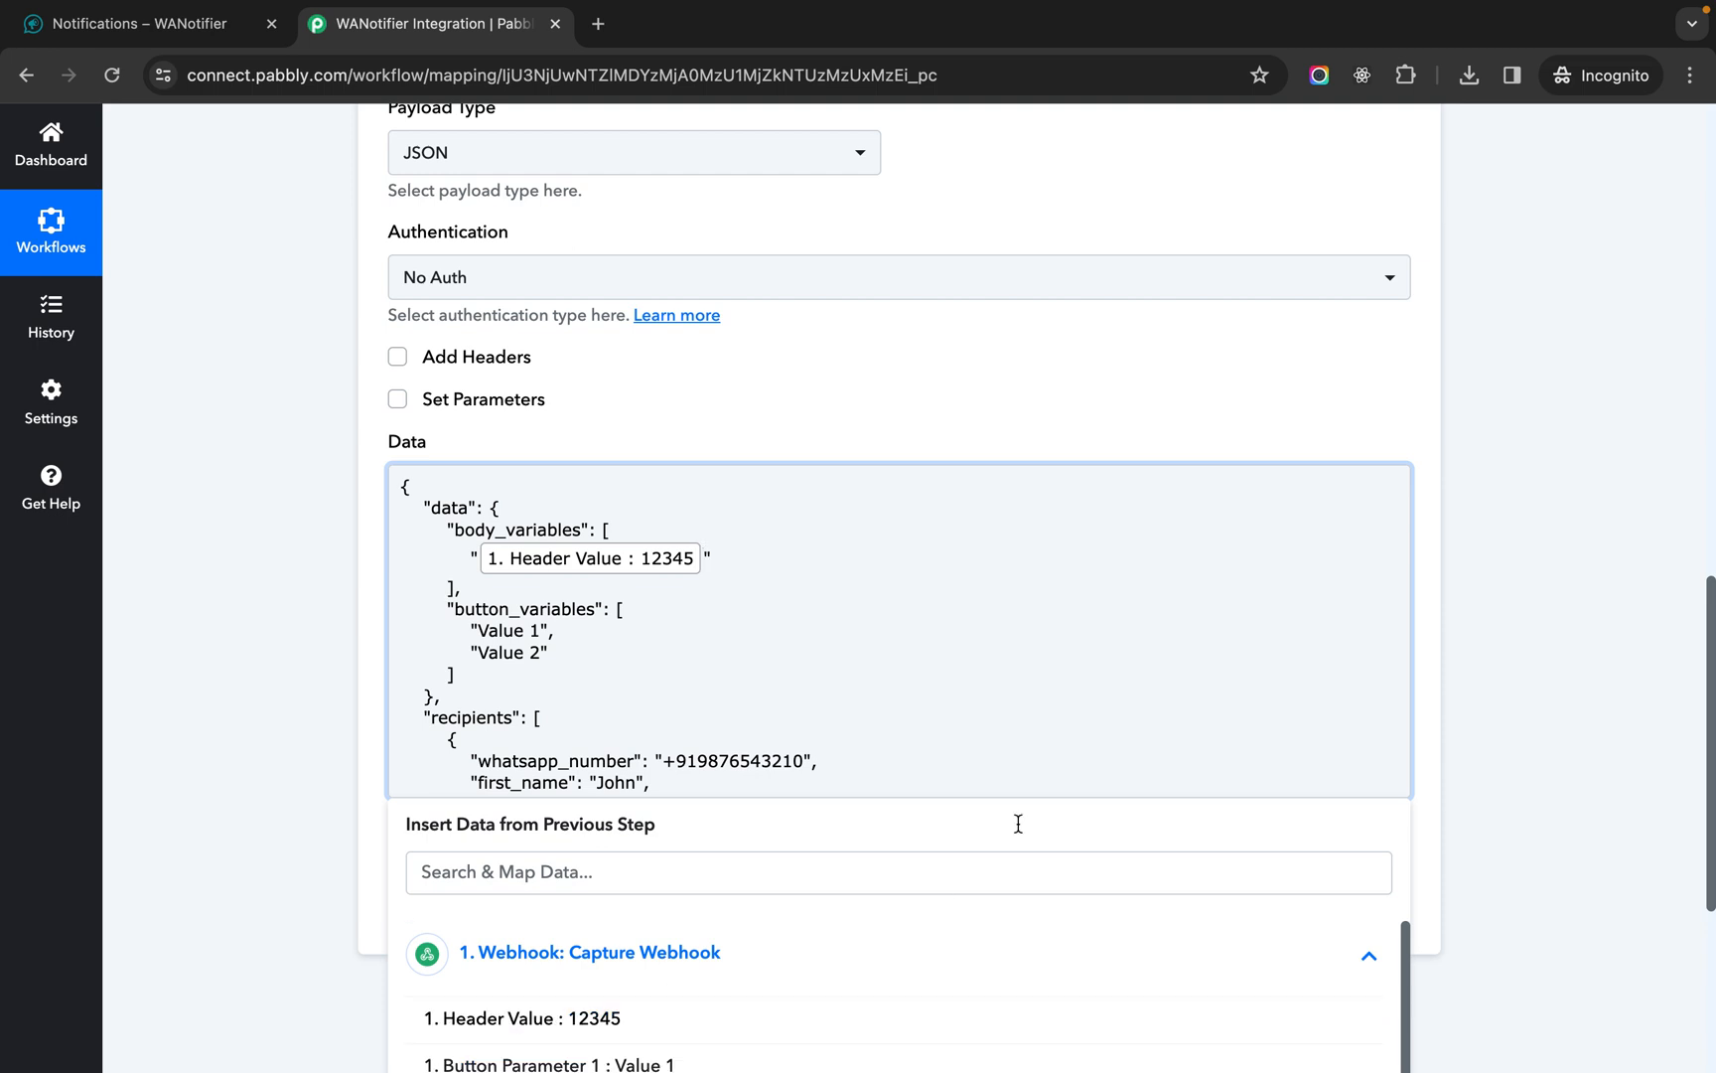
# - Set the button_variables to 123 and 456
pyautogui.scroll(-3)
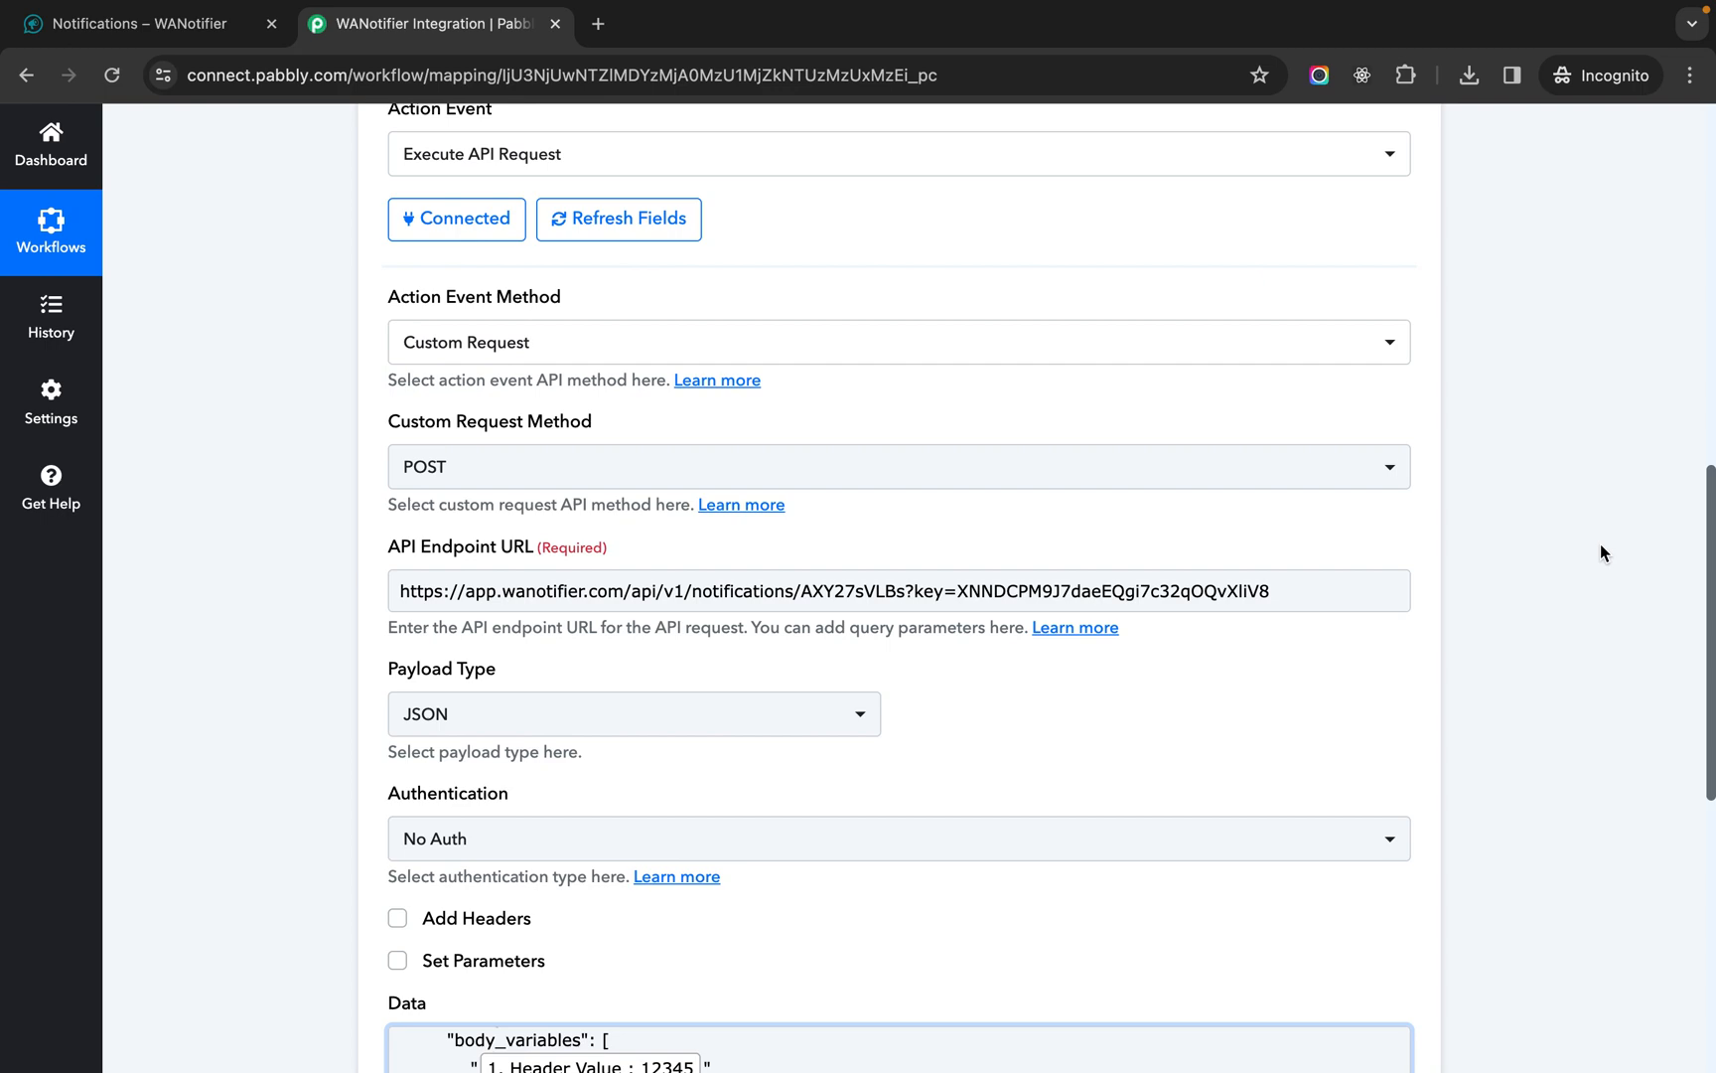
pyautogui.scroll(-3)
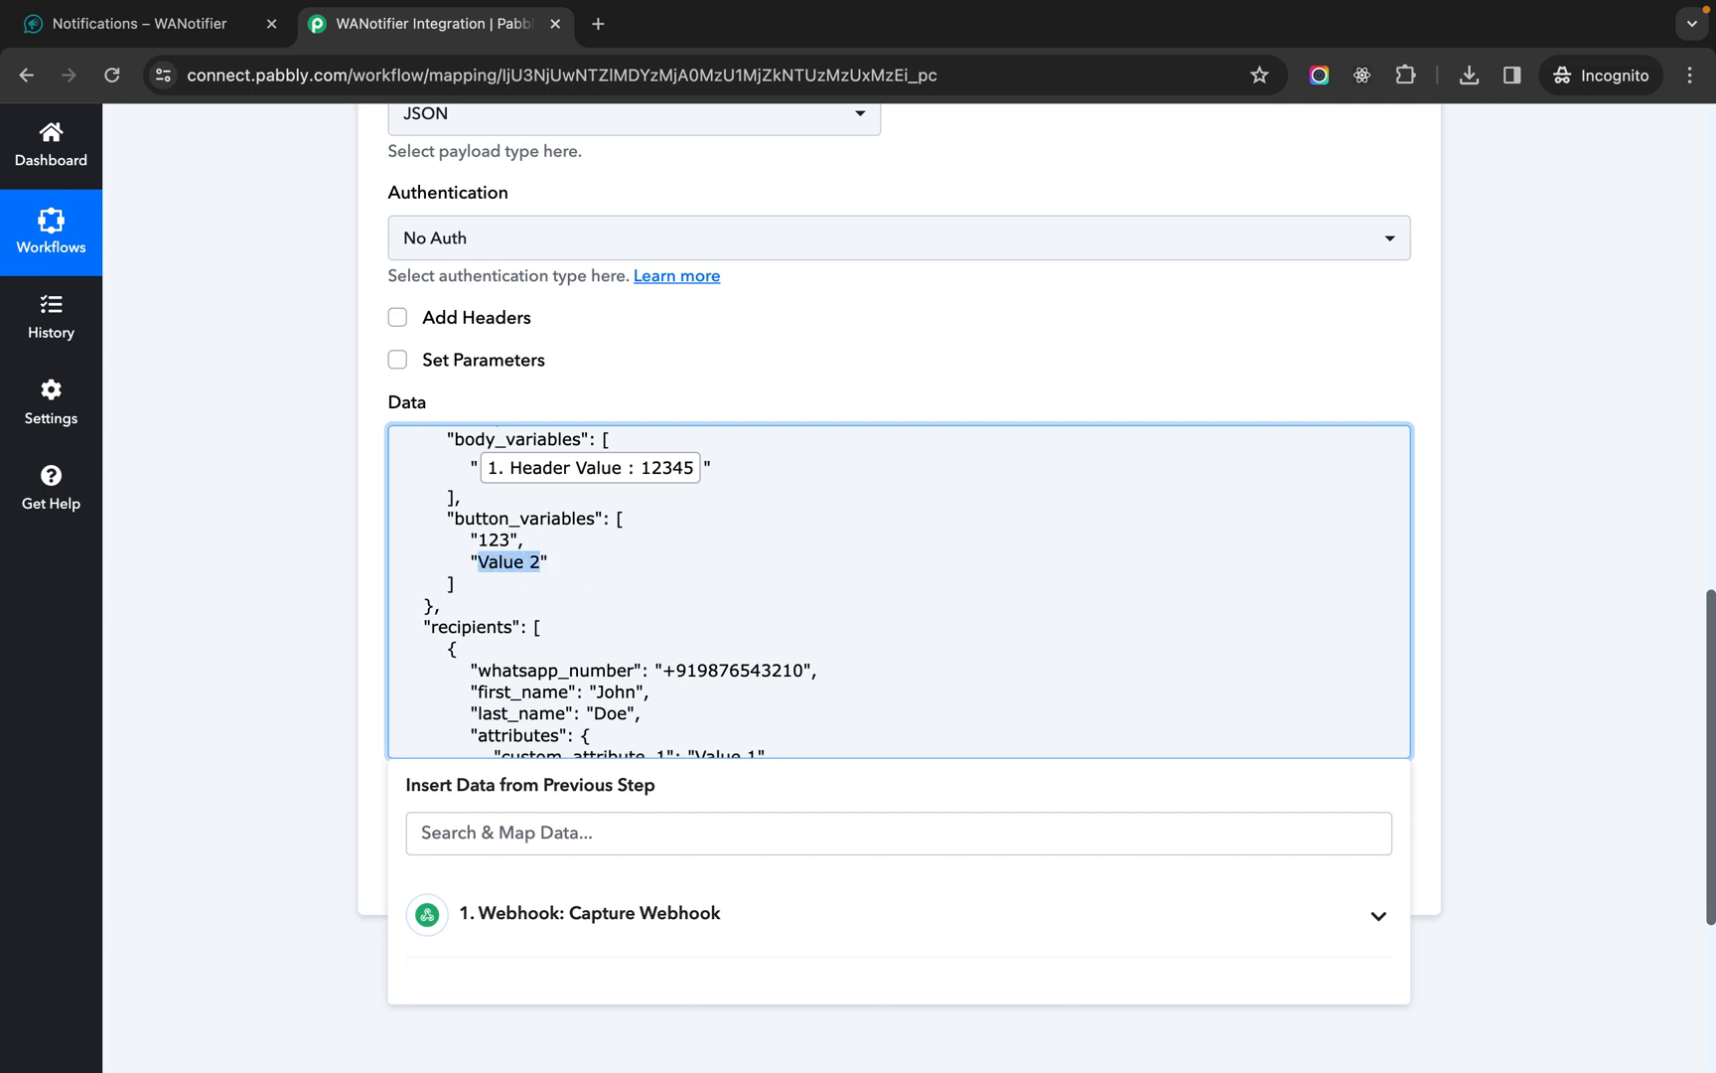
pyautogui.write('456"')
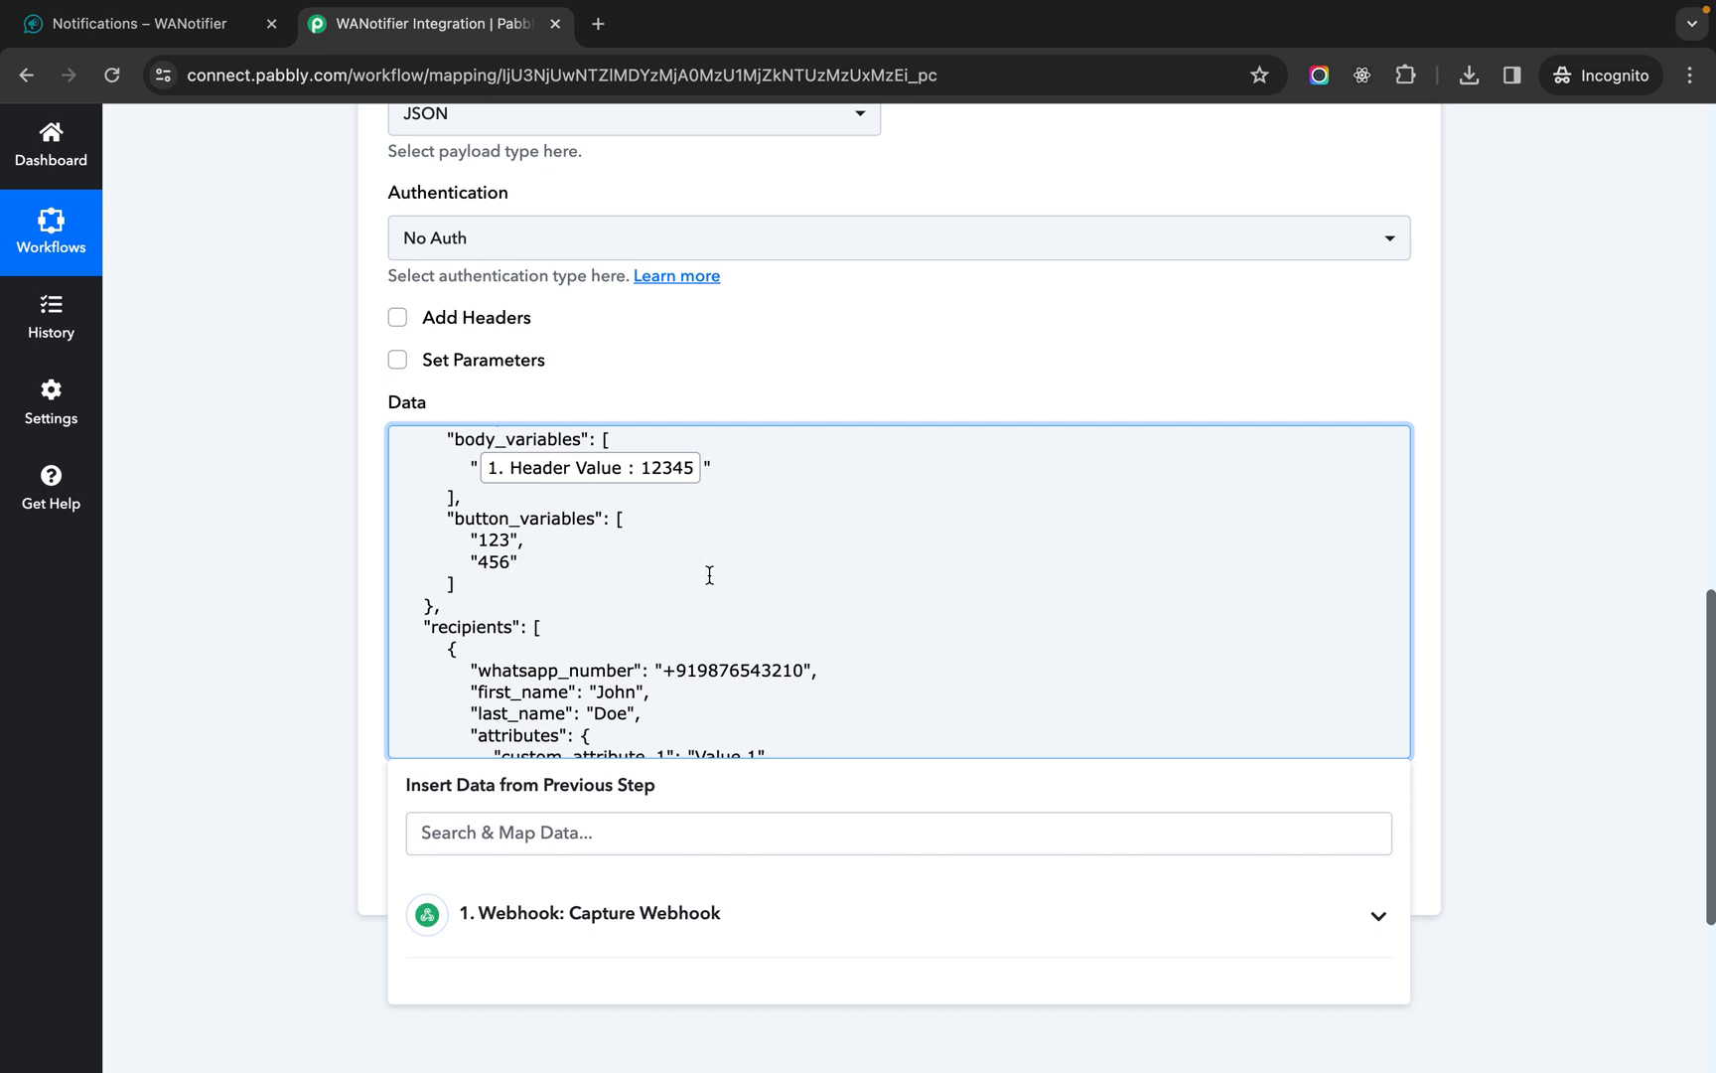
pyautogui.scroll(-3)
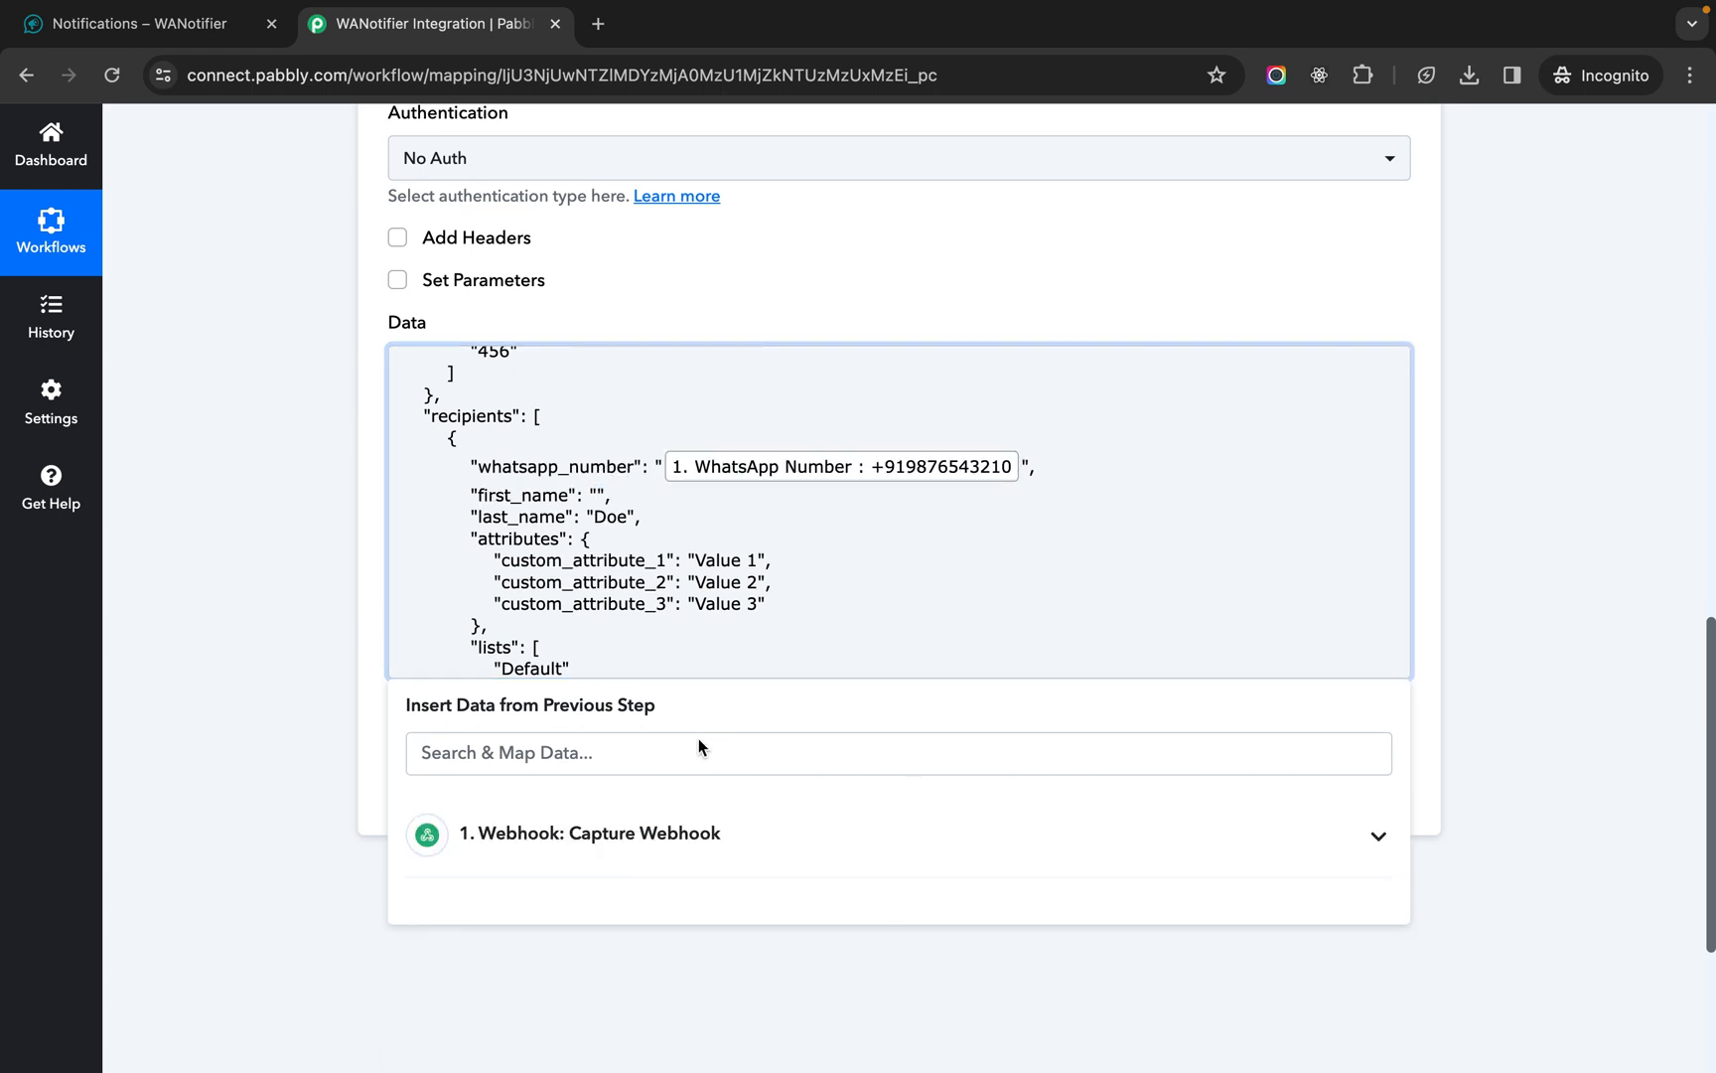
# - Map First Name into the recipient and rename attributes to city and state with mapped webhook values
pyautogui.click(502, 961)
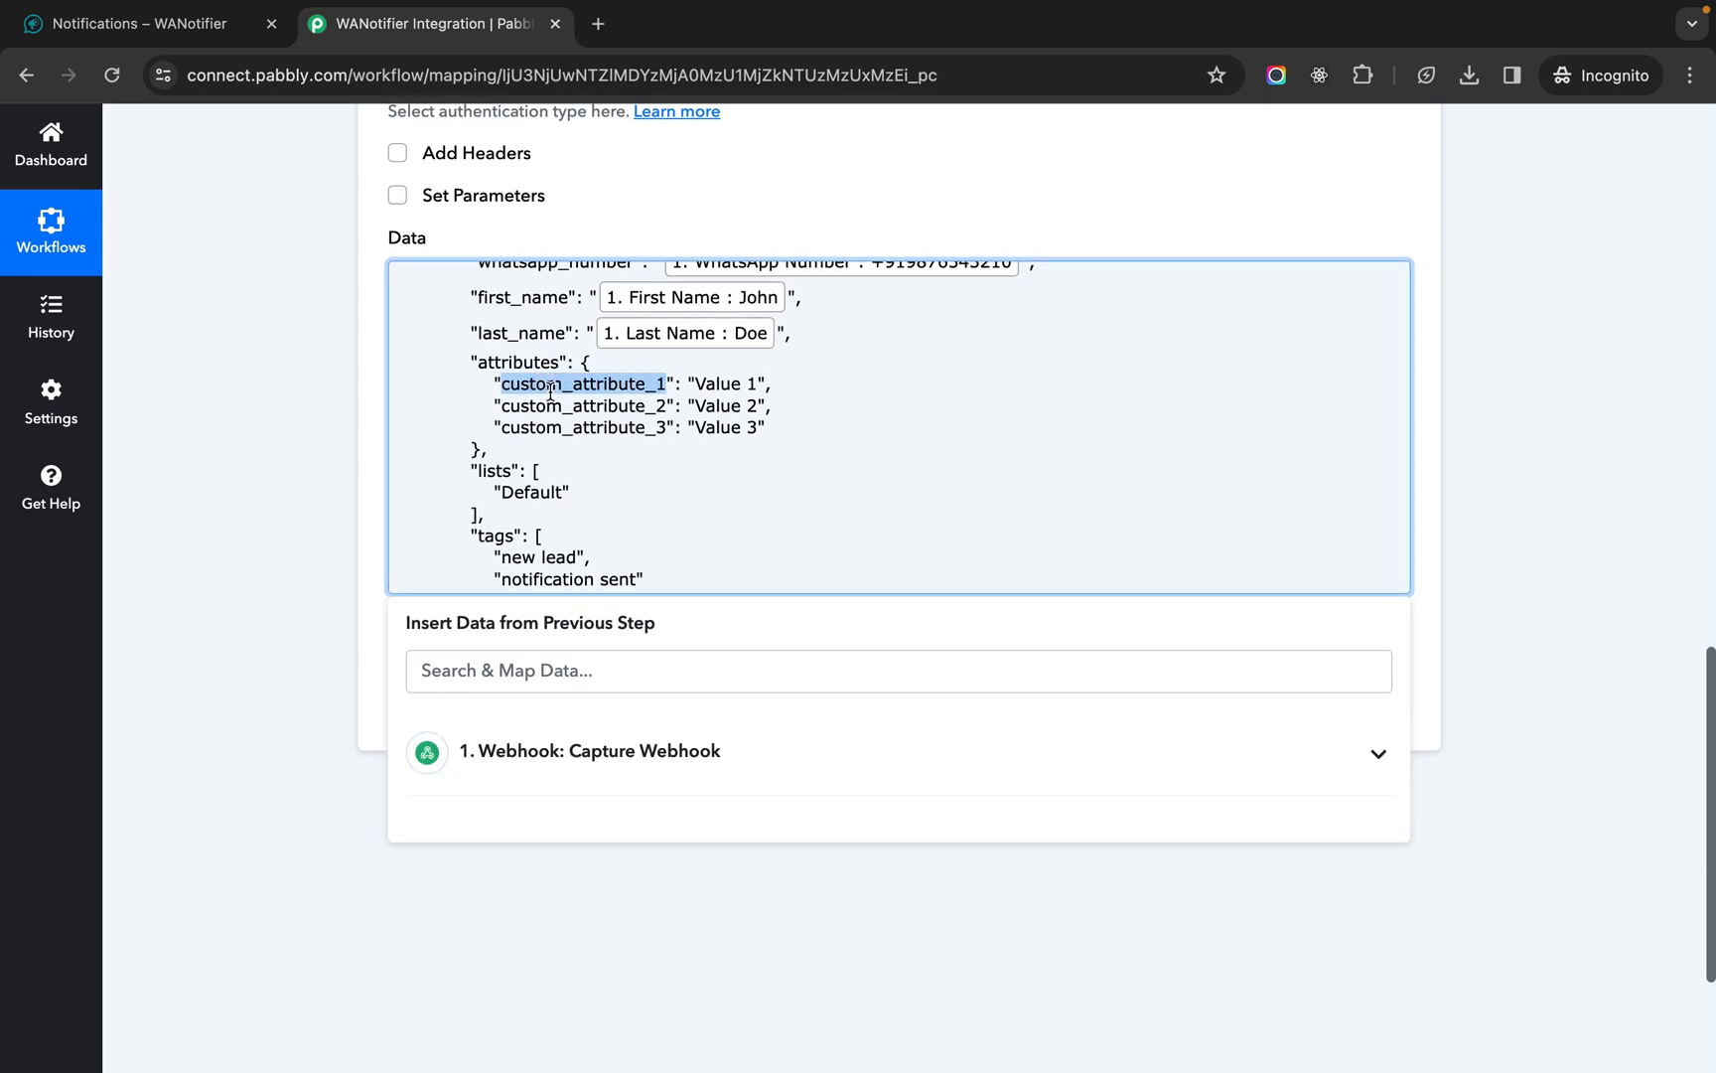
pyautogui.write('city')
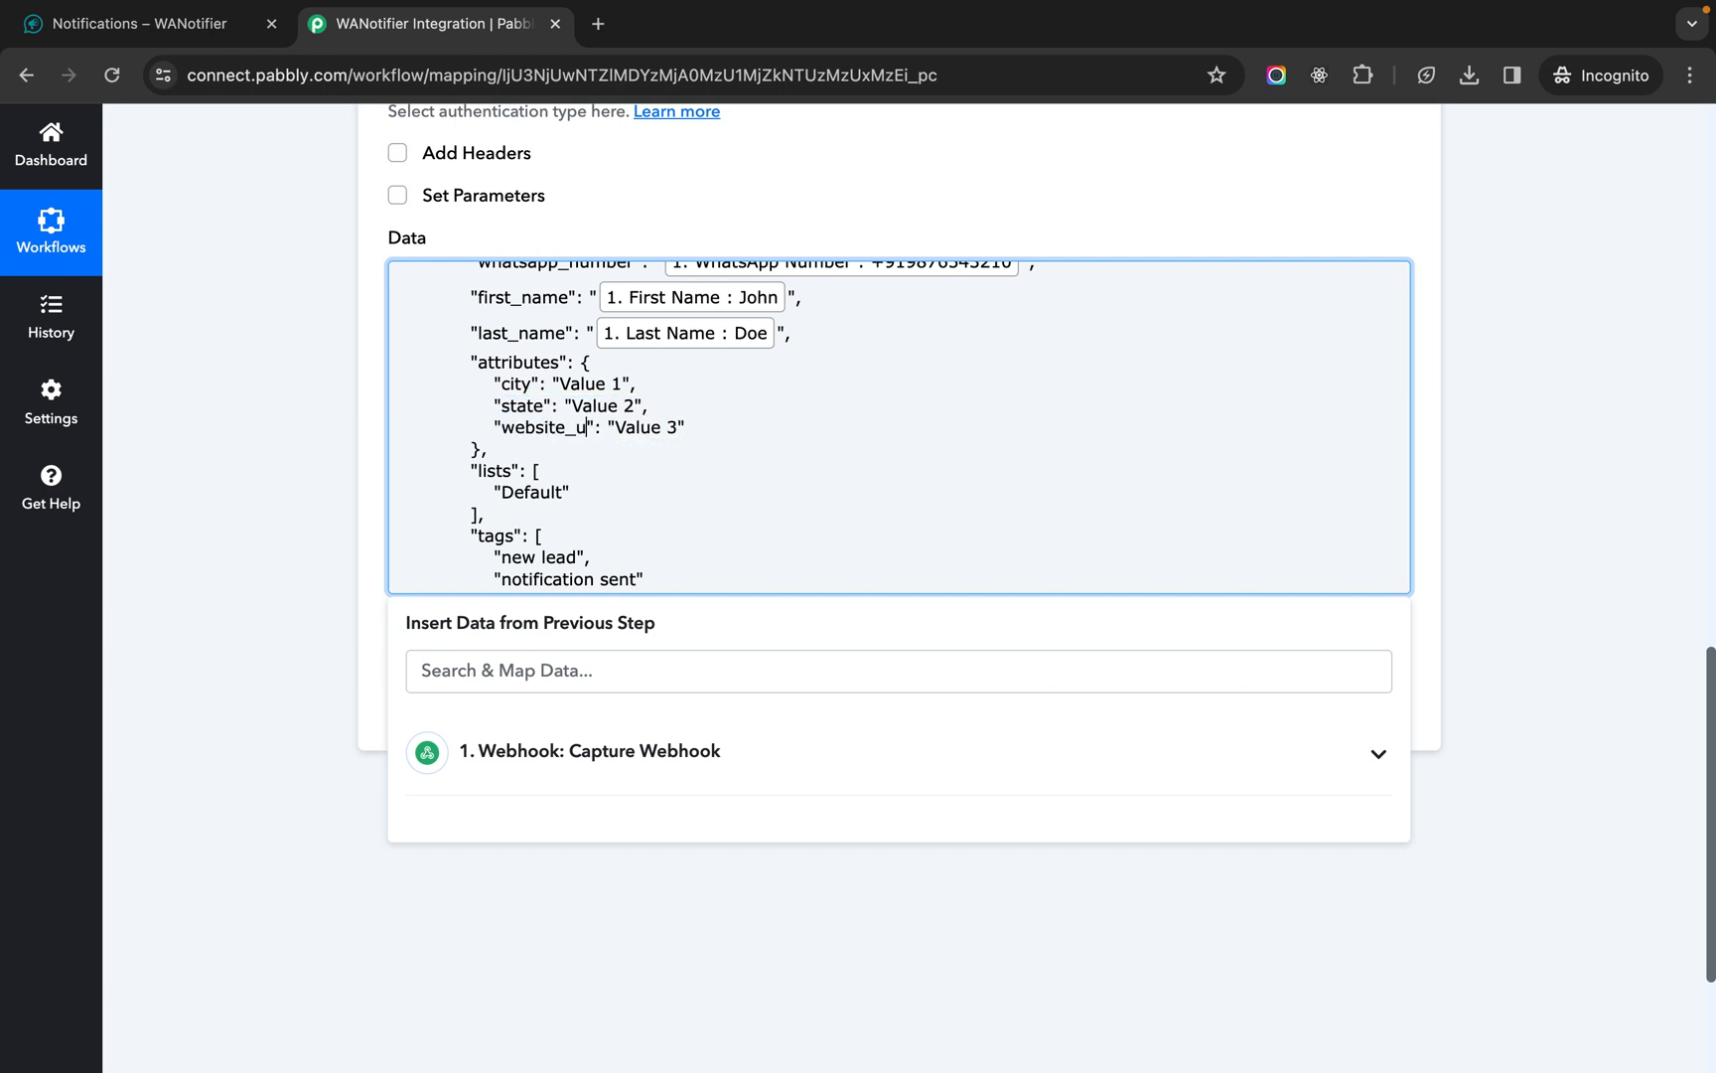
pyautogui.doubleClick(588, 384)
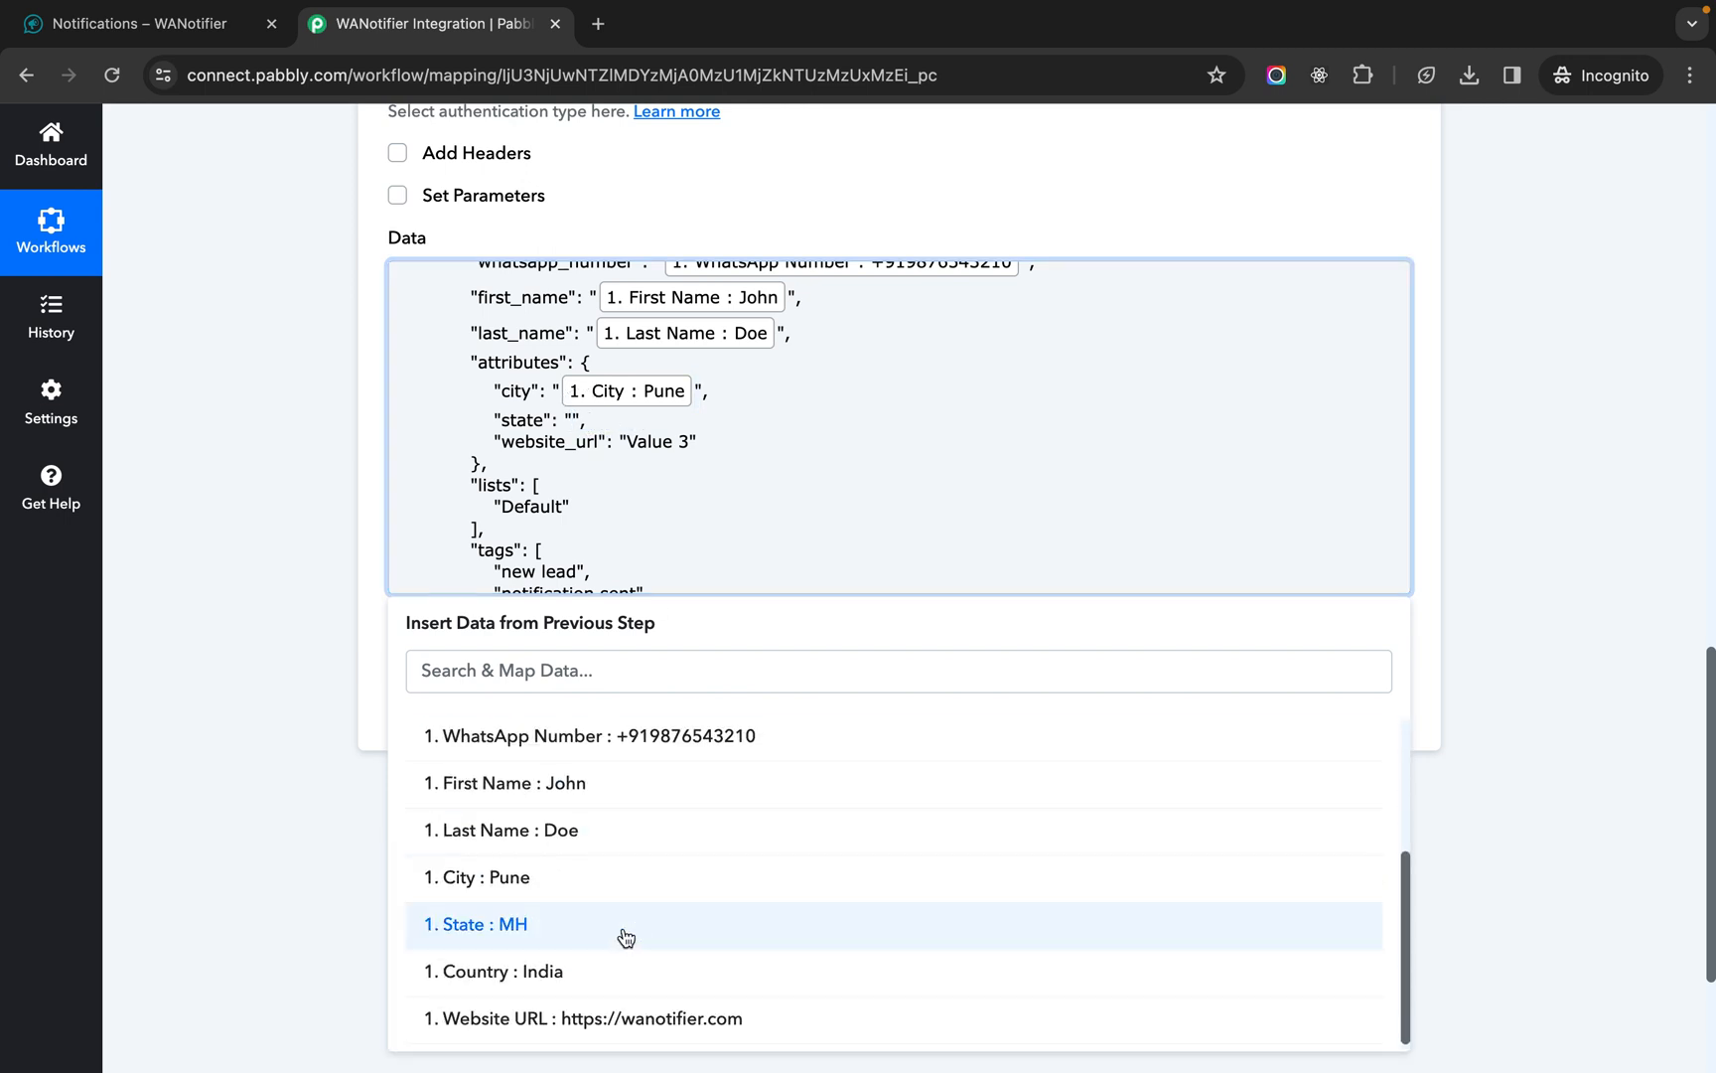
pyautogui.click(475, 924)
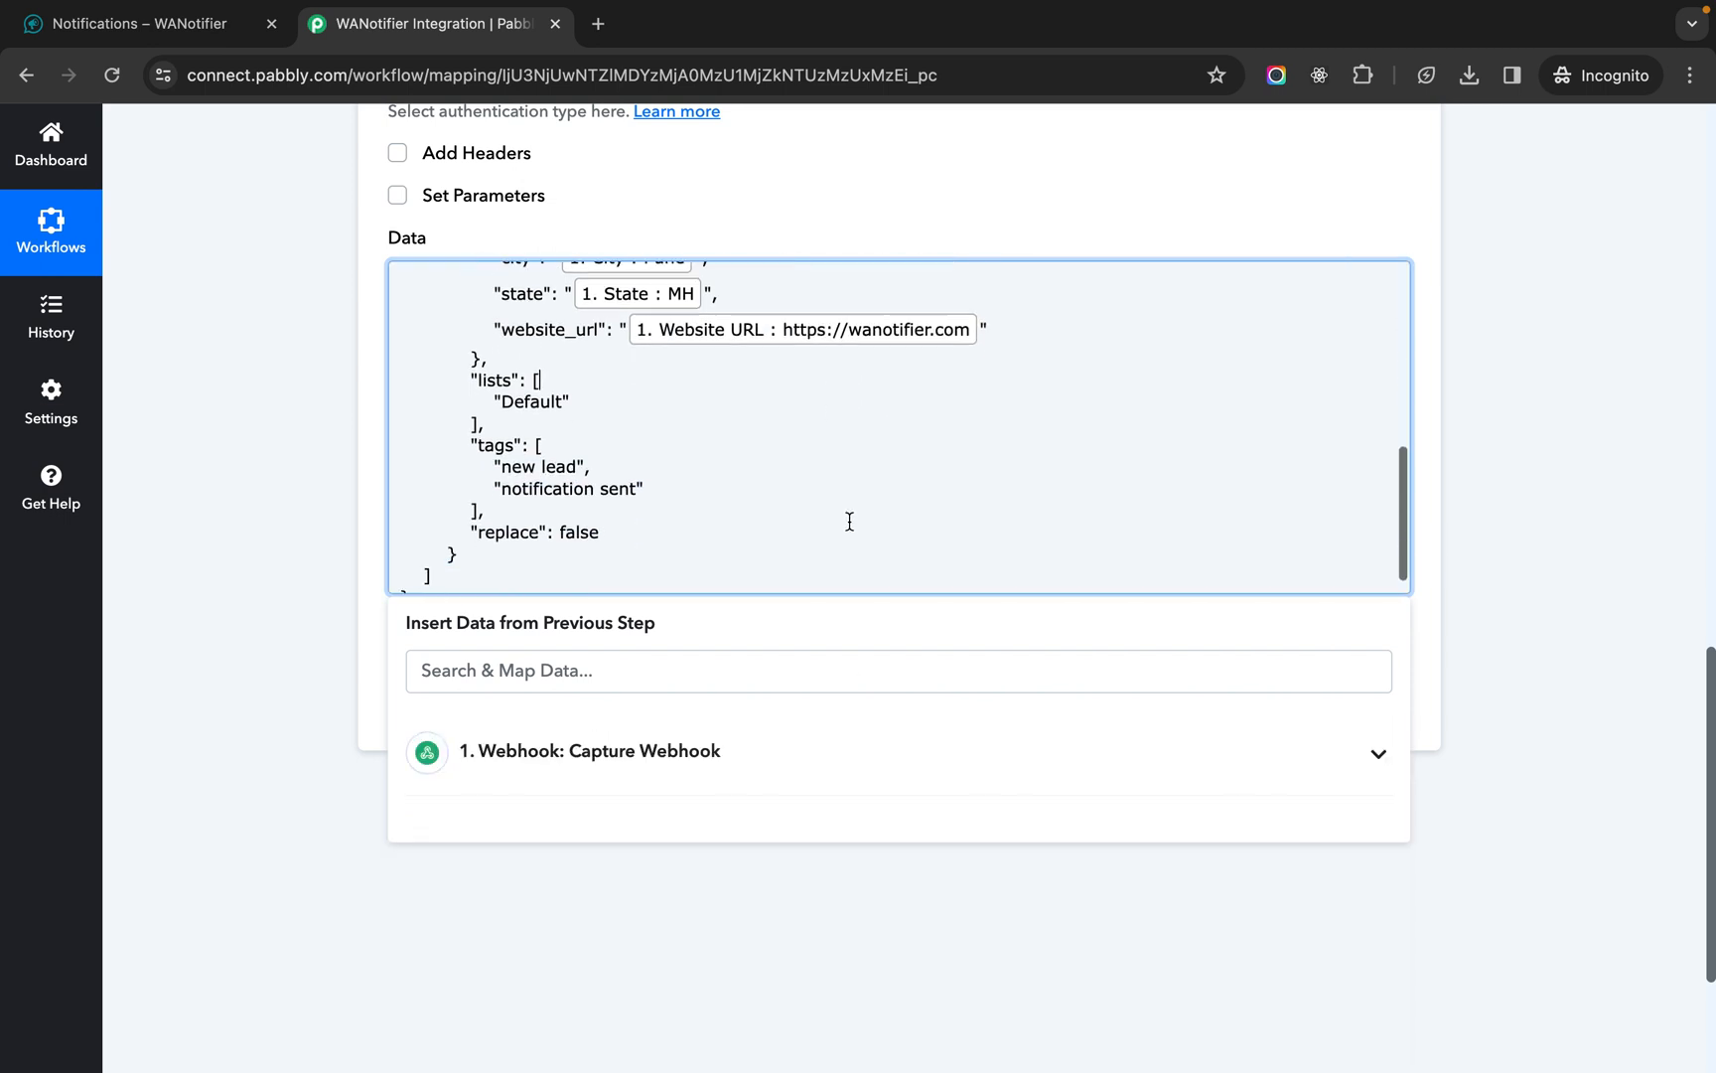
# - Change the recipient's list from Default to 'Pabbly List' and review the JSON
pyautogui.doubleClick(529, 401)
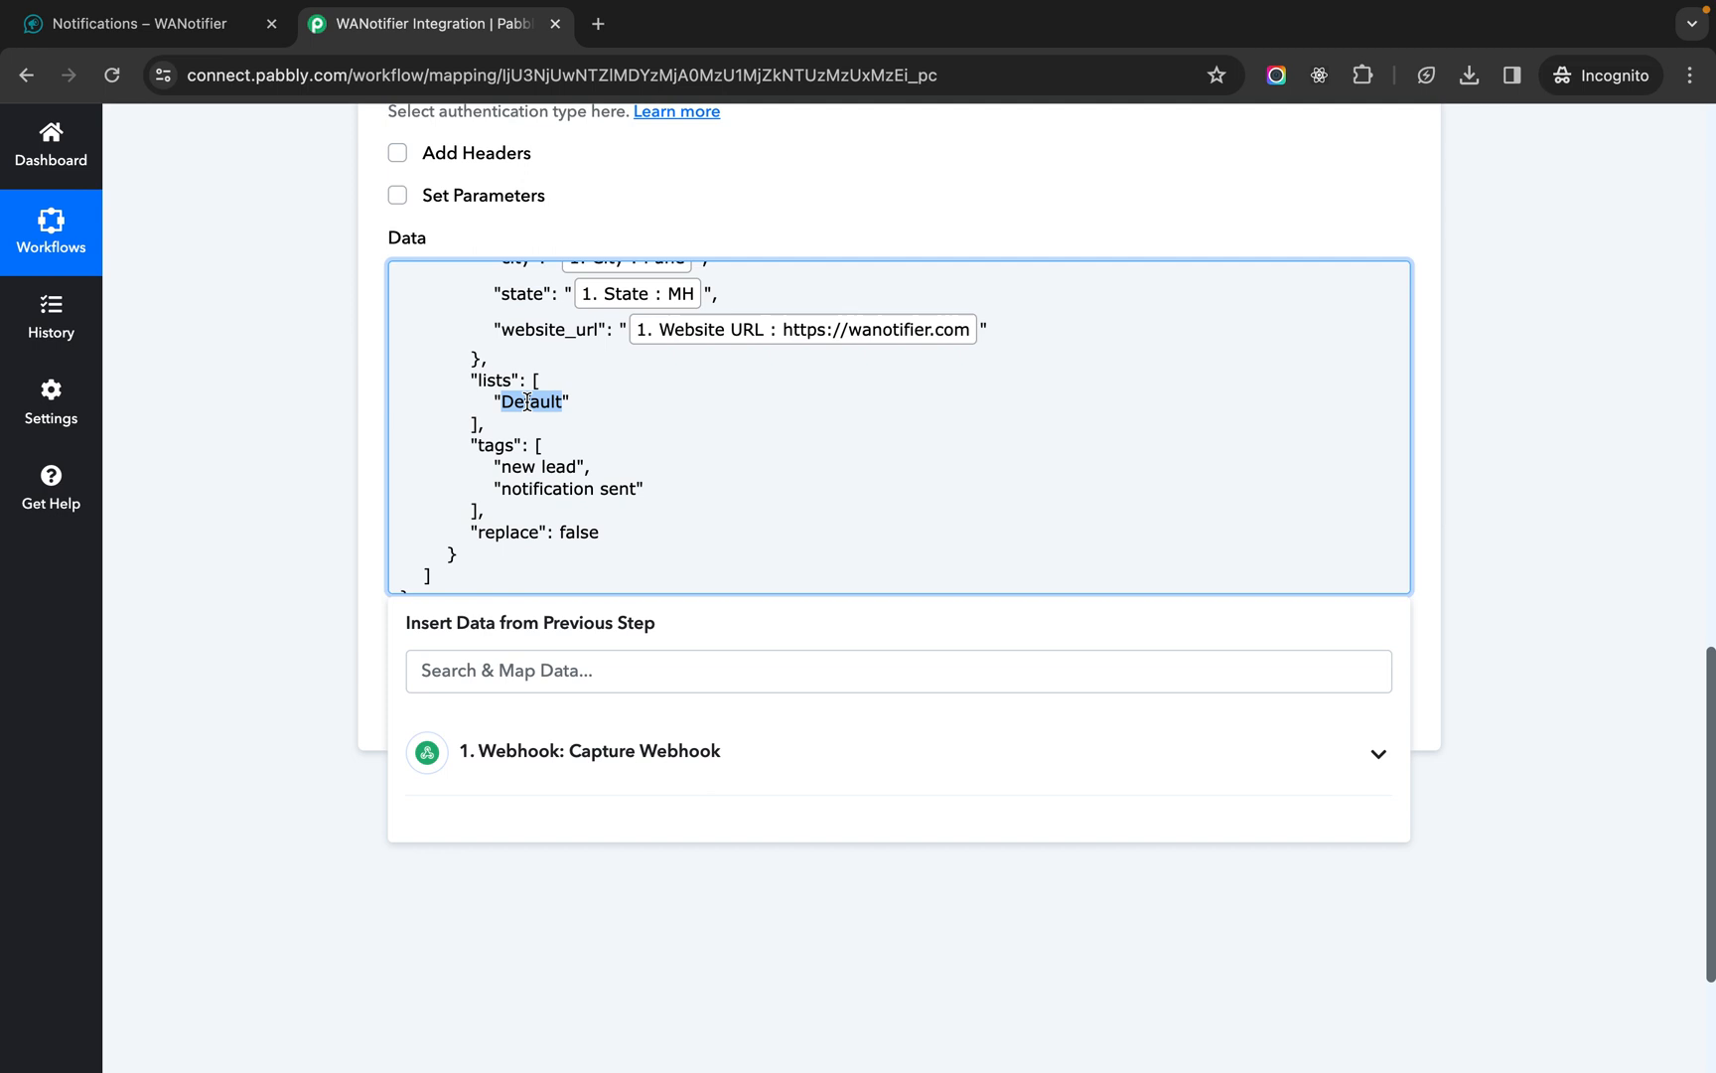
pyautogui.write('Pabbly L"')
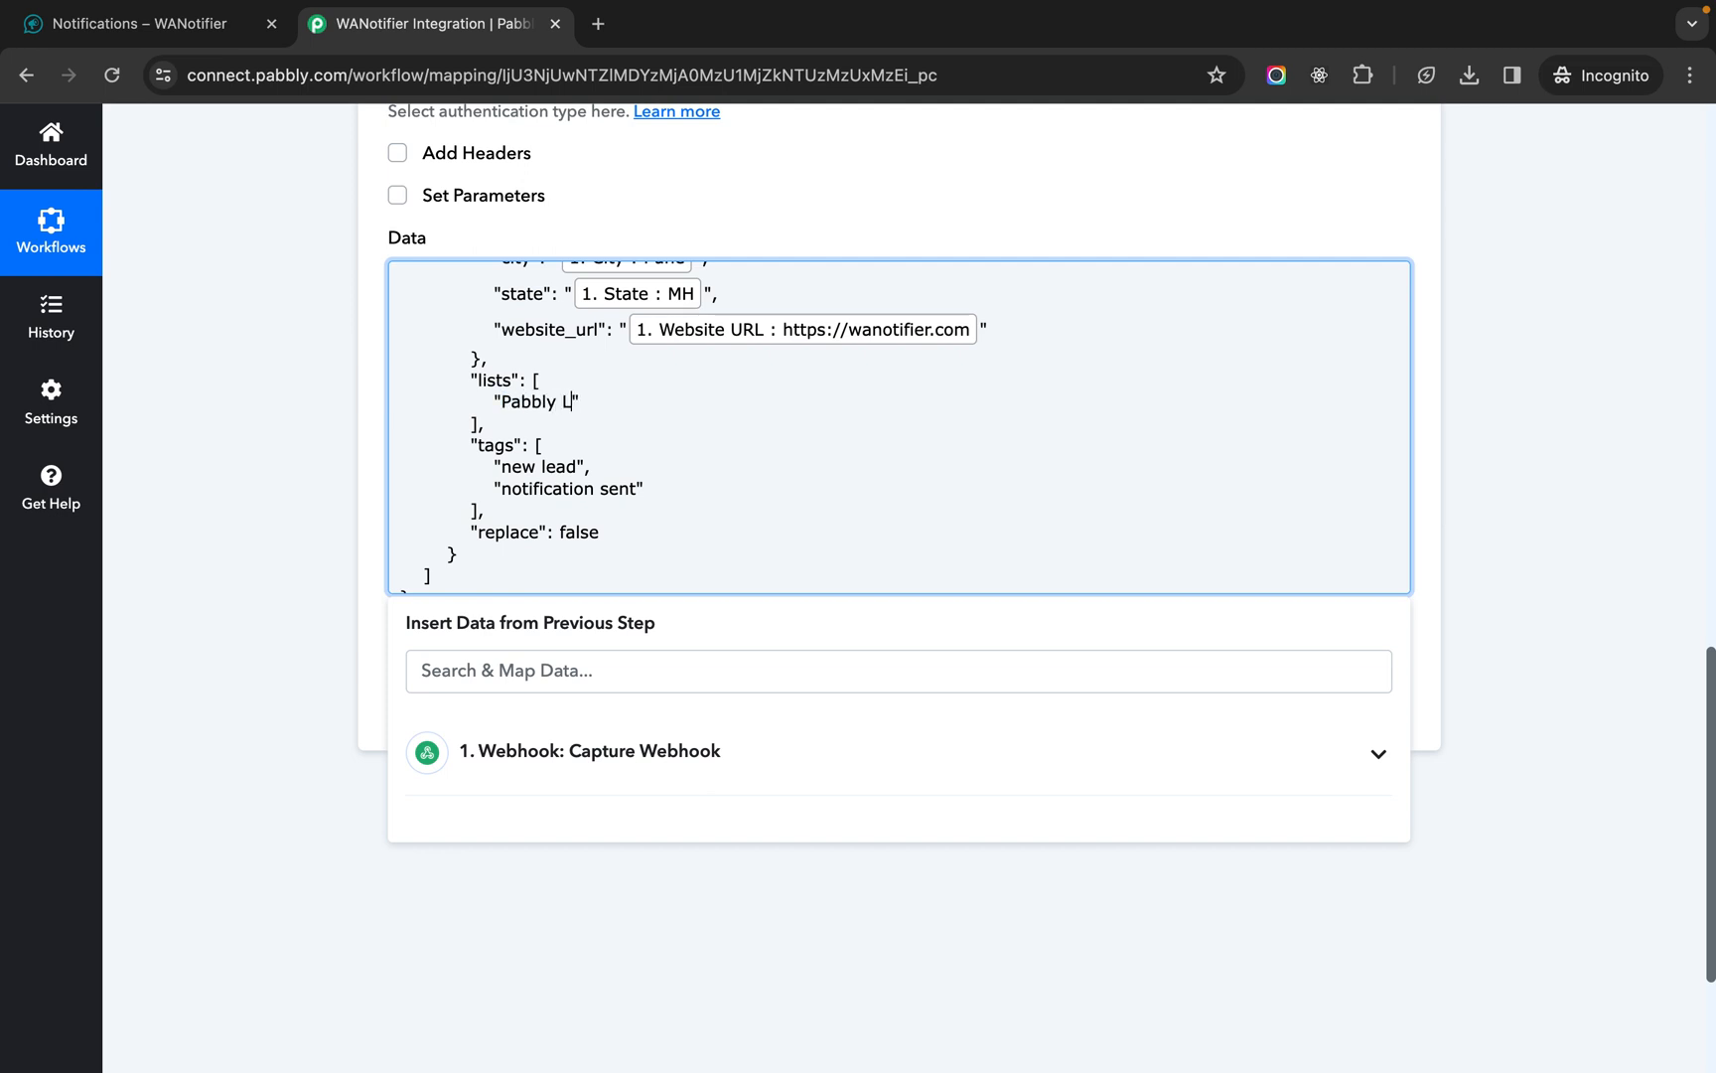
pyautogui.write('ist')
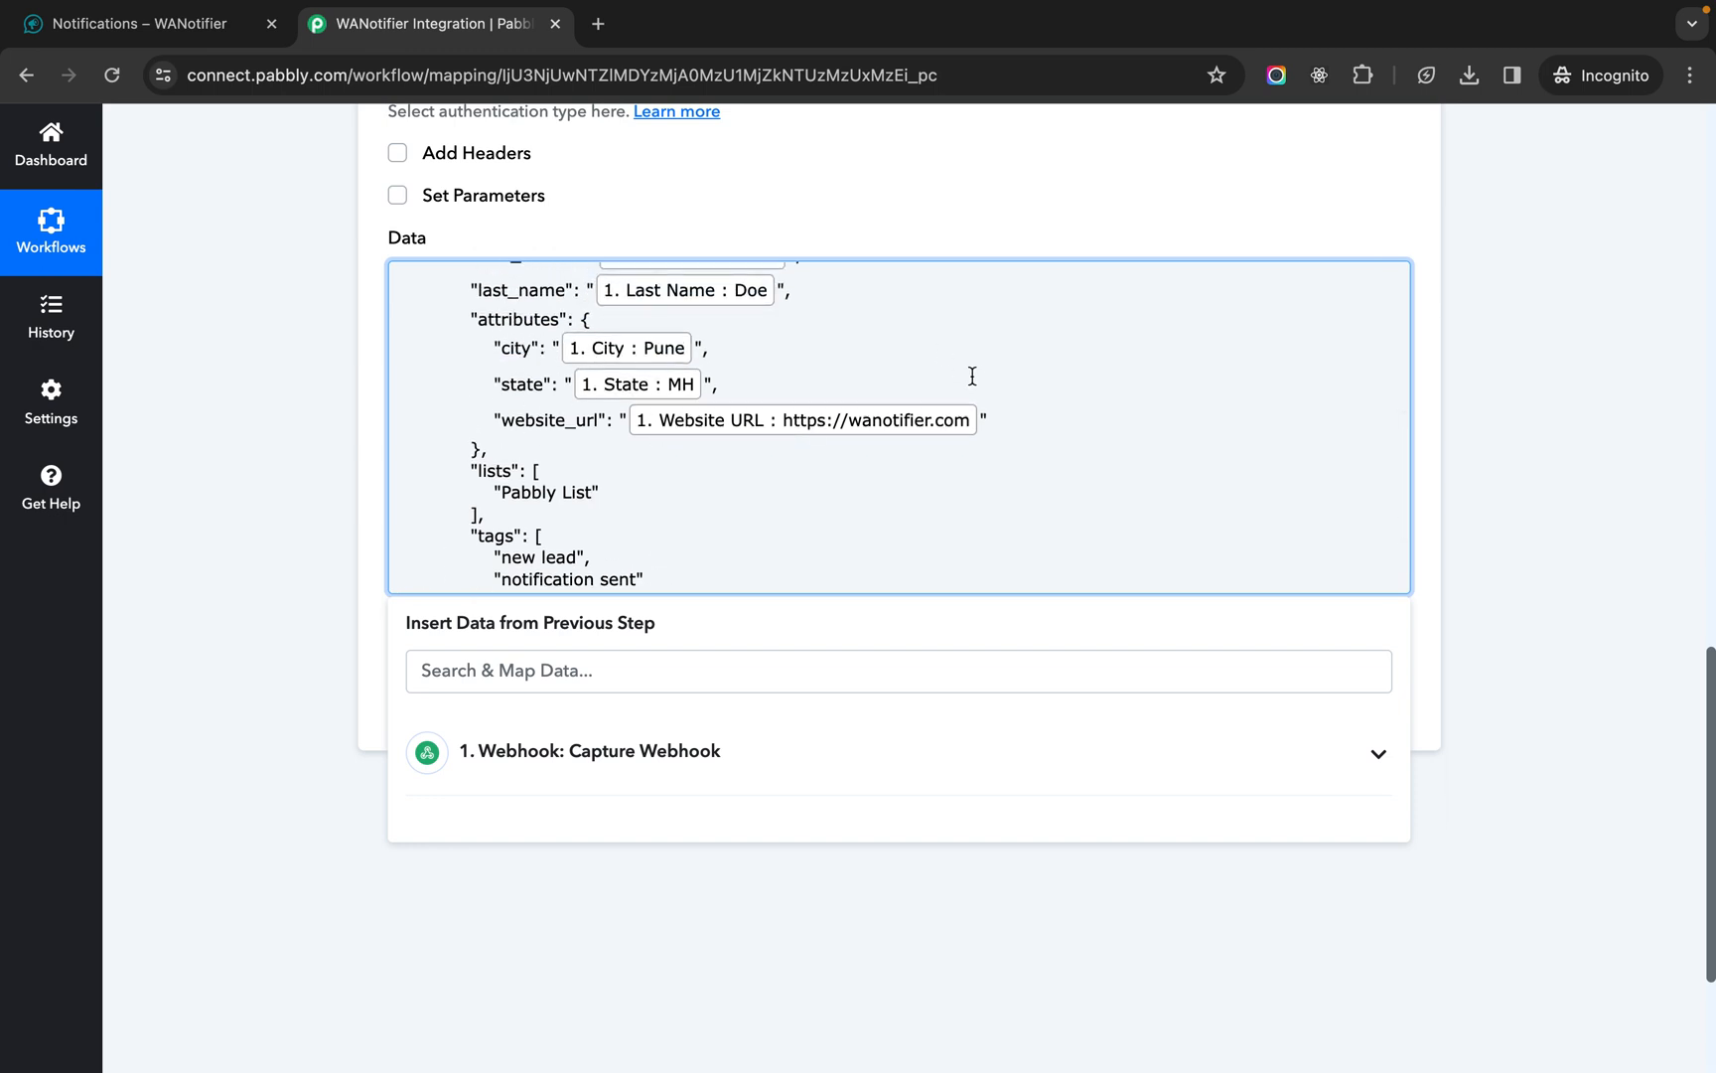
pyautogui.moveTo(993, 398)
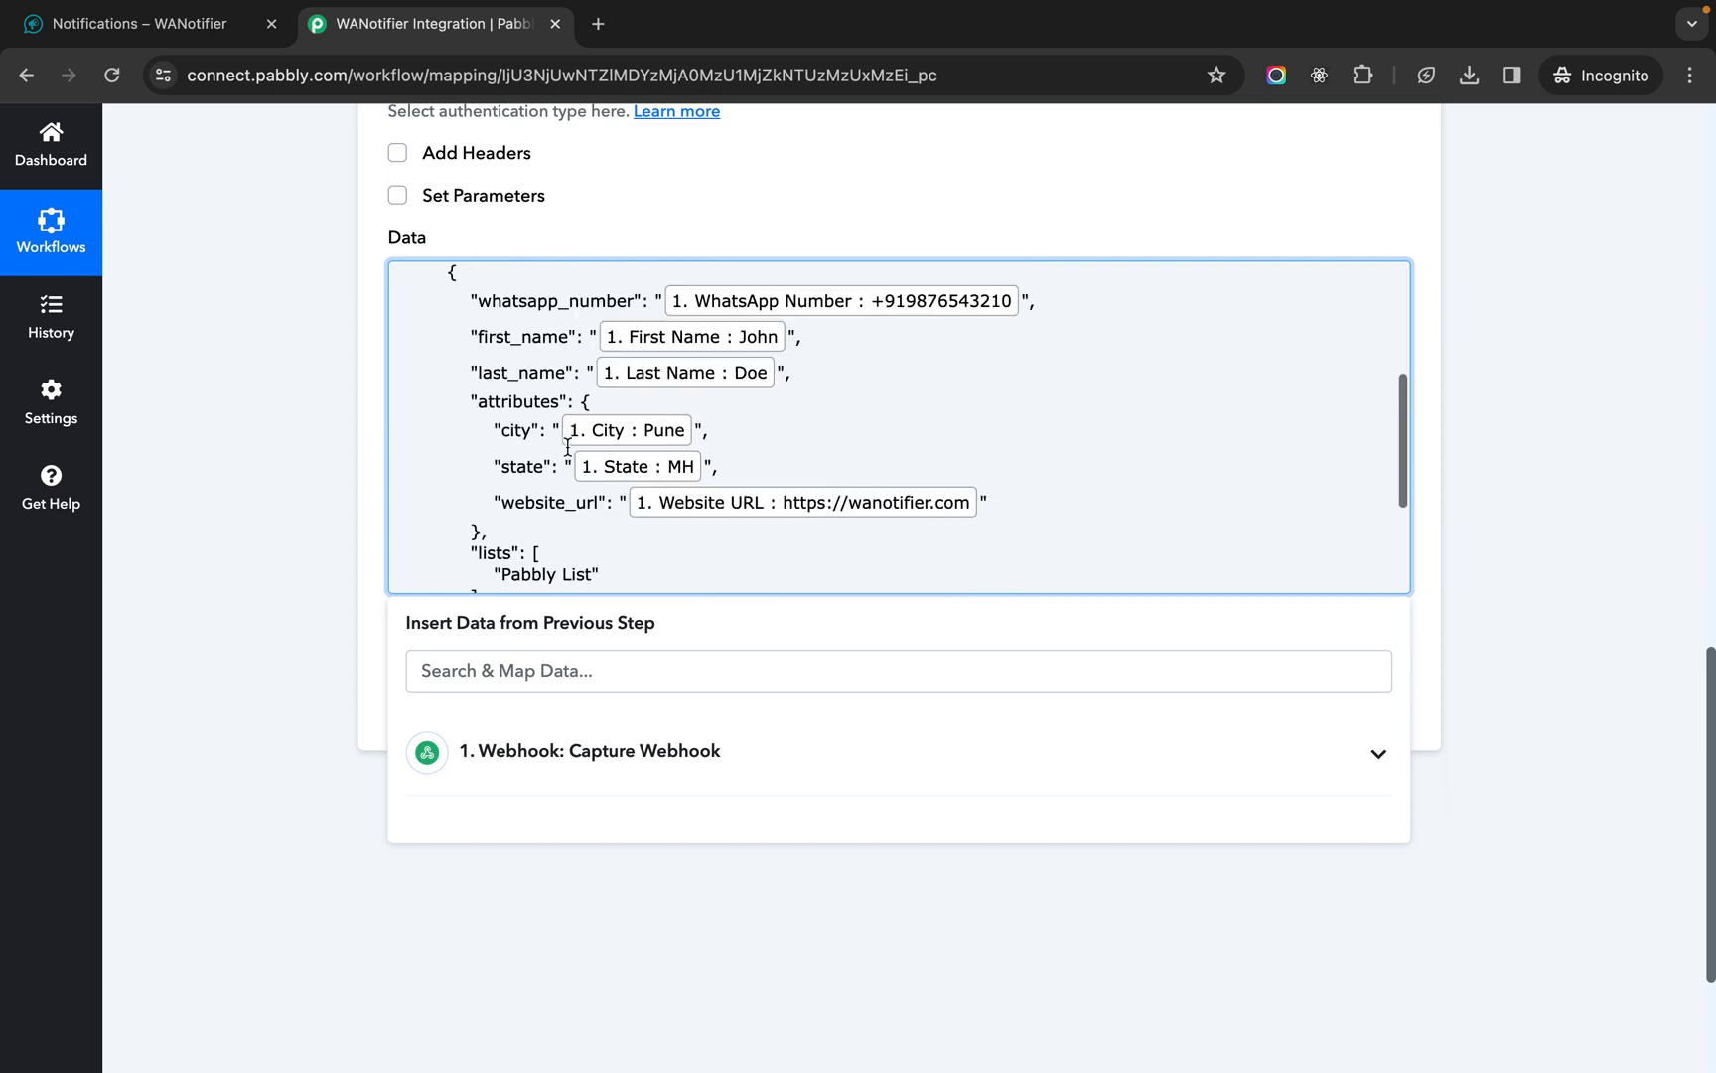
pyautogui.scroll(-3)
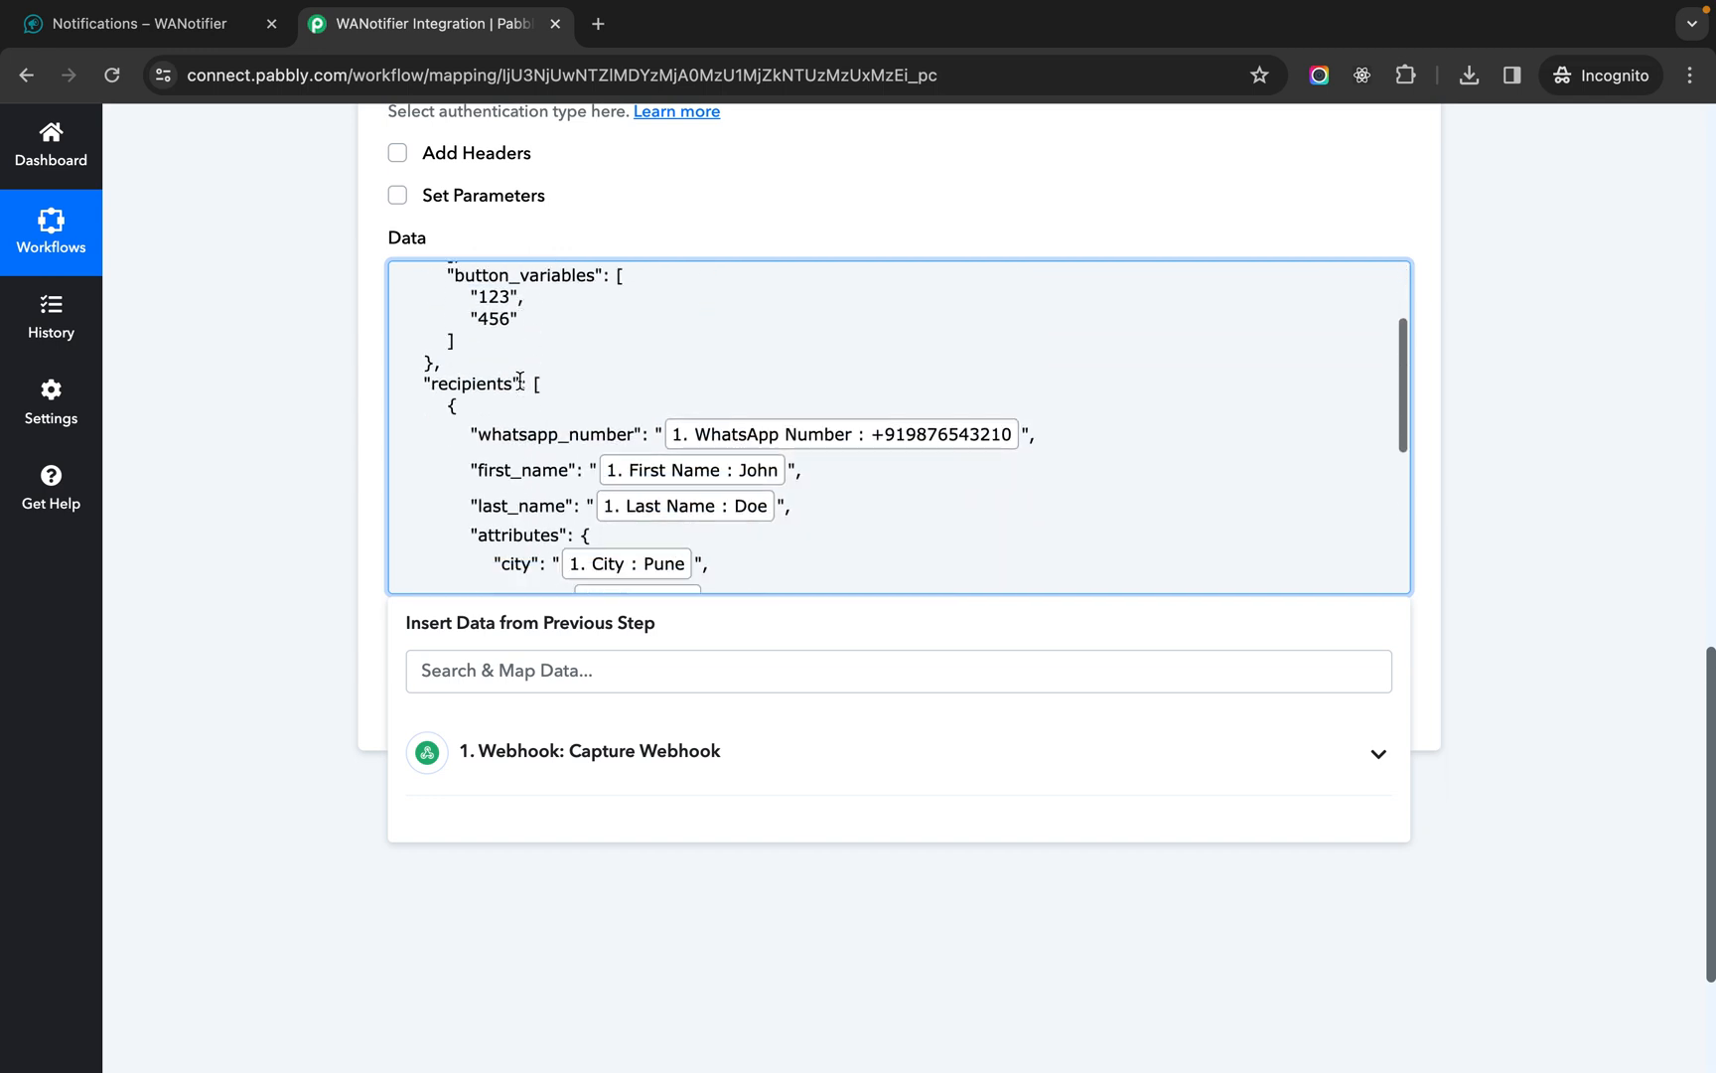
pyautogui.scroll(-3)
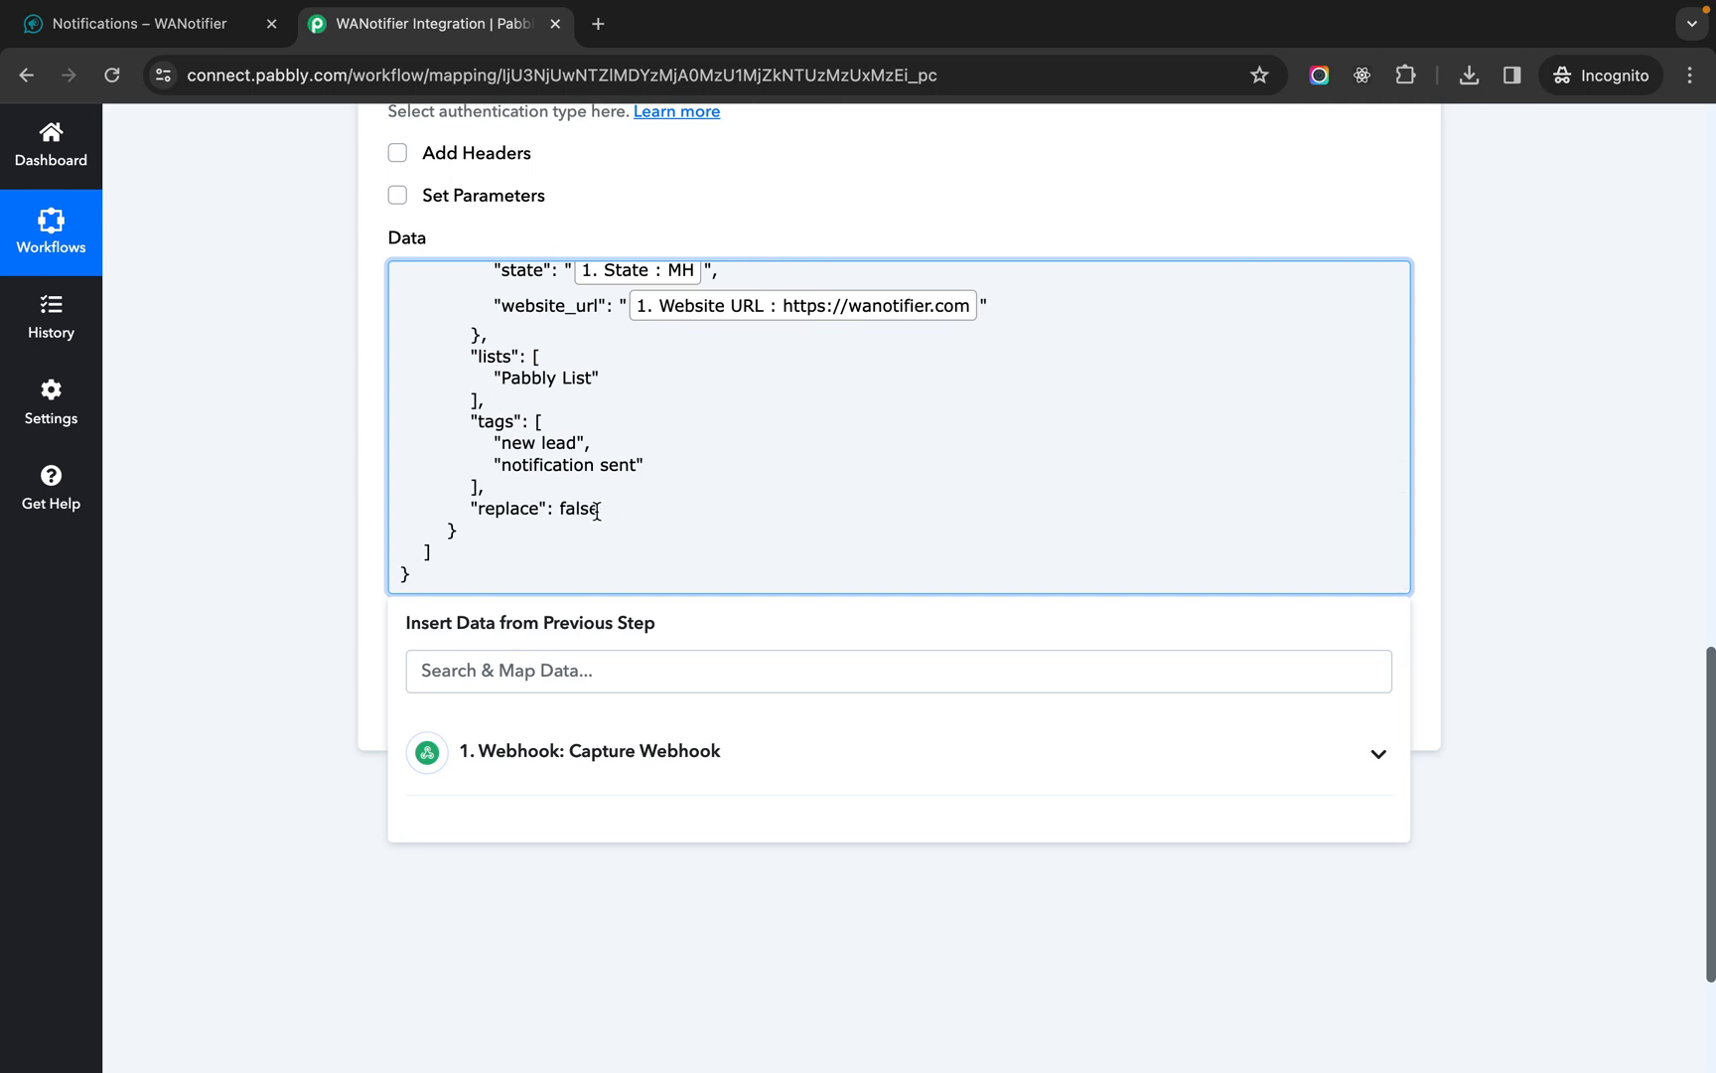
# - Toggle the replace flag to true and back to false, leaving lists and tags unchanged
pyautogui.doubleClick(578, 508)
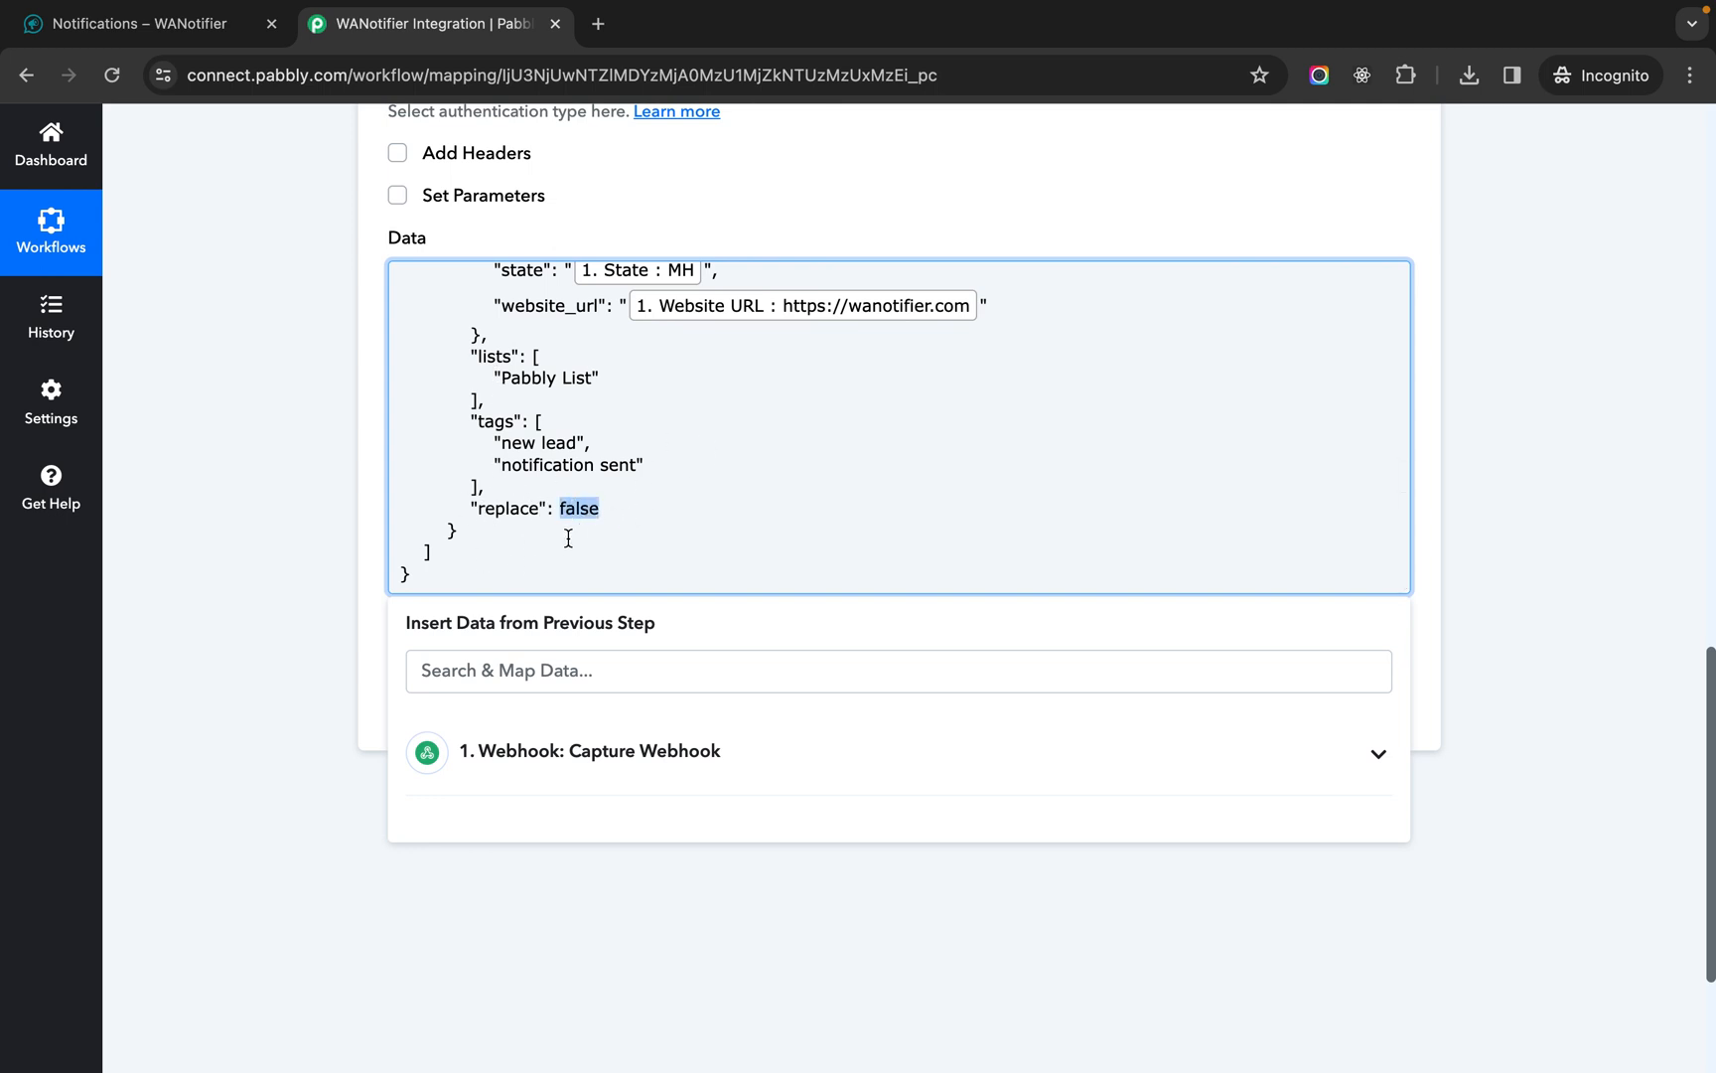
pyautogui.moveTo(475, 457)
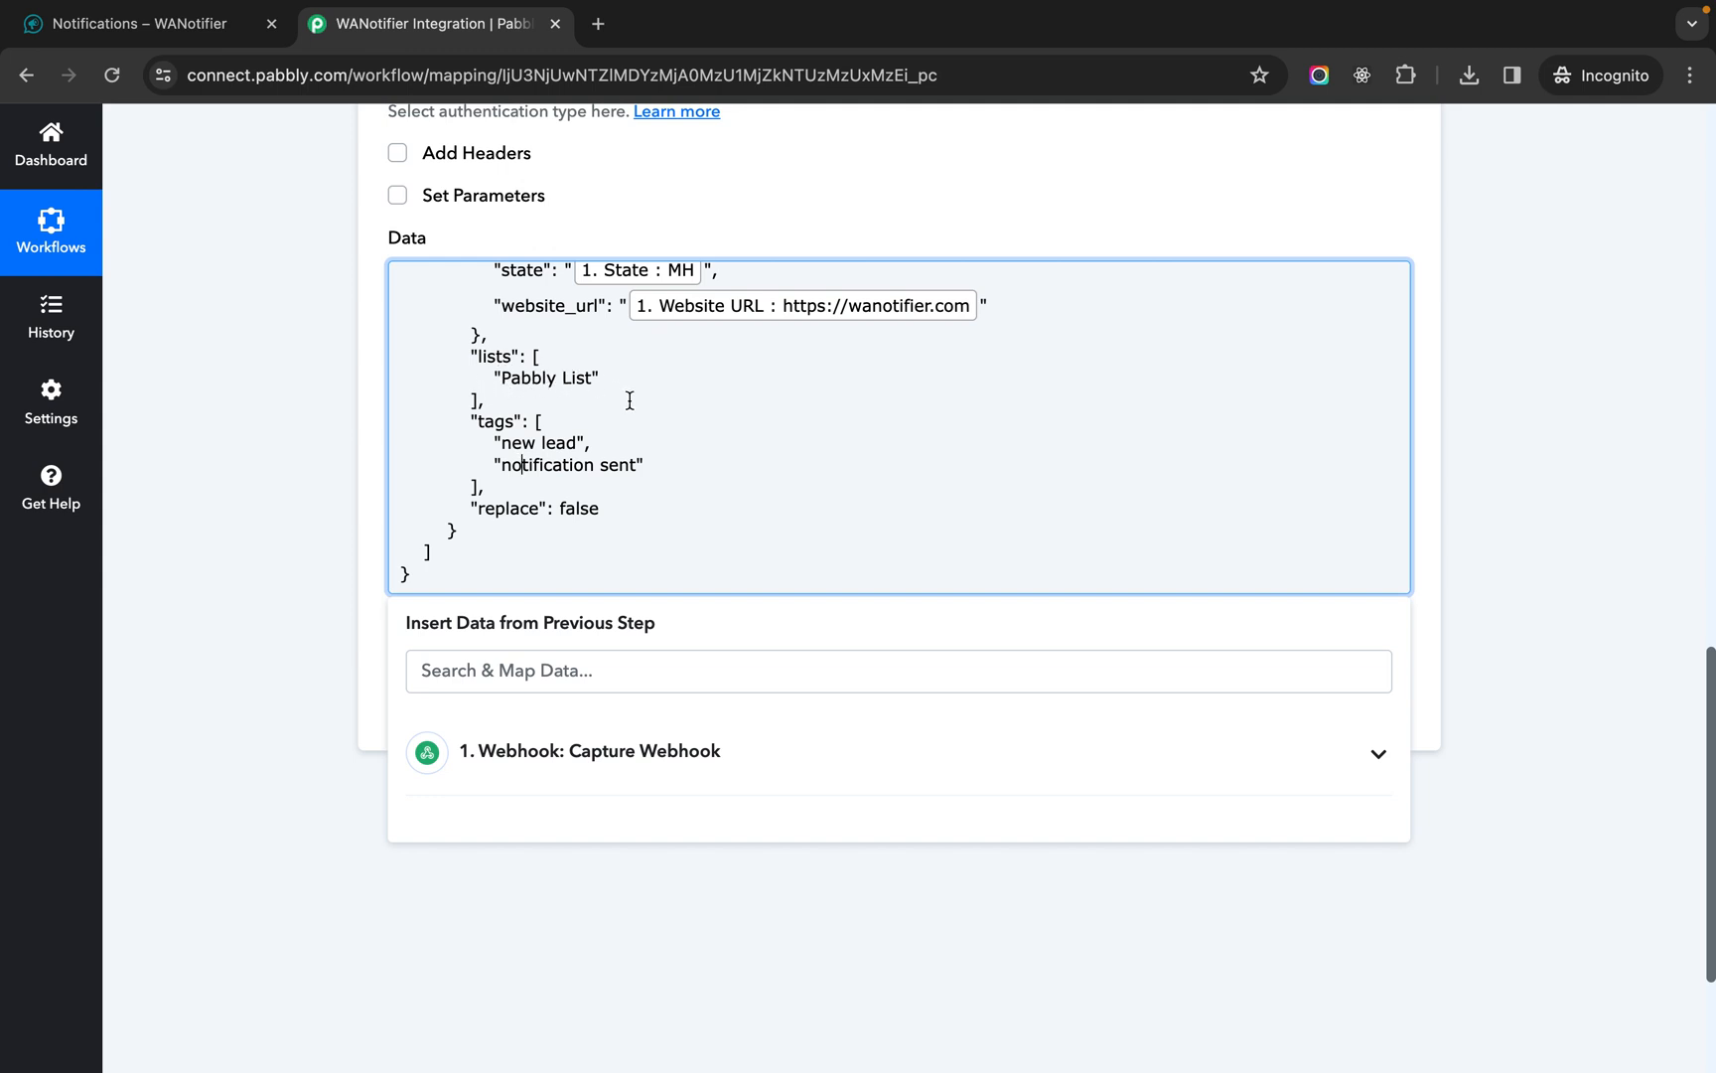
pyautogui.doubleClick(578, 508)
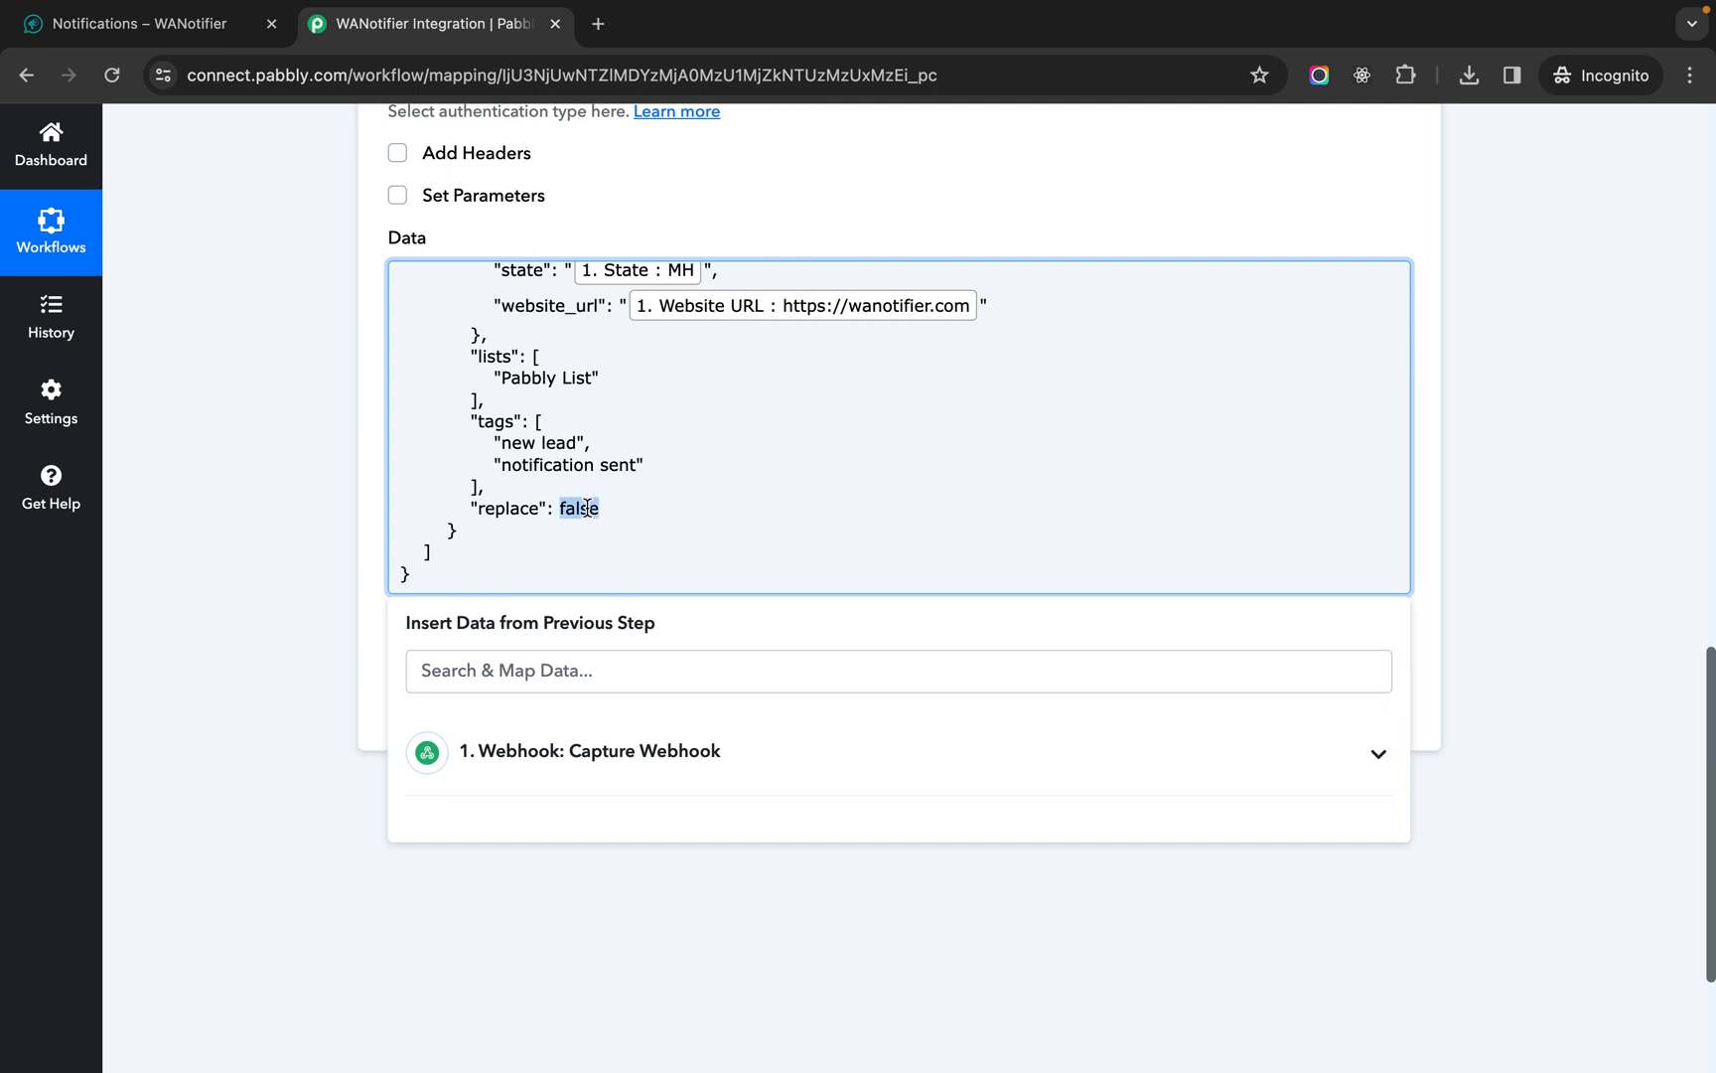
pyautogui.write('true')
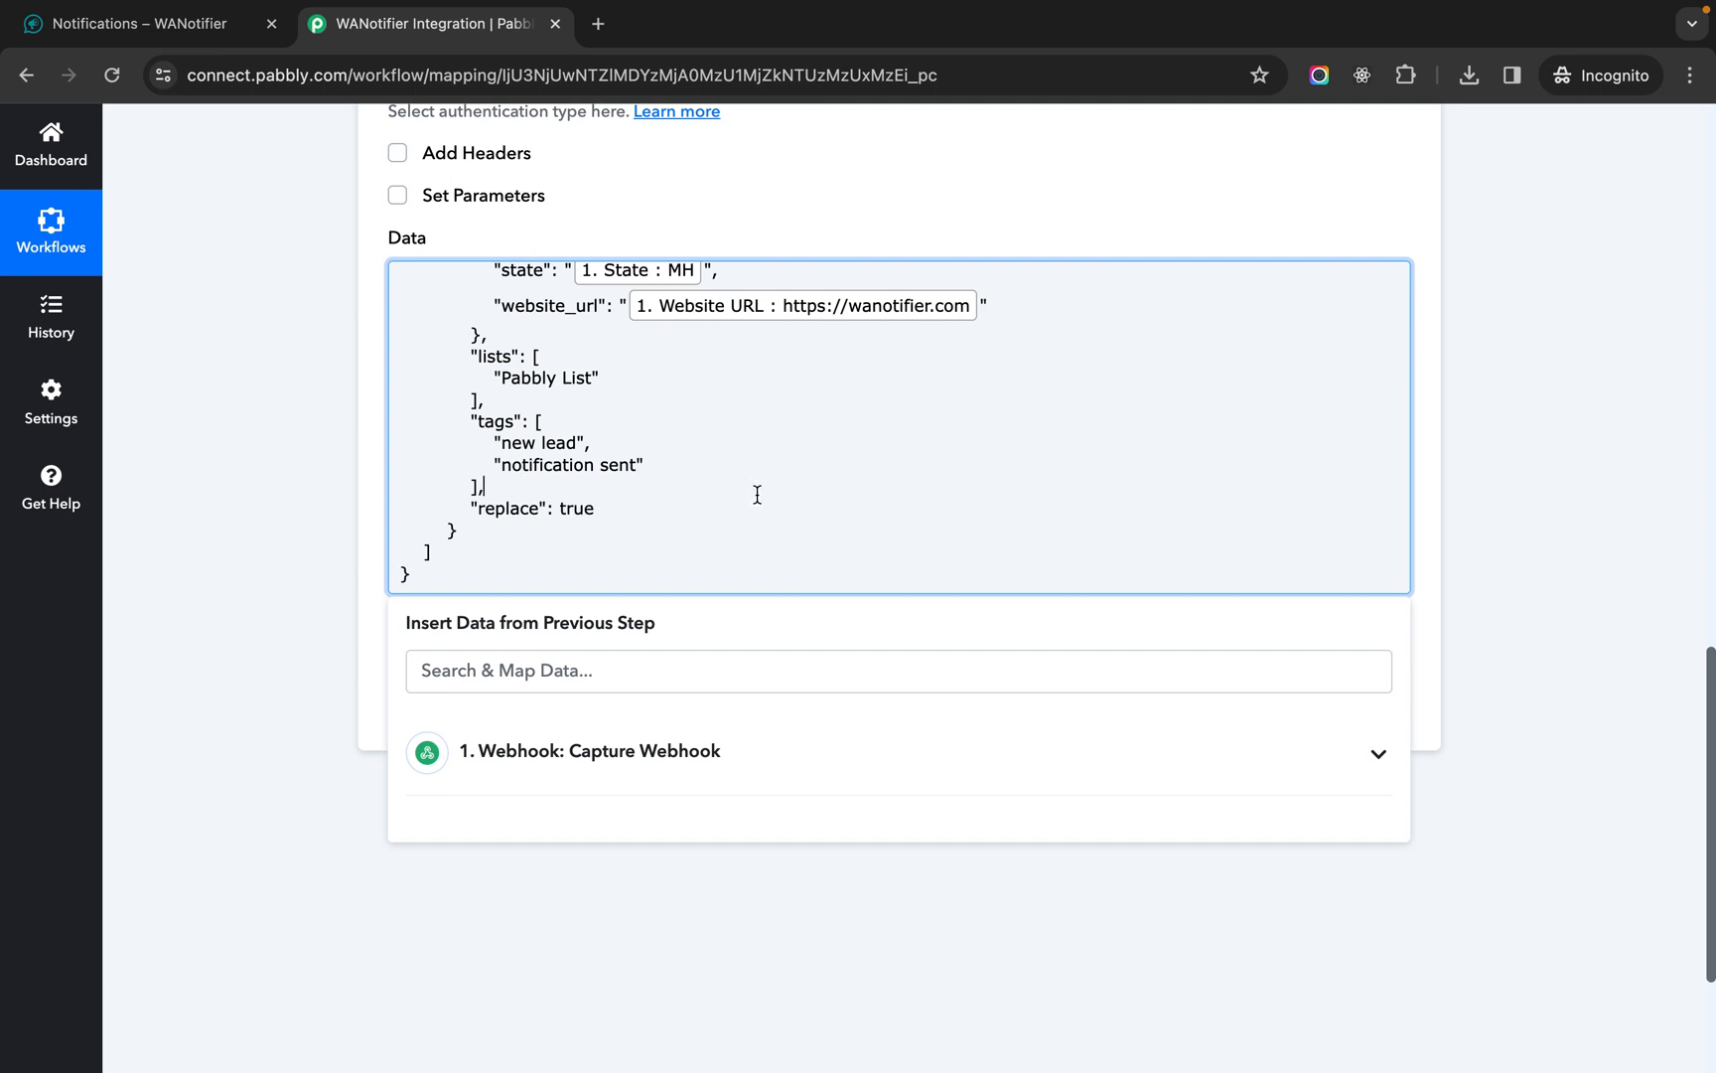
pyautogui.moveTo(487, 443); pyautogui.dragTo(480, 487)
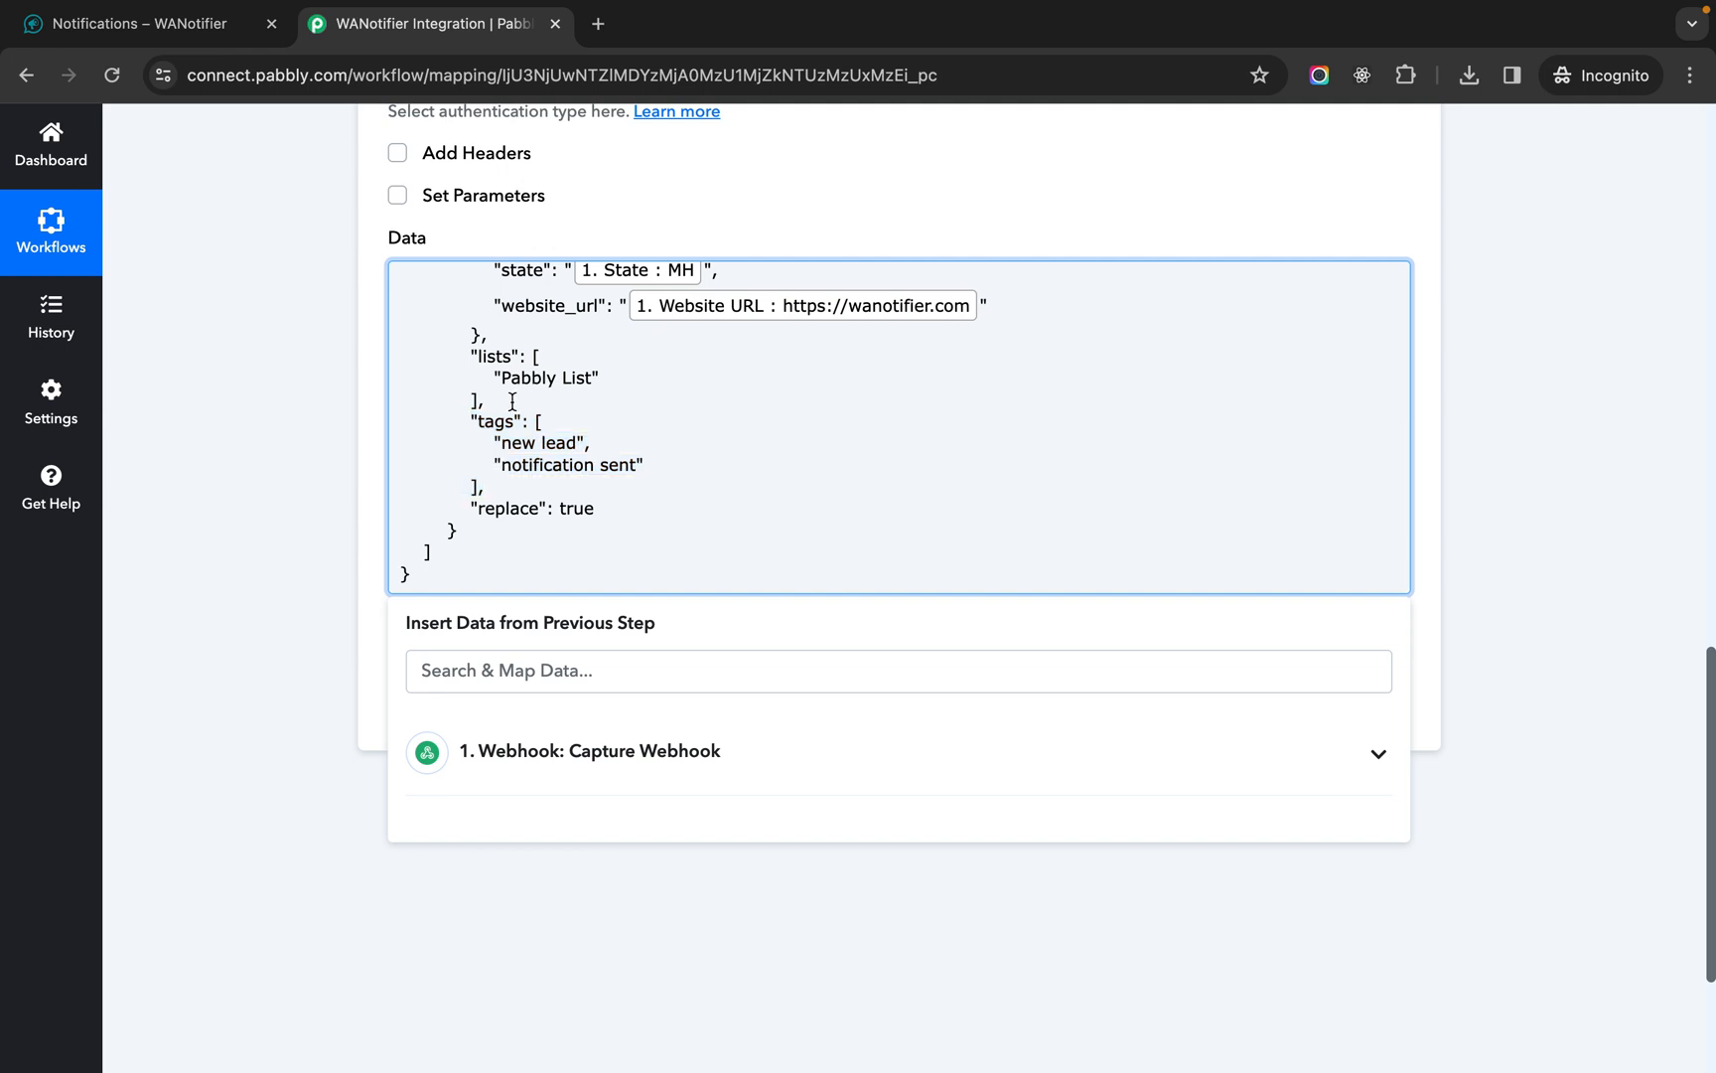
pyautogui.moveTo(475, 355); pyautogui.dragTo(485, 402)
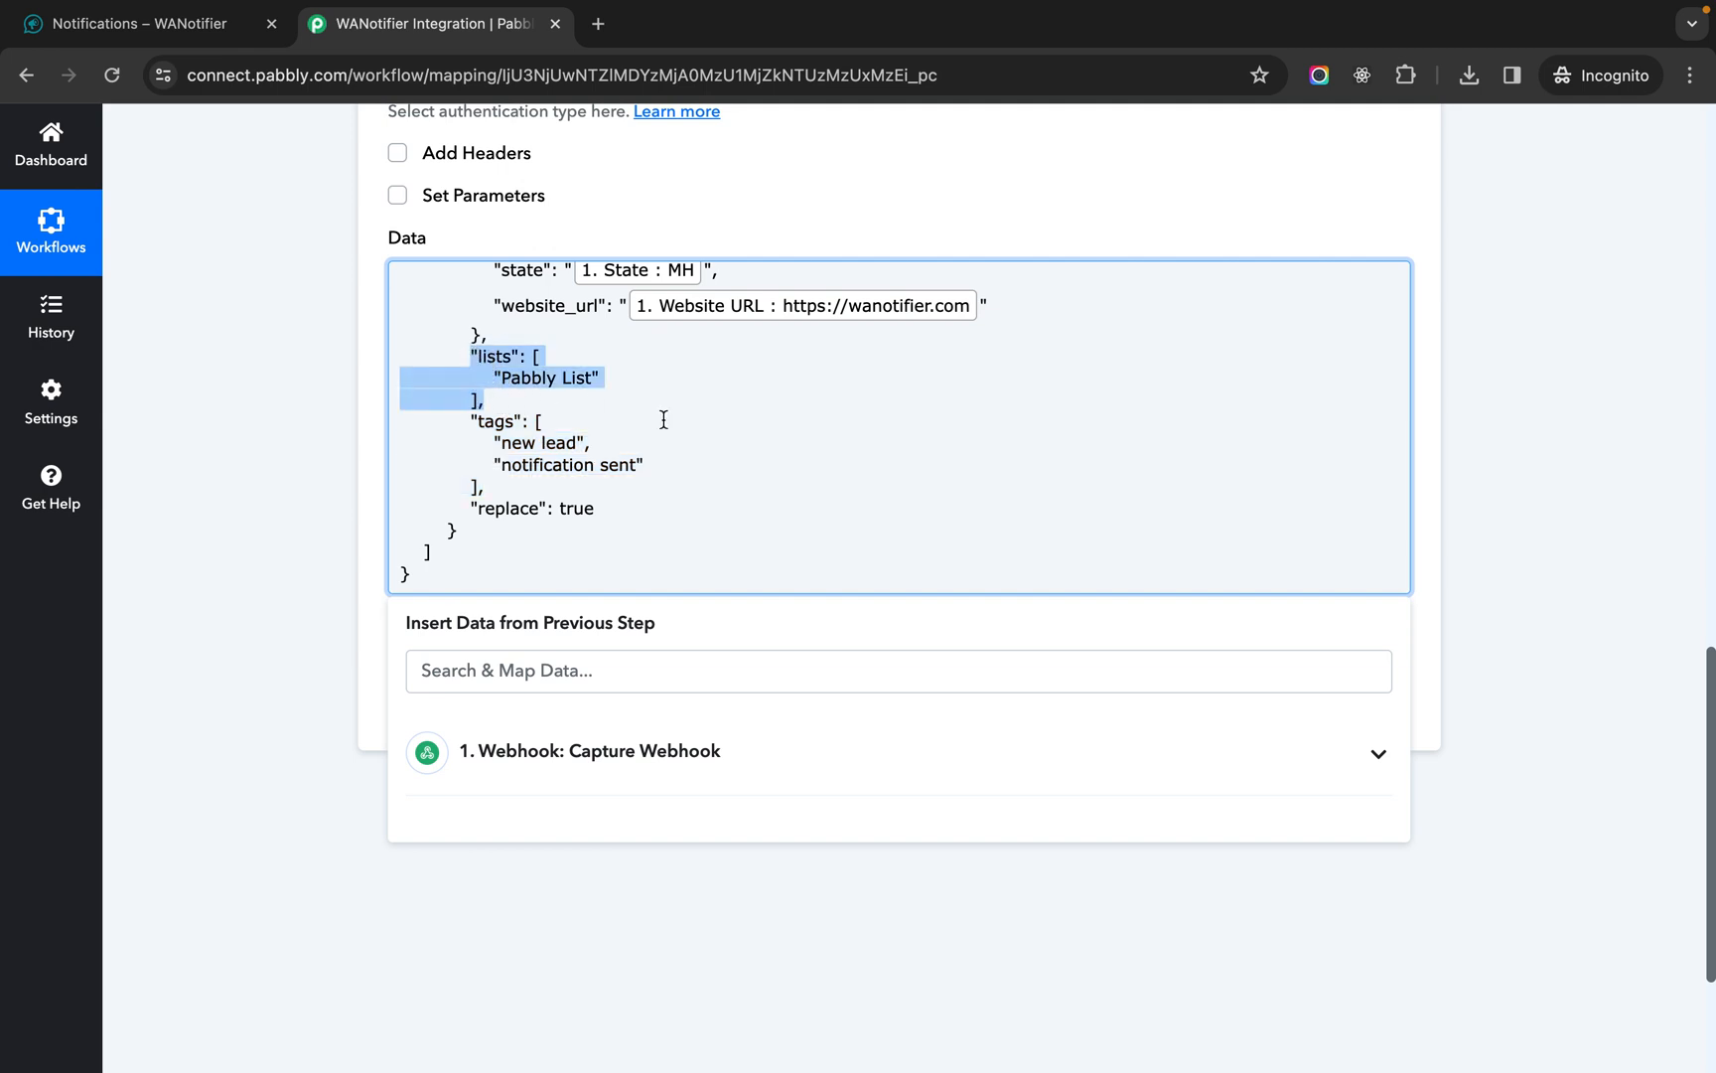
pyautogui.click(587, 366)
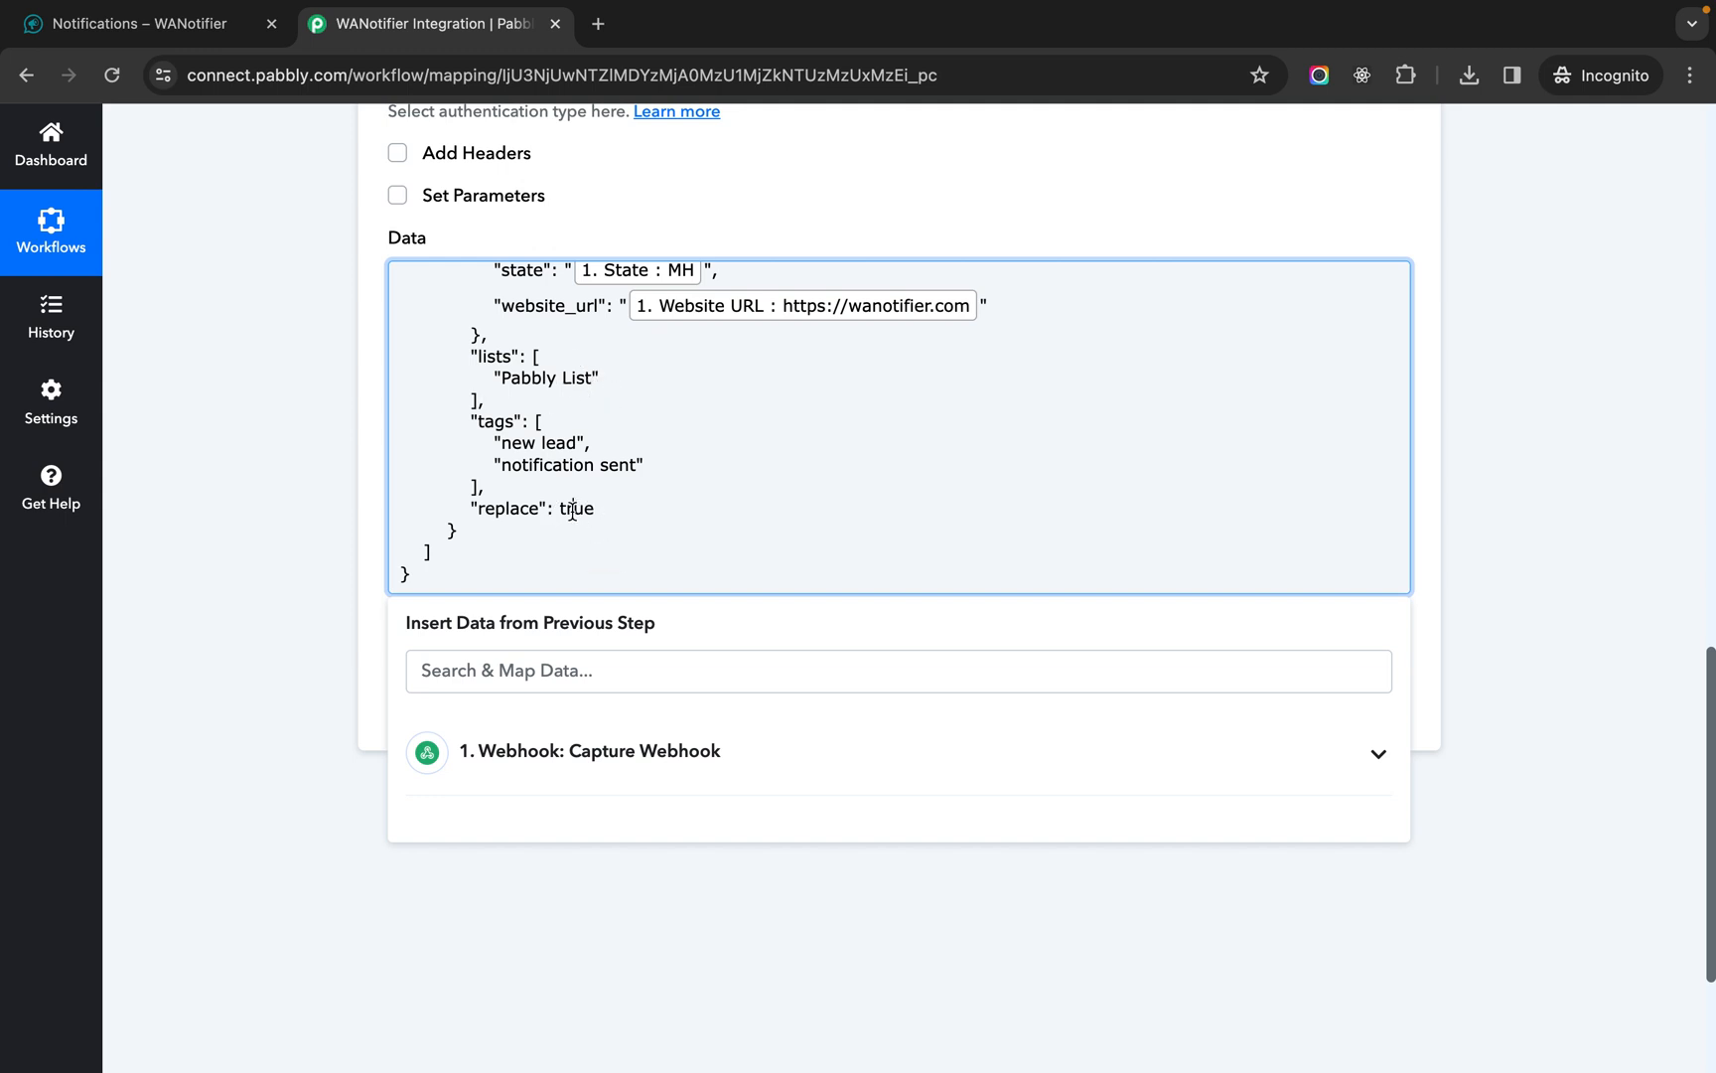
pyautogui.write('false')
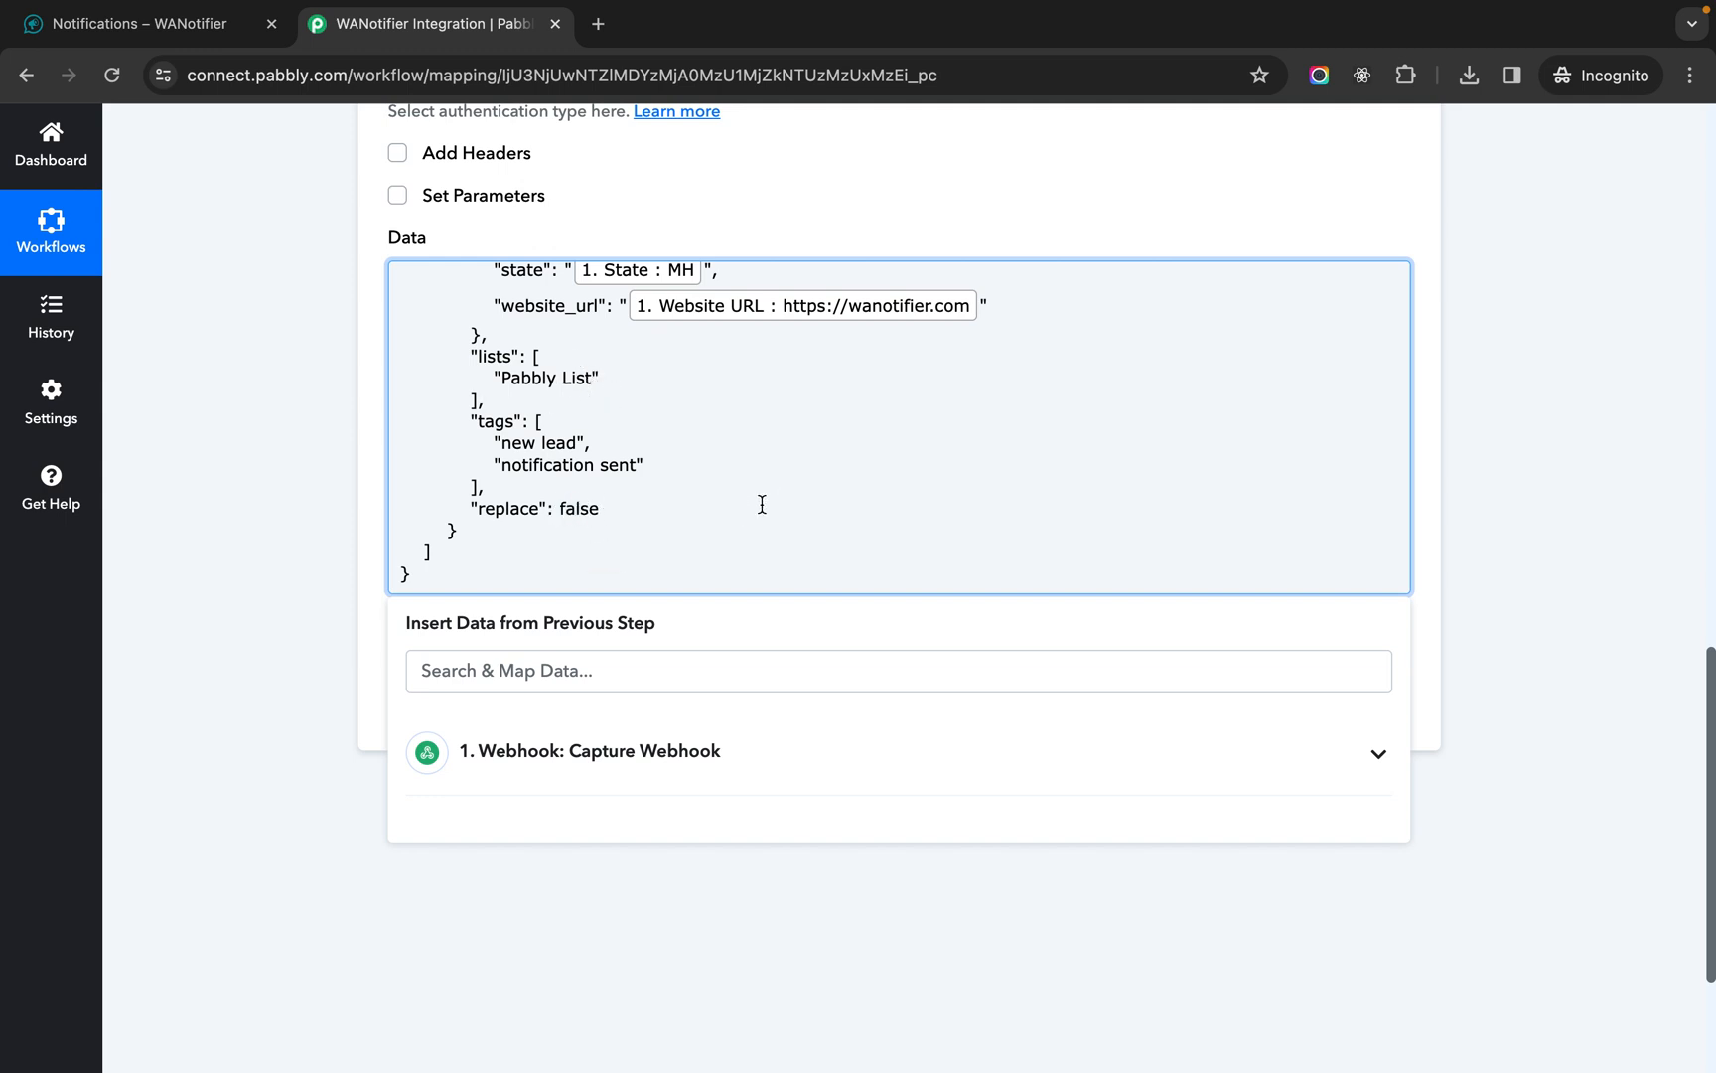
pyautogui.moveTo(677, 515)
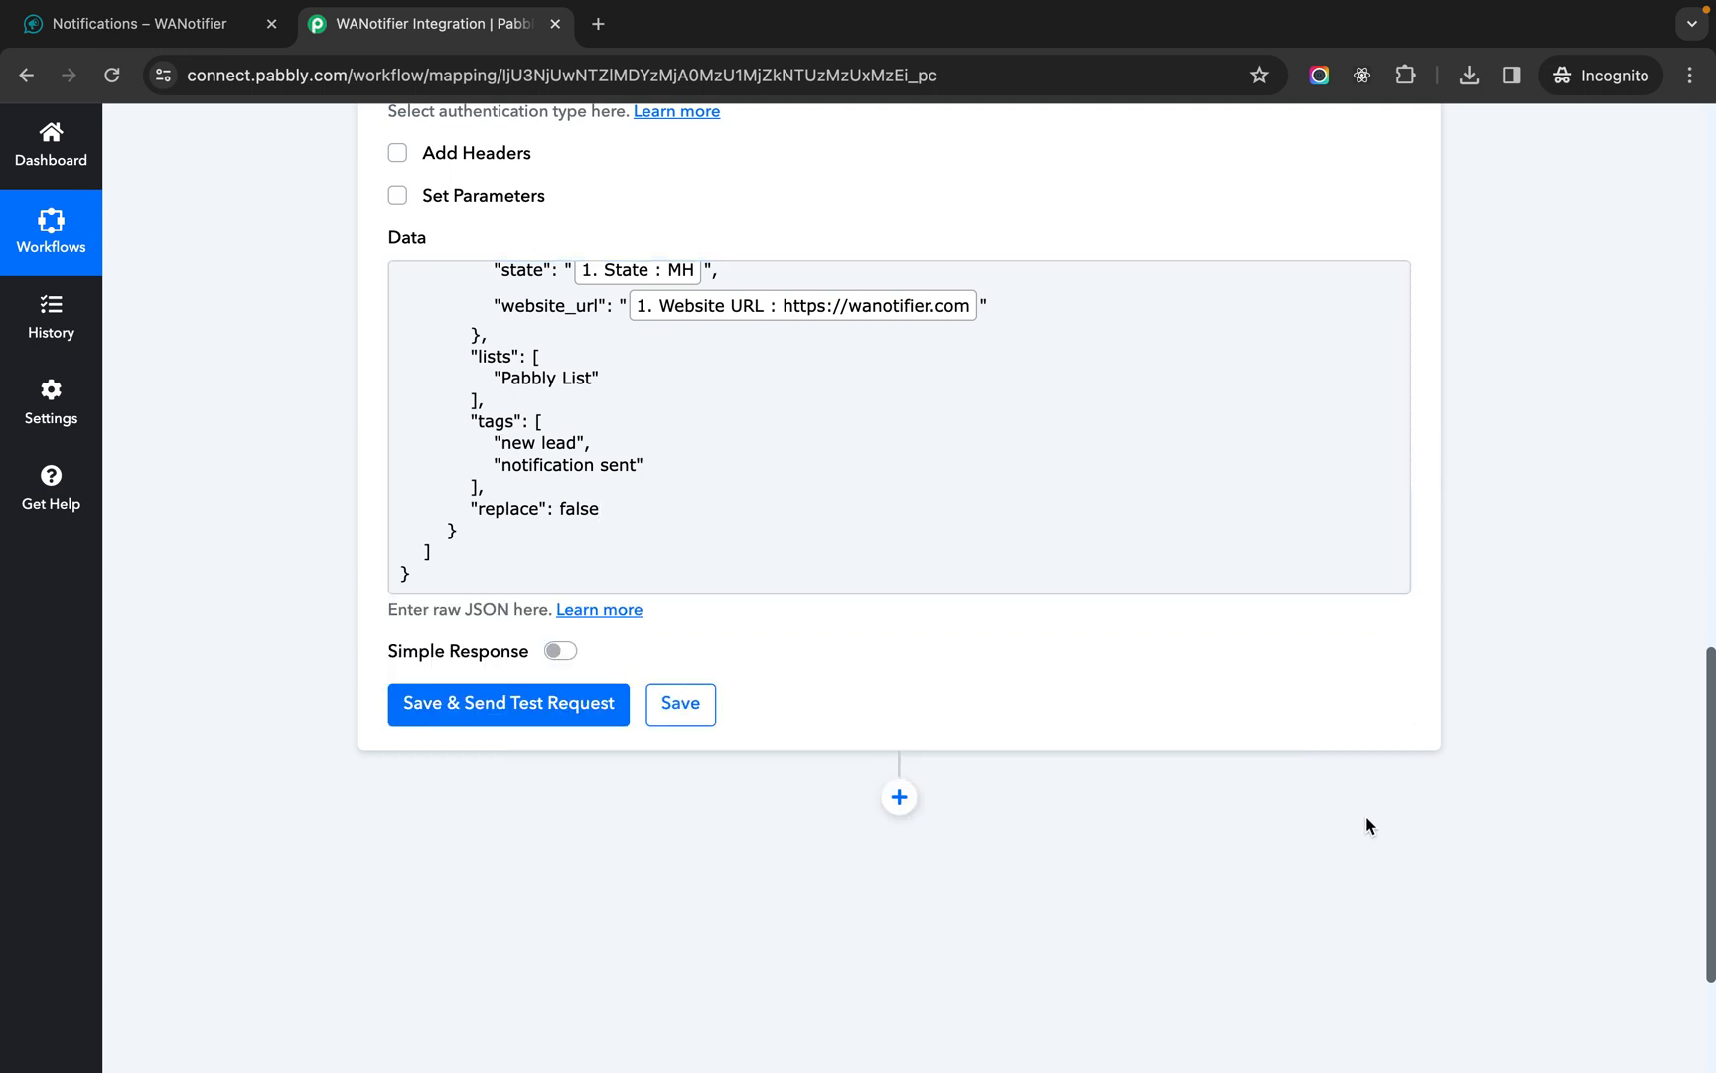
# - Send the test request, confirm the SUCCESS response, and return to the WANotifier notification page
pyautogui.click(507, 703)
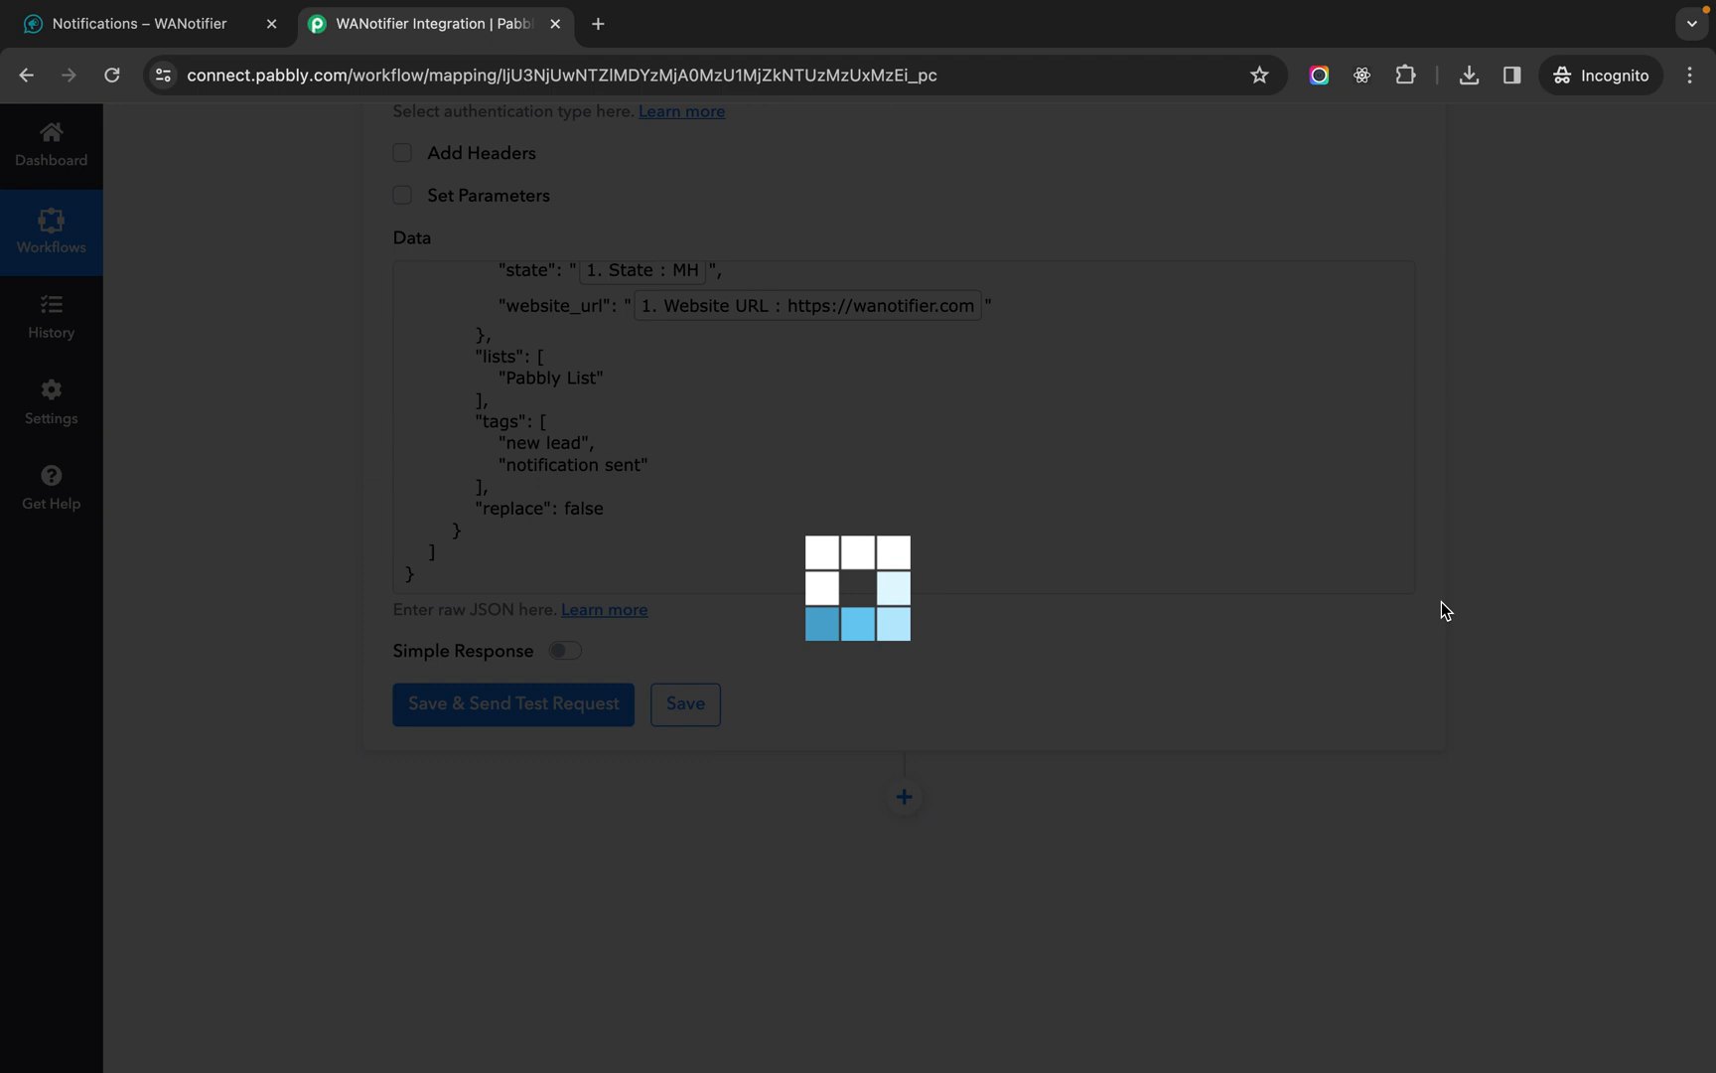
pyautogui.click(512, 703)
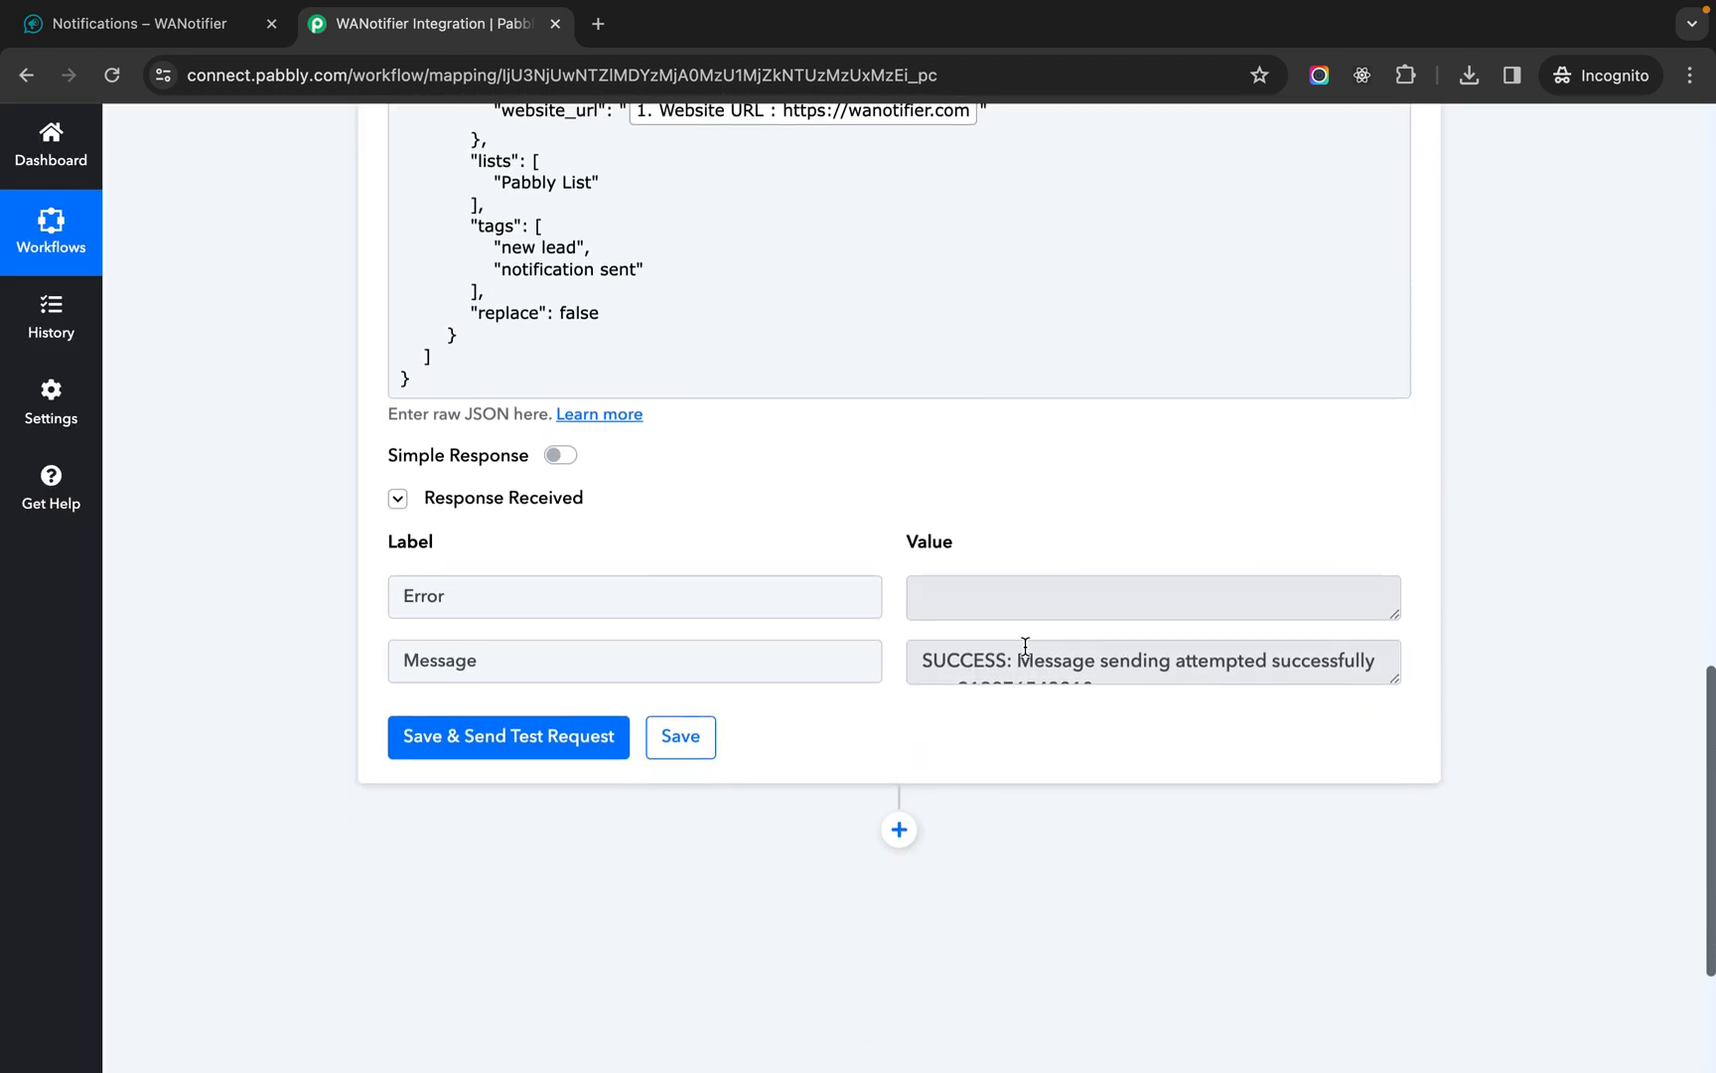
pyautogui.scroll(-3)
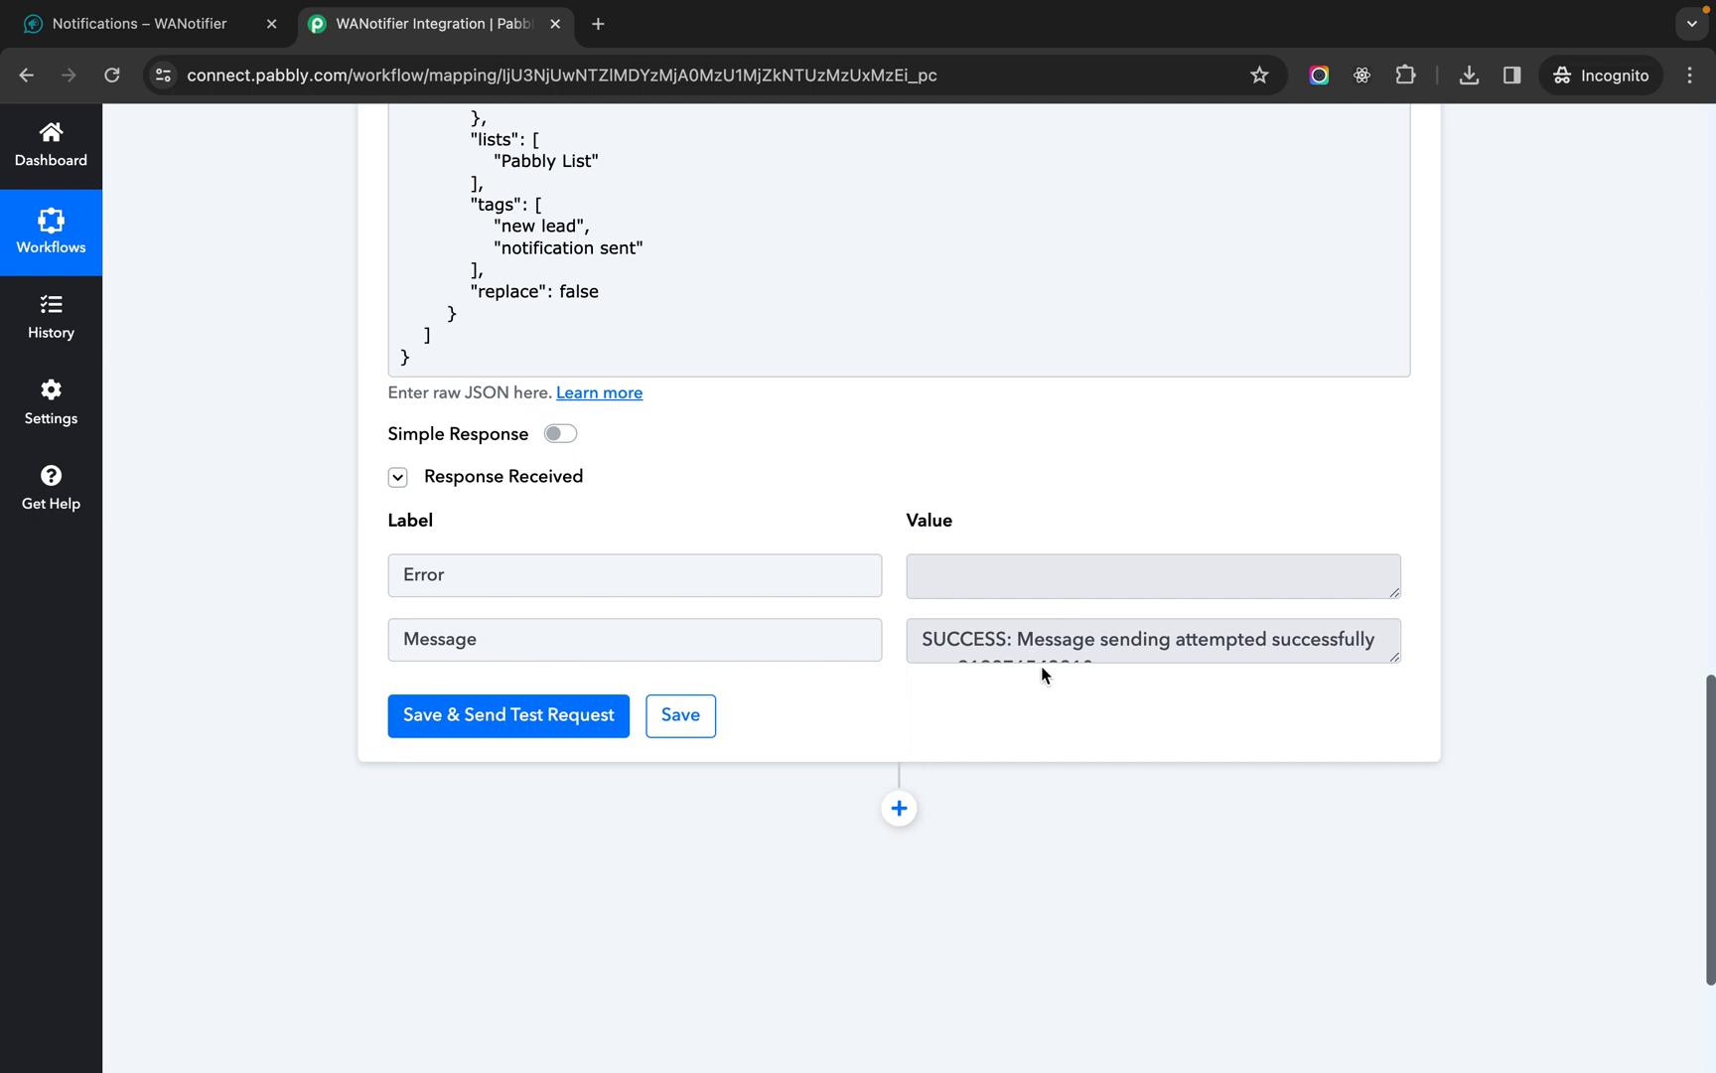
pyautogui.click(1150, 639)
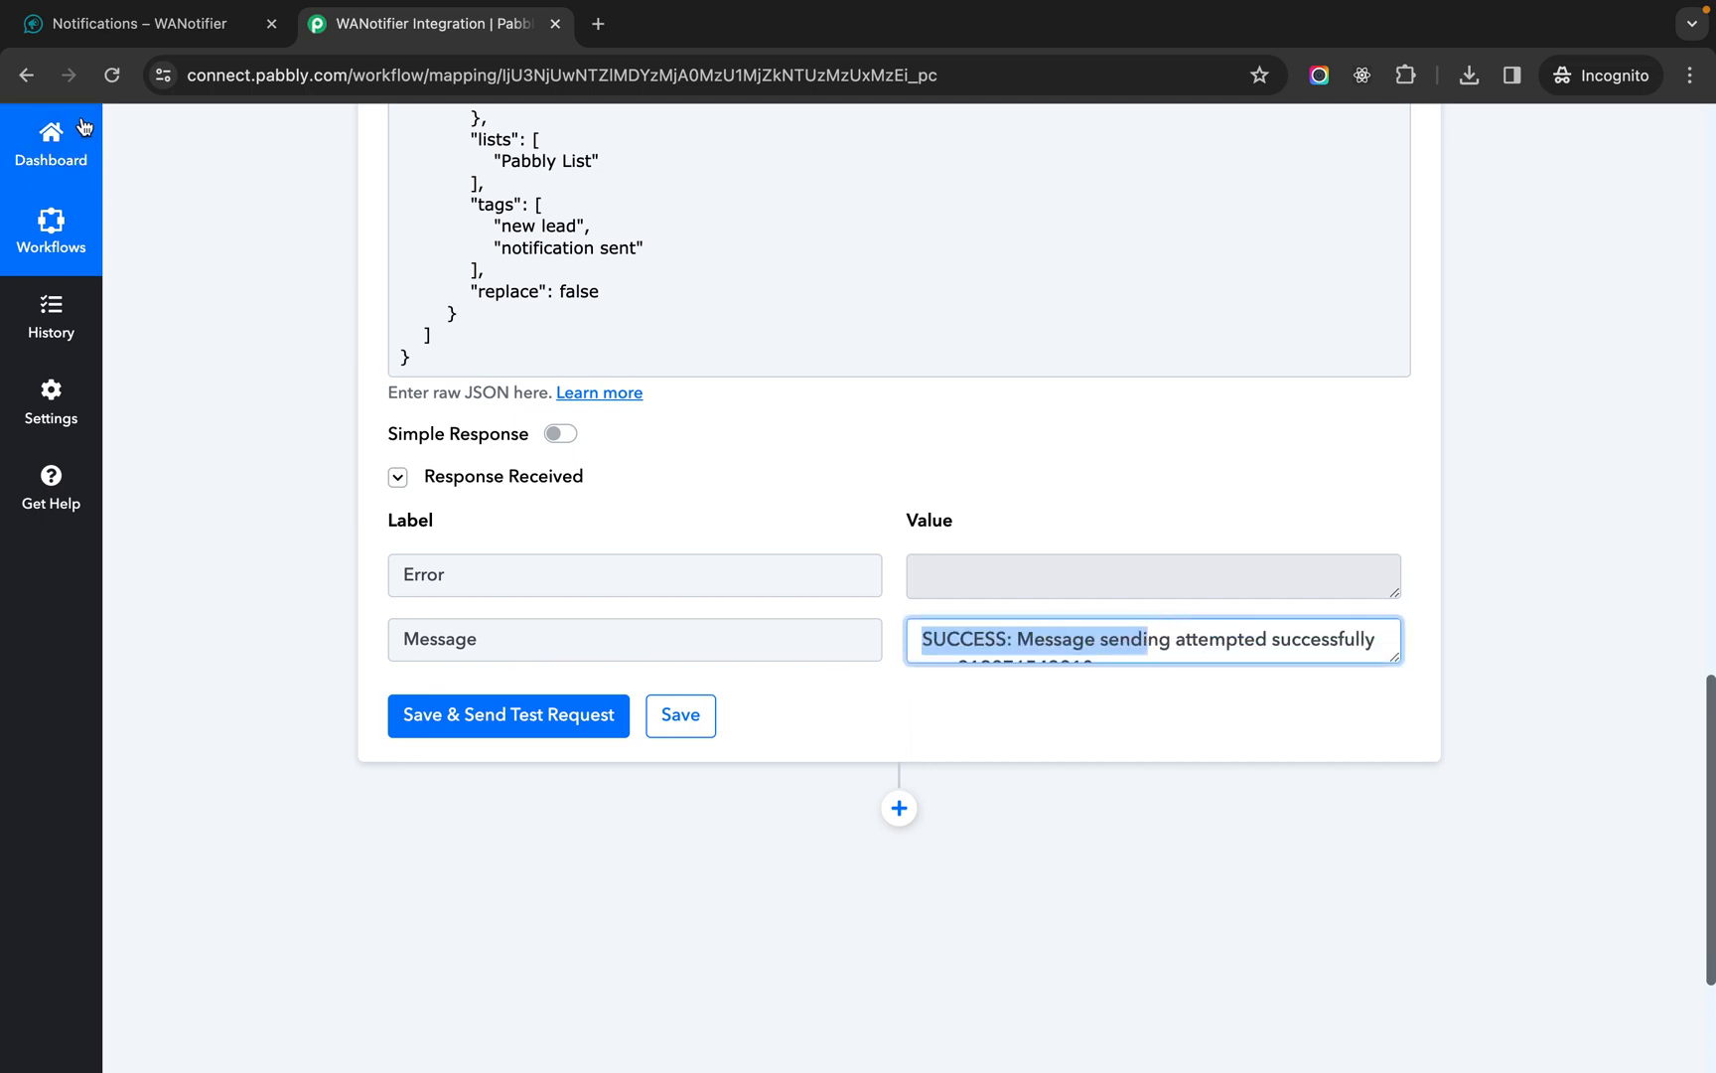
pyautogui.click(137, 24)
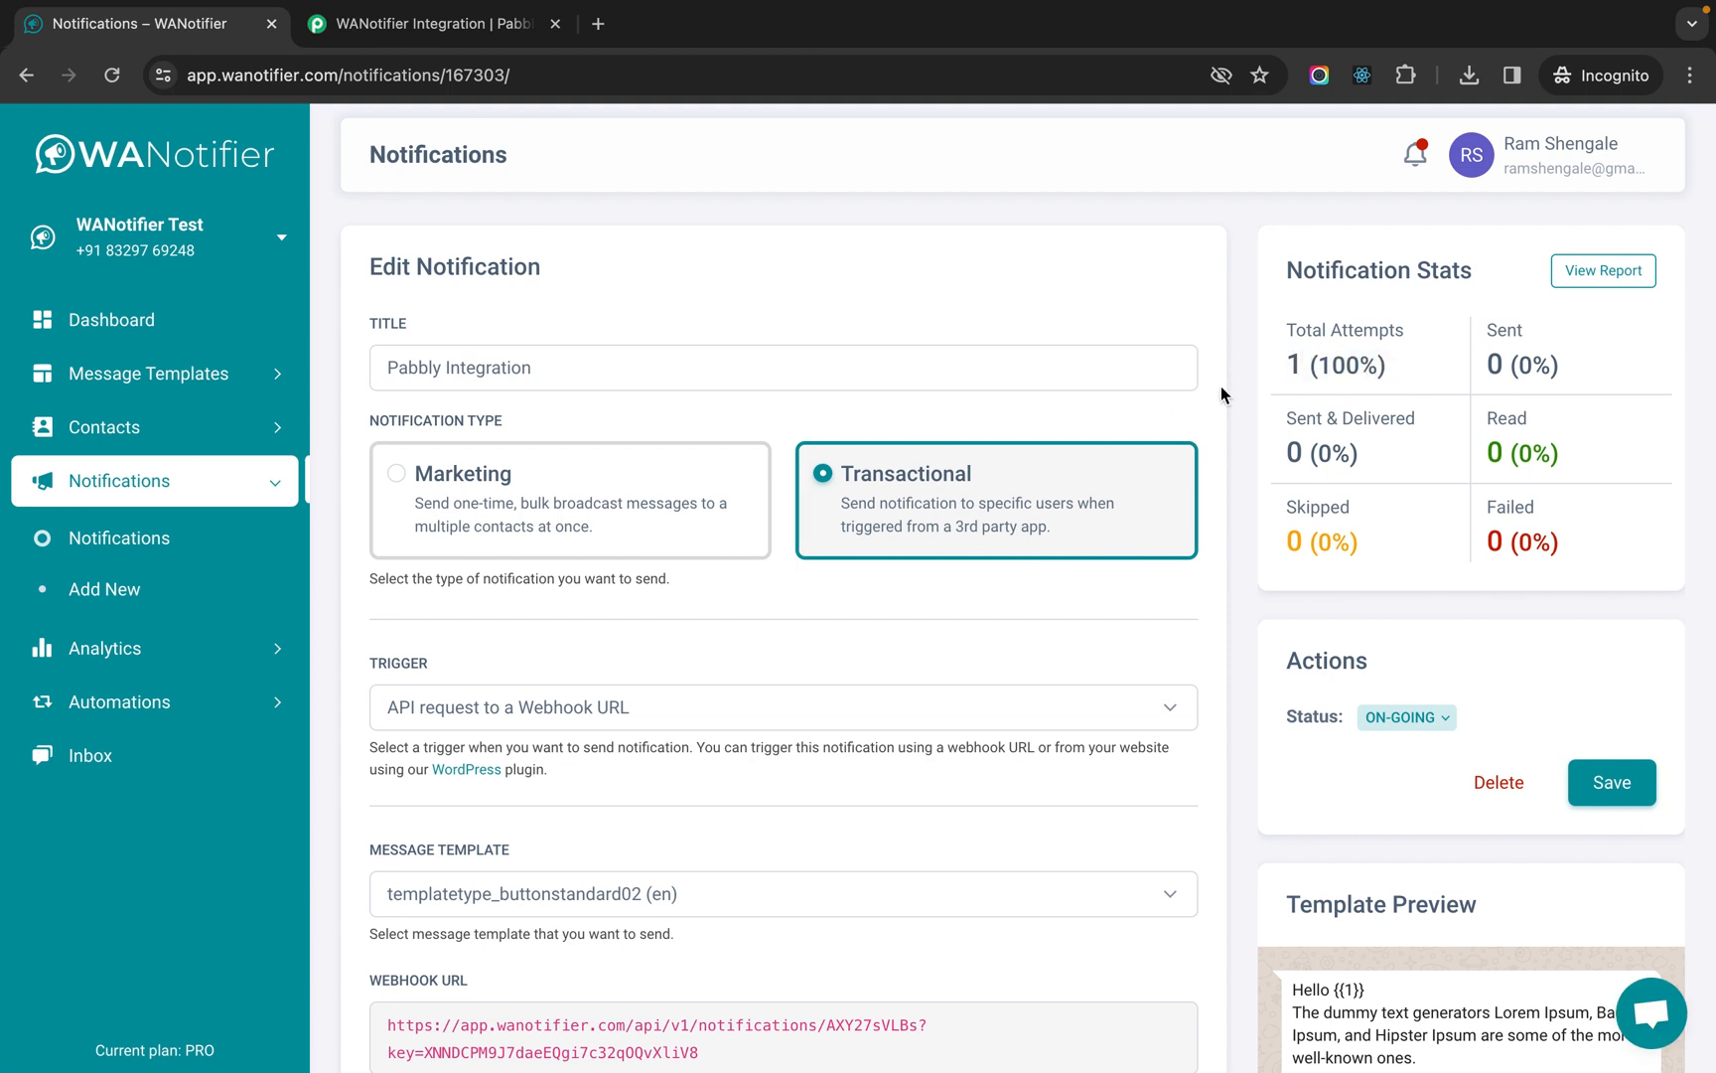
pyautogui.moveTo(501, 117)
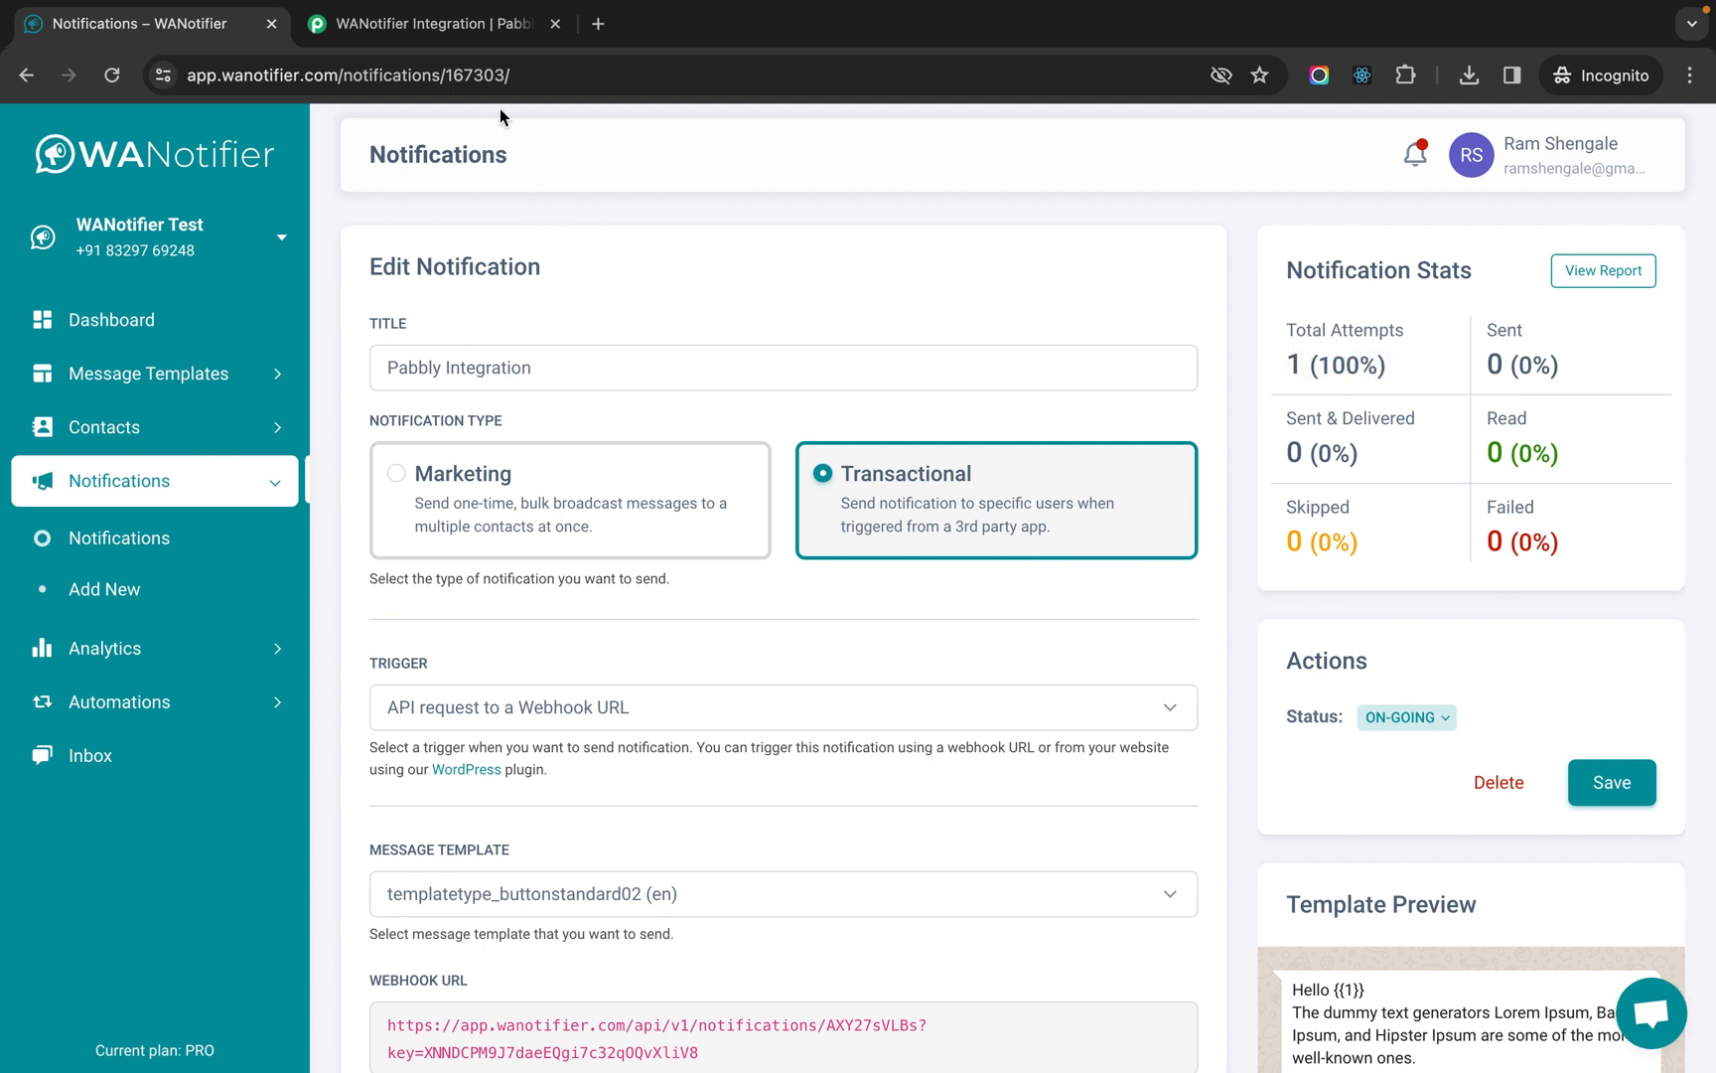